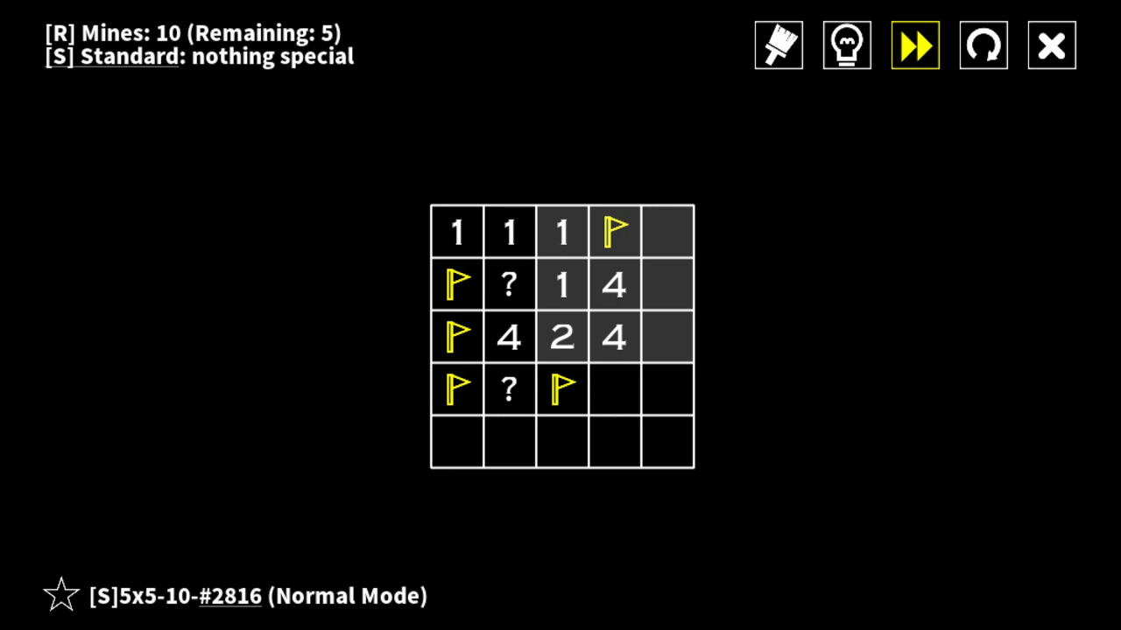
mouse_move(668, 283)
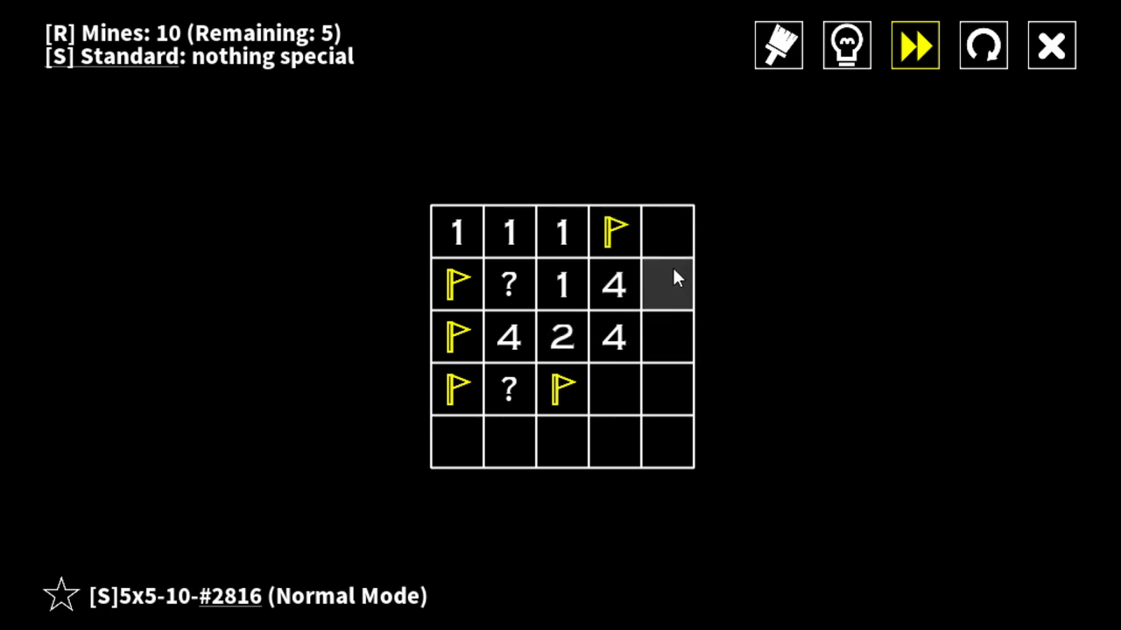
mouse_move(648, 292)
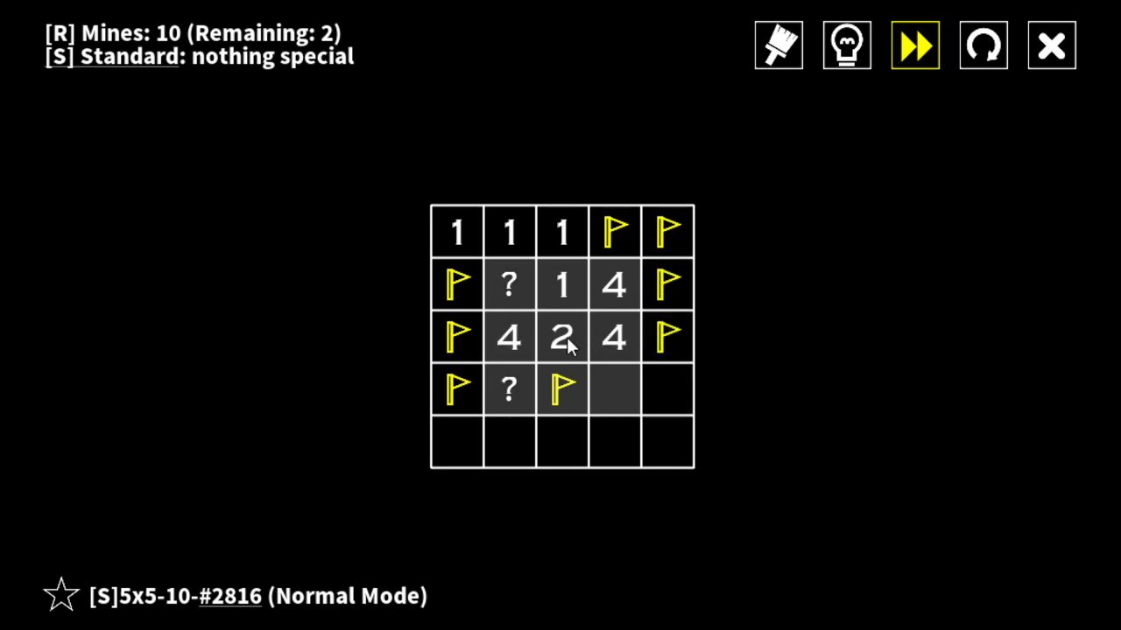
- Flag the row-four, column-four mine and reveal the row-four end and bottom-row third cells
right_click(615, 389)
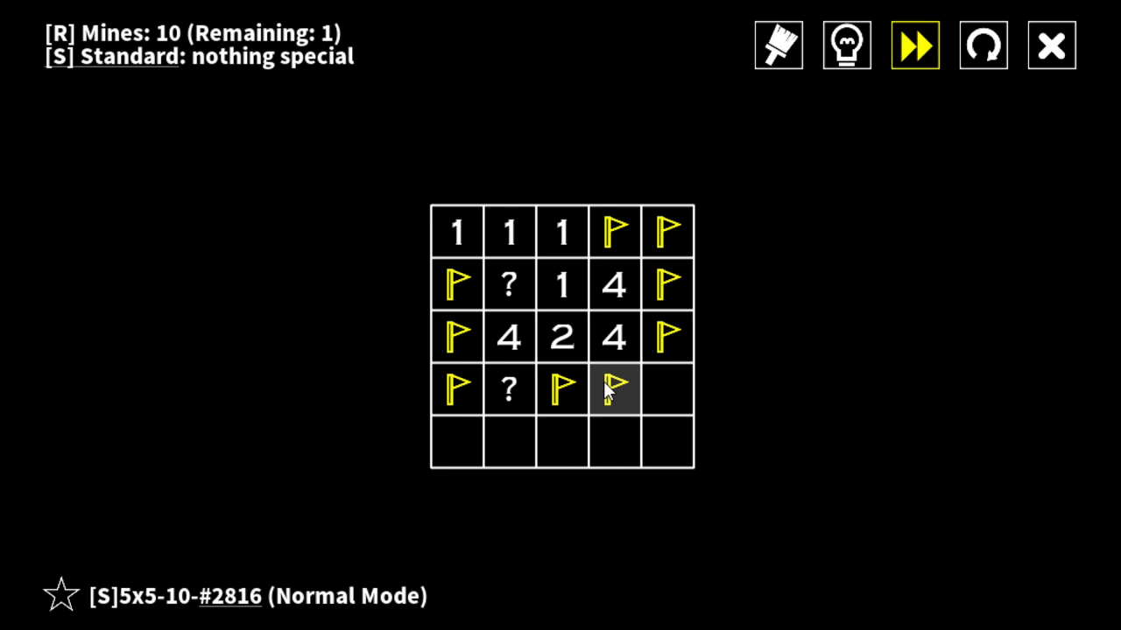
click(667, 390)
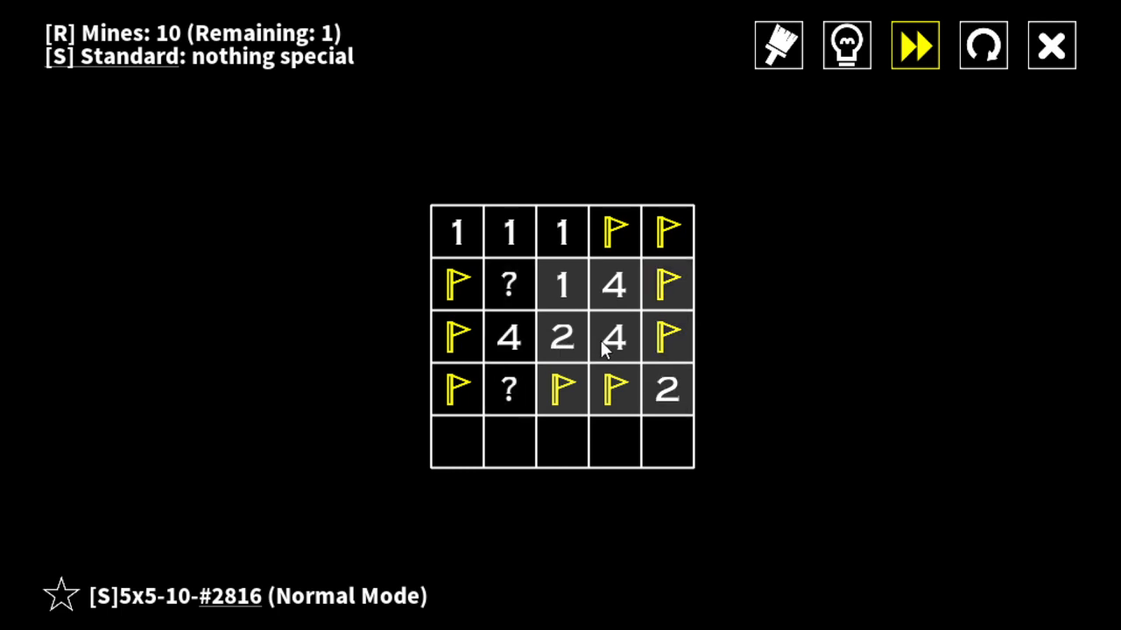
mouse_move(597, 344)
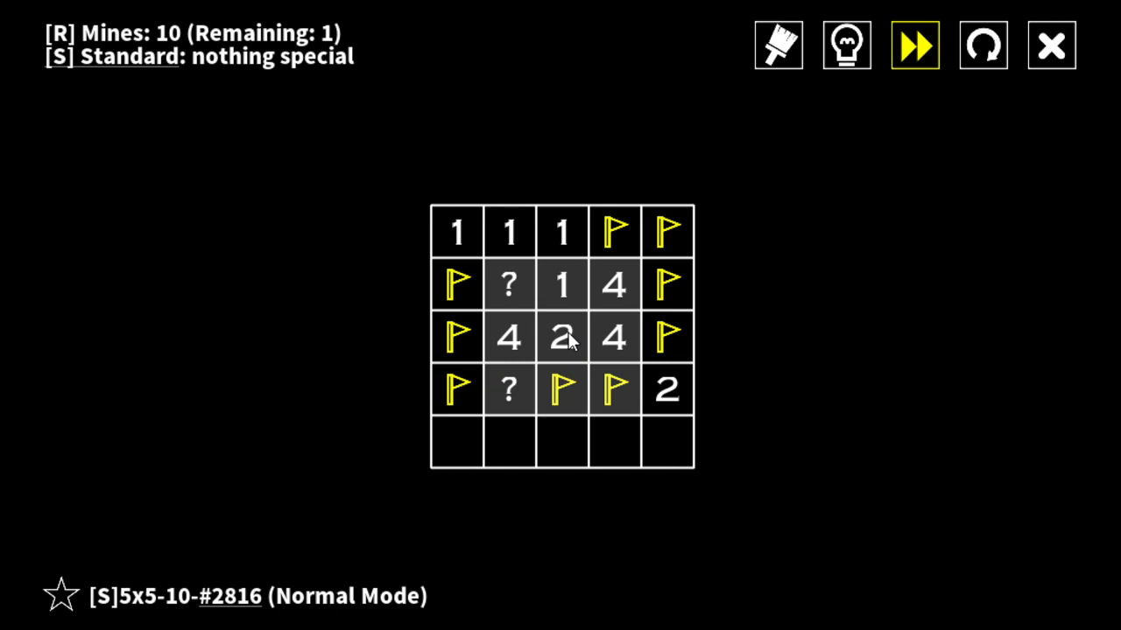
mouse_move(563, 443)
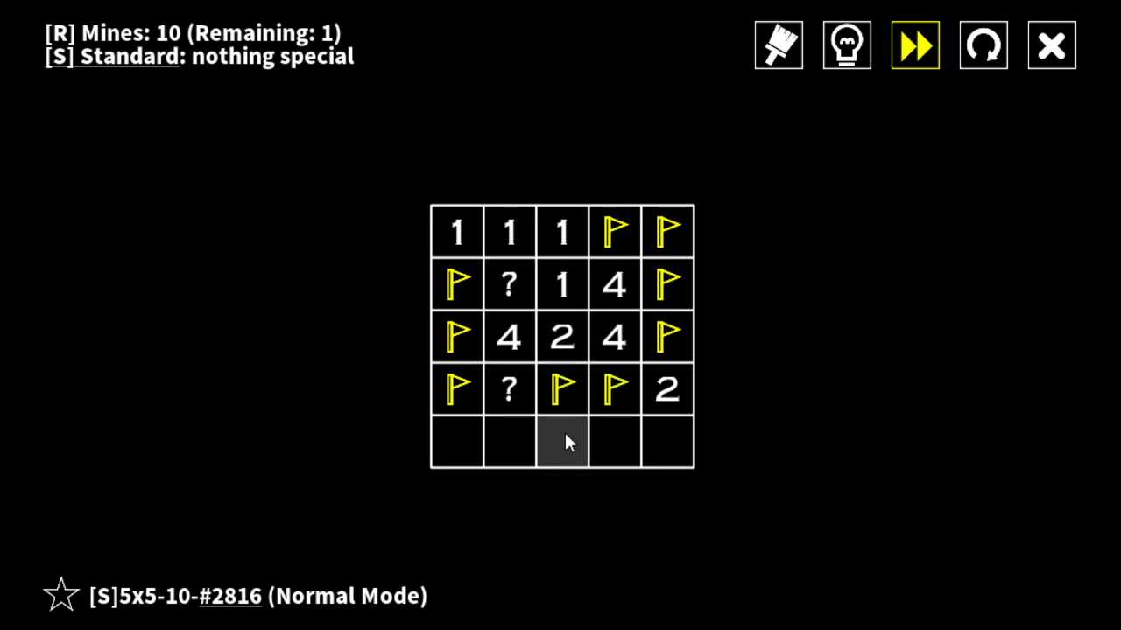
mouse_move(457, 337)
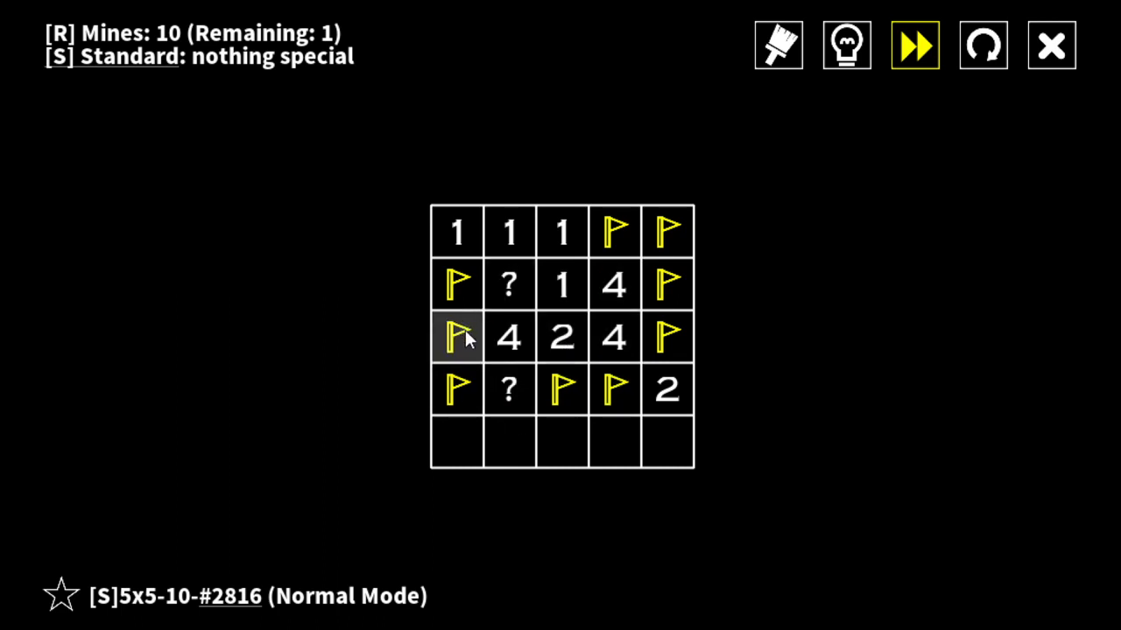
mouse_move(574, 346)
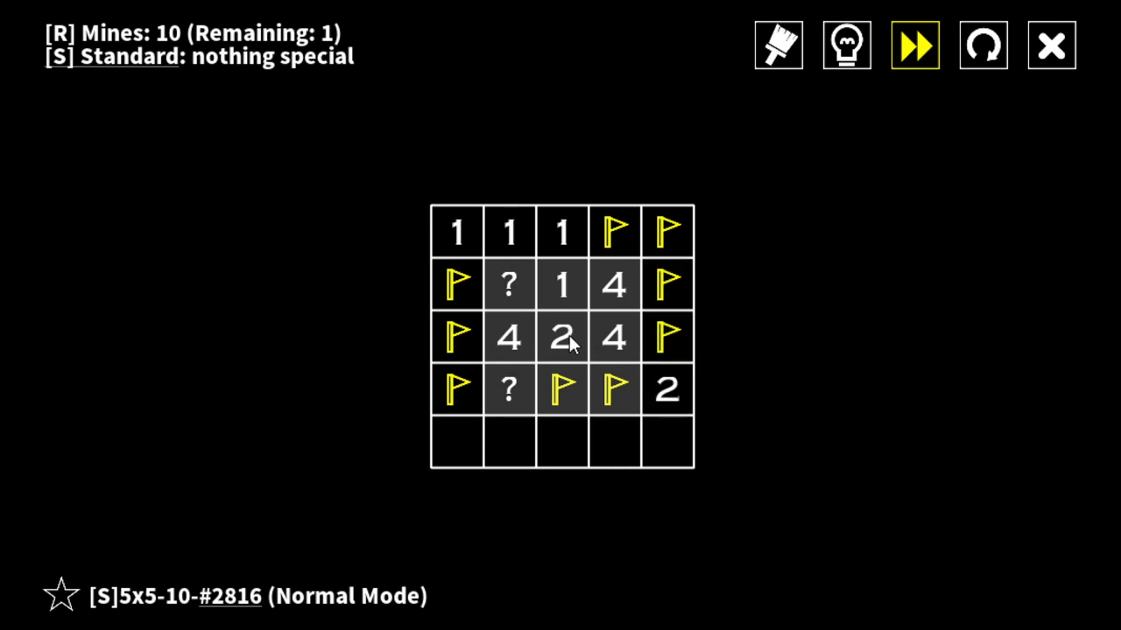
mouse_move(611, 342)
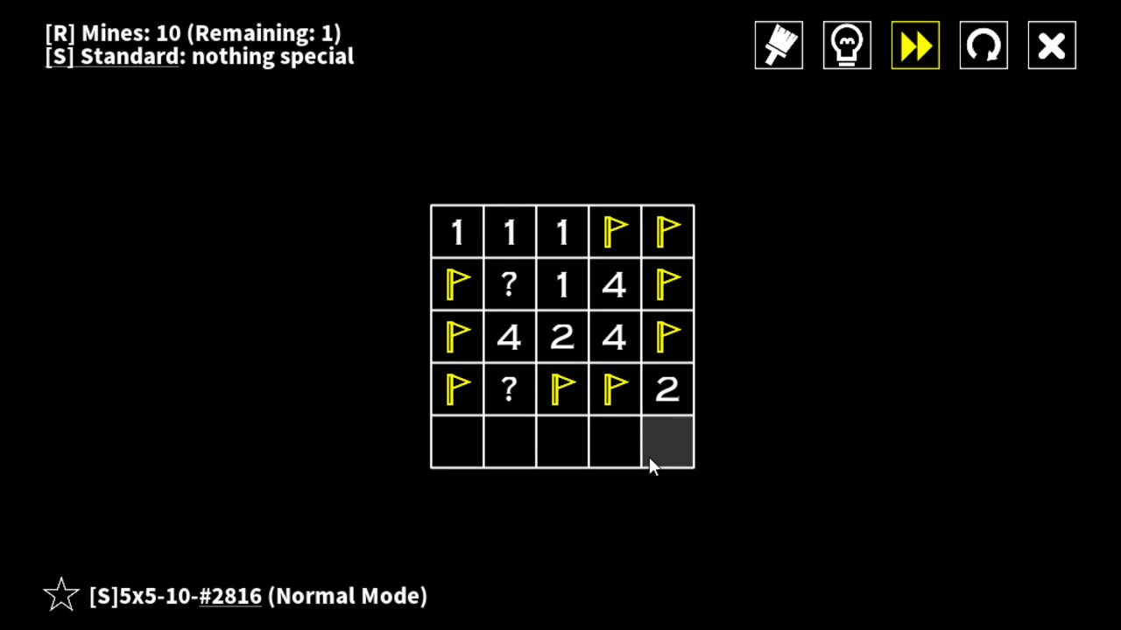
mouse_move(668, 390)
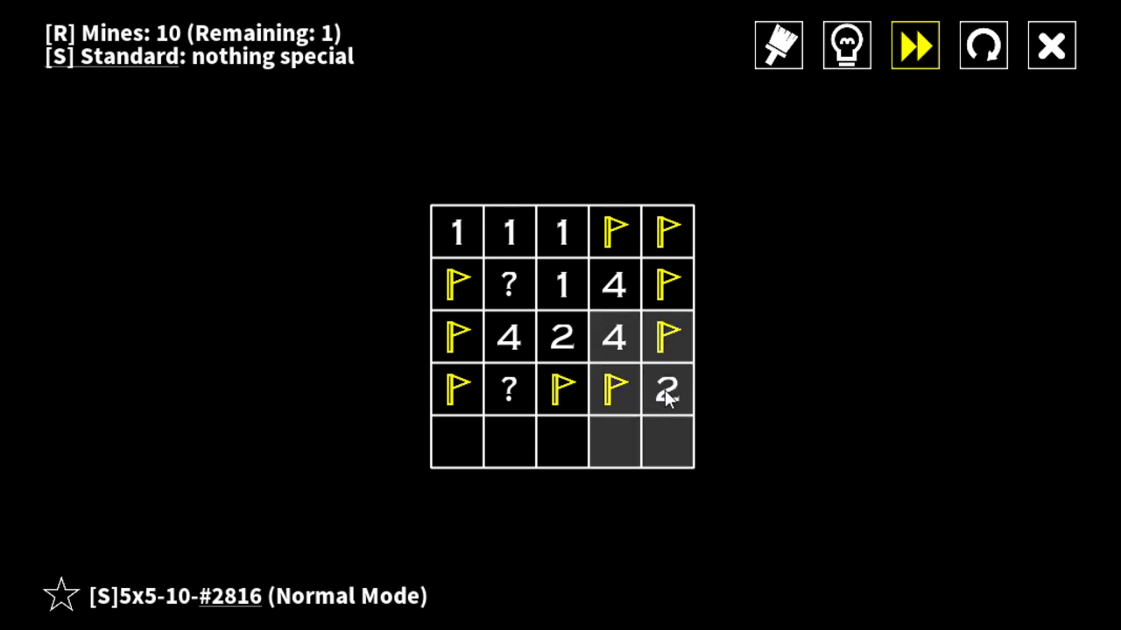
mouse_move(667, 442)
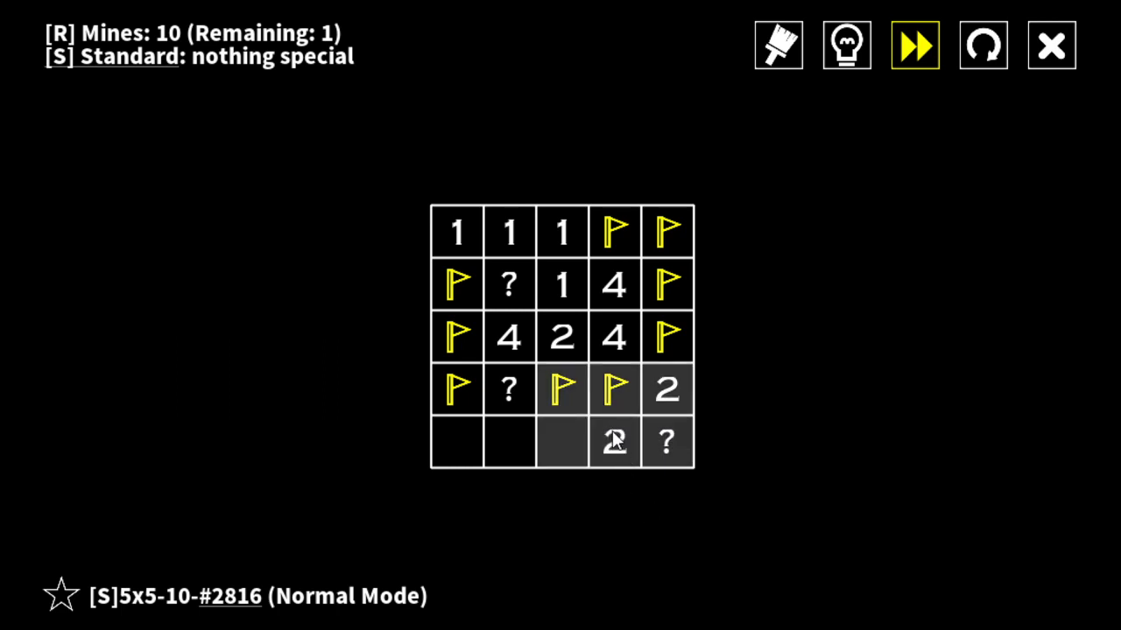
click(562, 442)
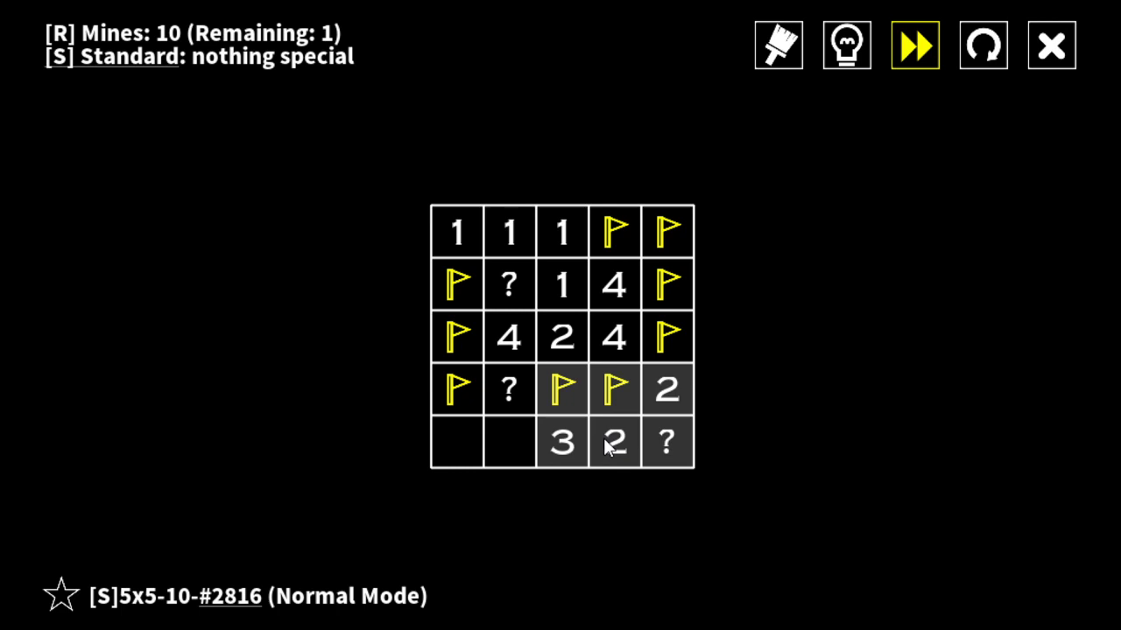
mouse_move(616, 452)
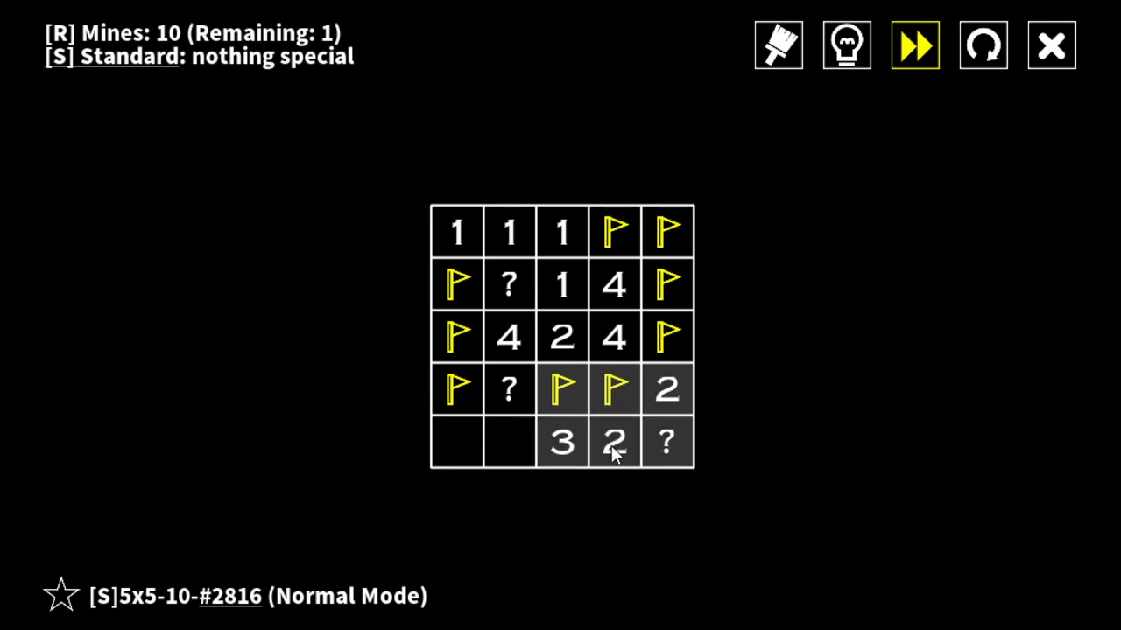
mouse_move(615, 442)
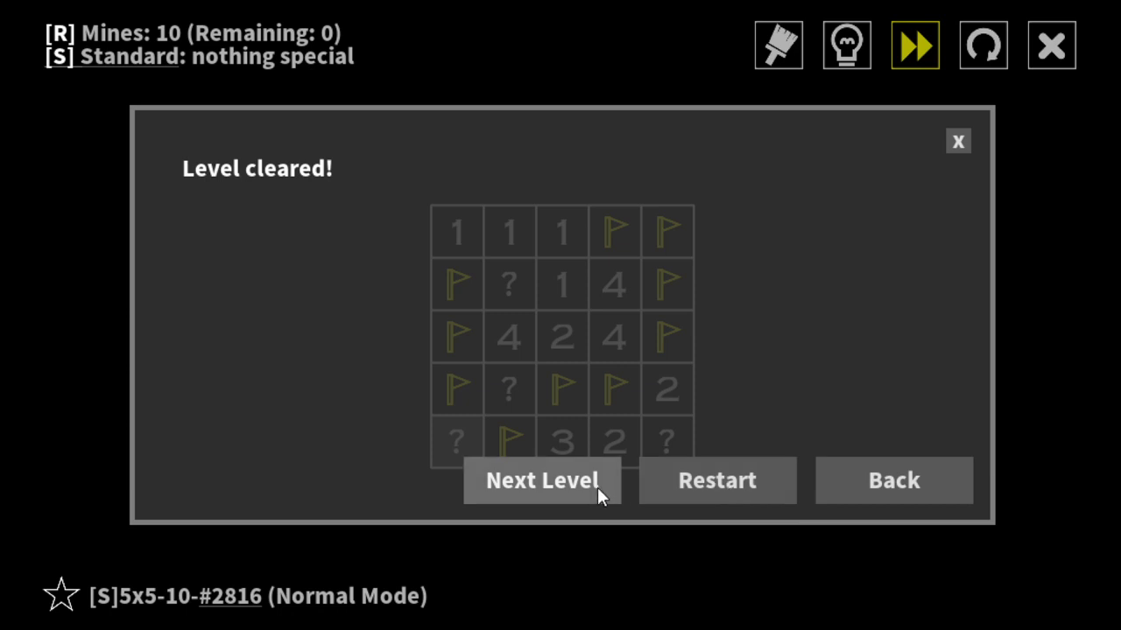
- Advance to puzzle #2987 and reveal the 2 at row two, column four
click(541, 481)
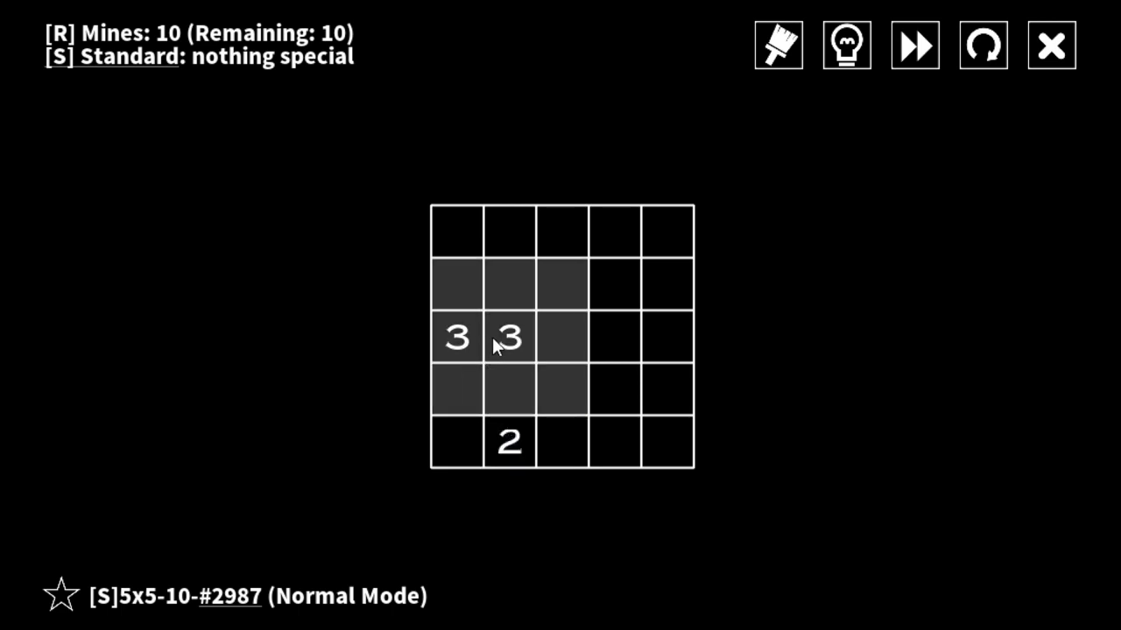
mouse_move(501, 353)
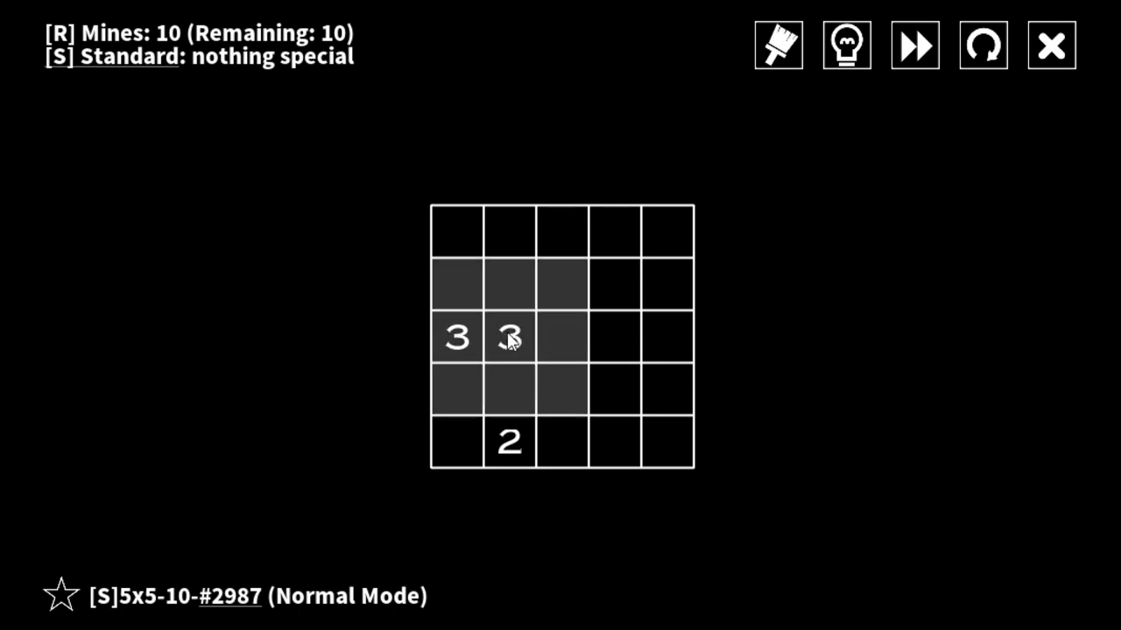
mouse_move(508, 341)
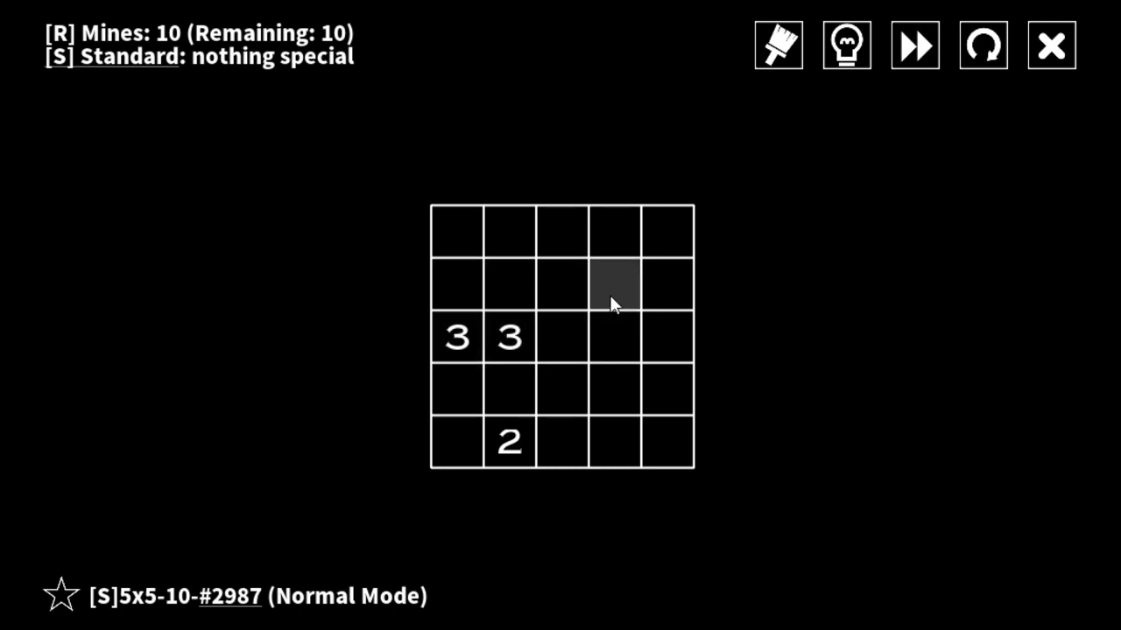
click(613, 283)
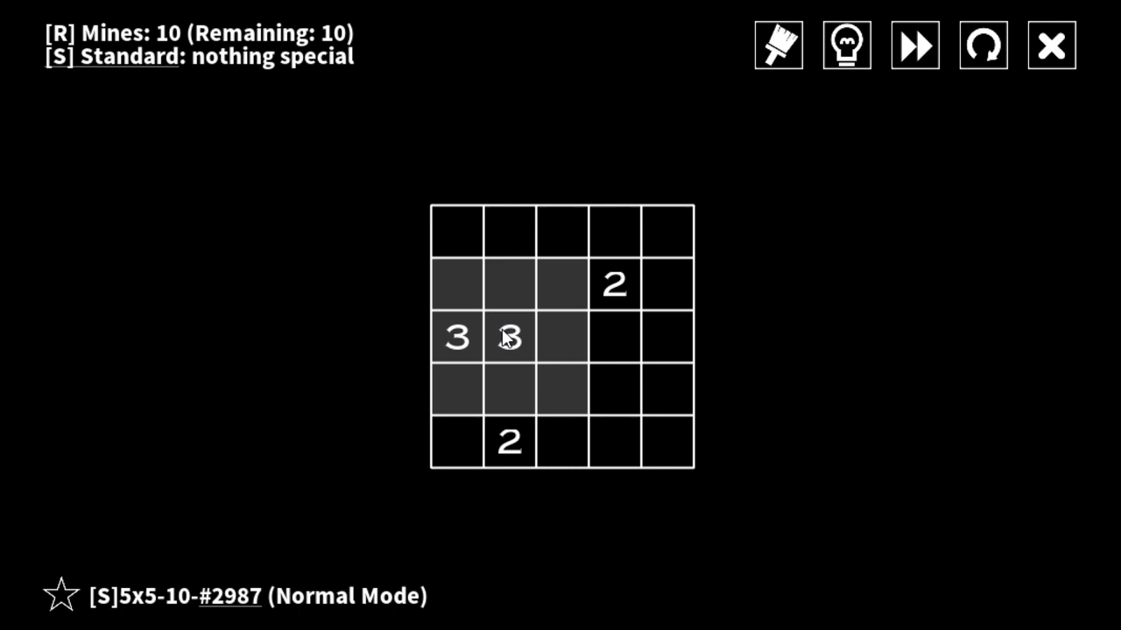
mouse_move(508, 337)
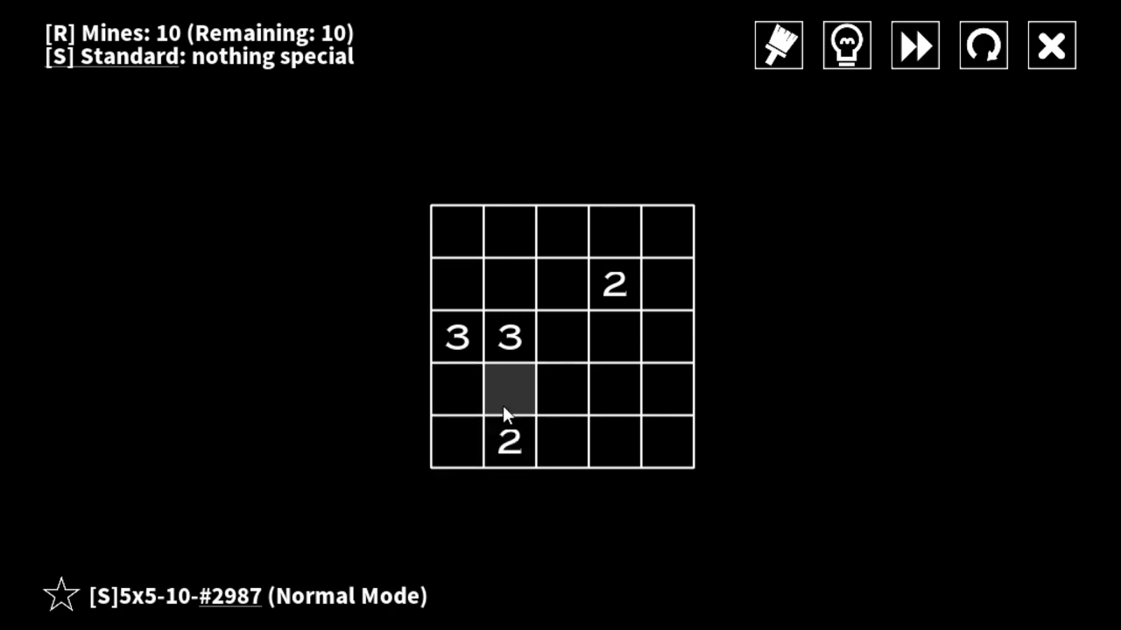
mouse_move(456, 389)
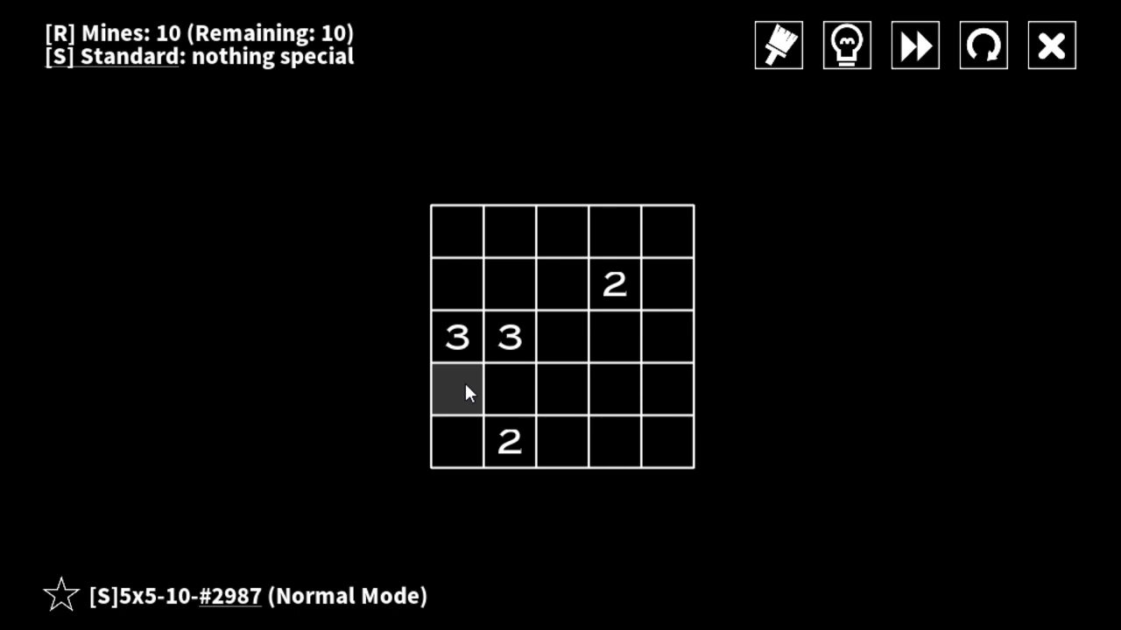
mouse_move(561, 336)
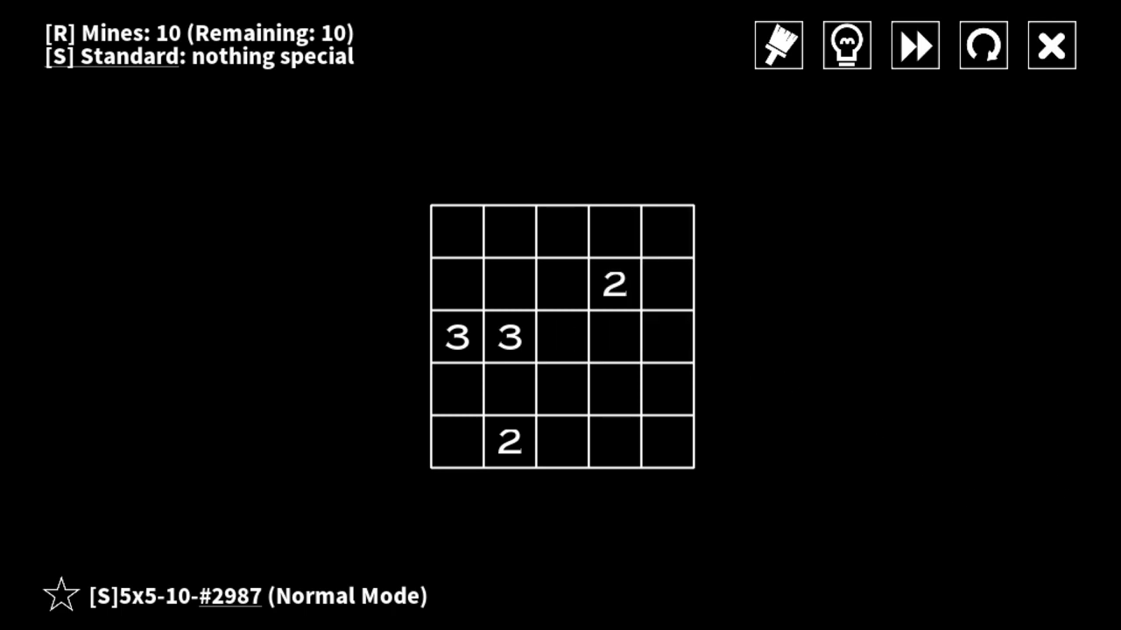
mouse_move(463, 340)
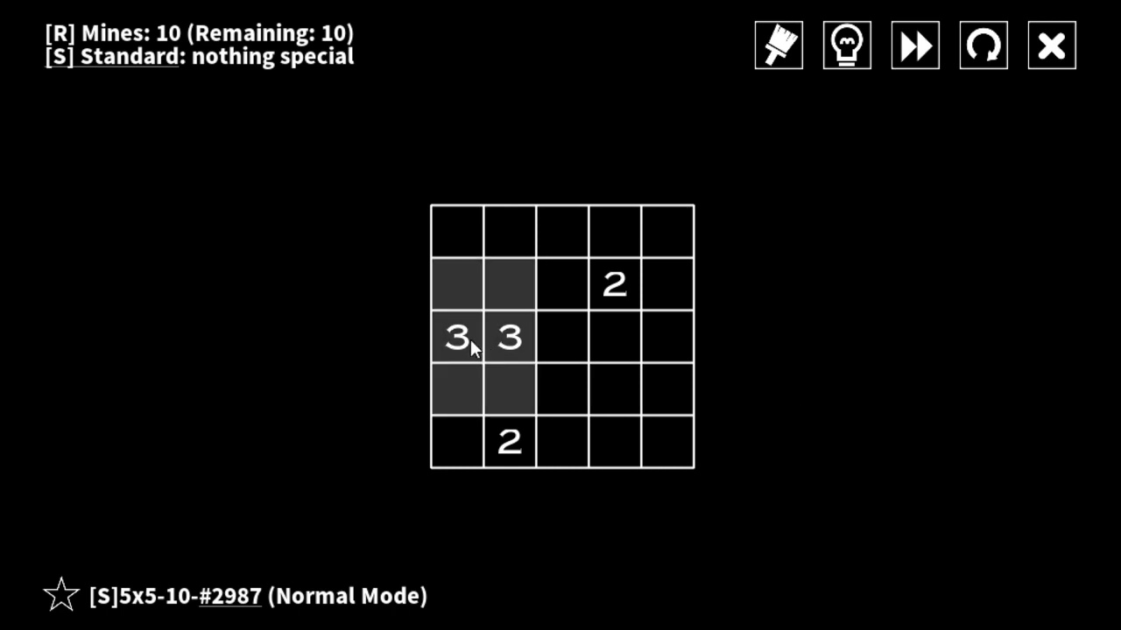
mouse_move(456, 363)
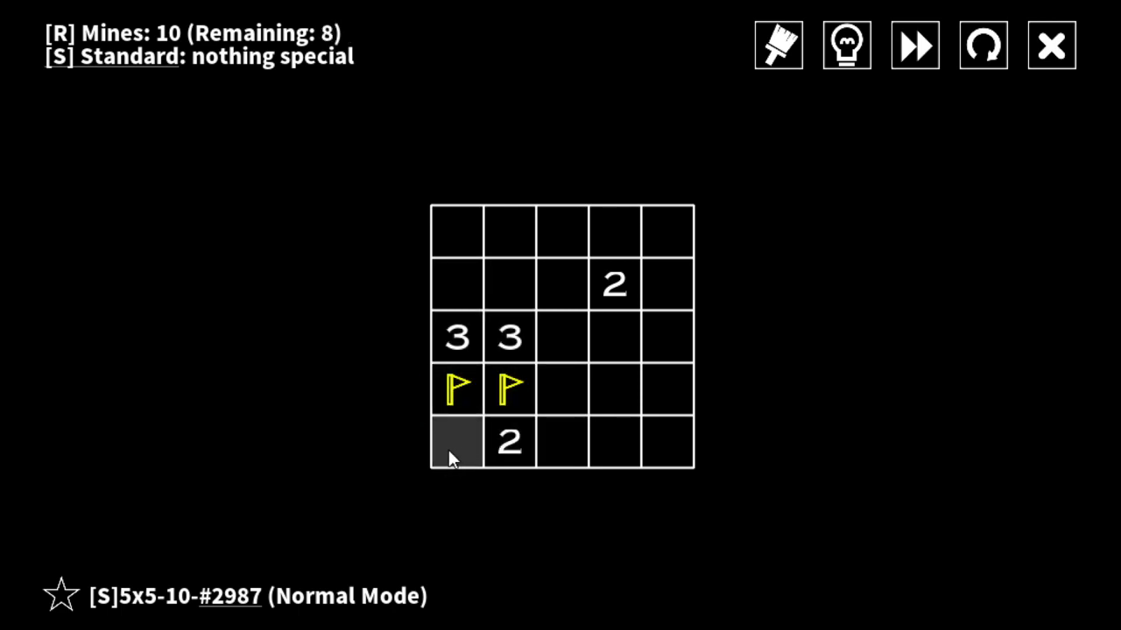
- Reveal the bottom-left cell, mark row three column three as a mine, then restart
click(456, 442)
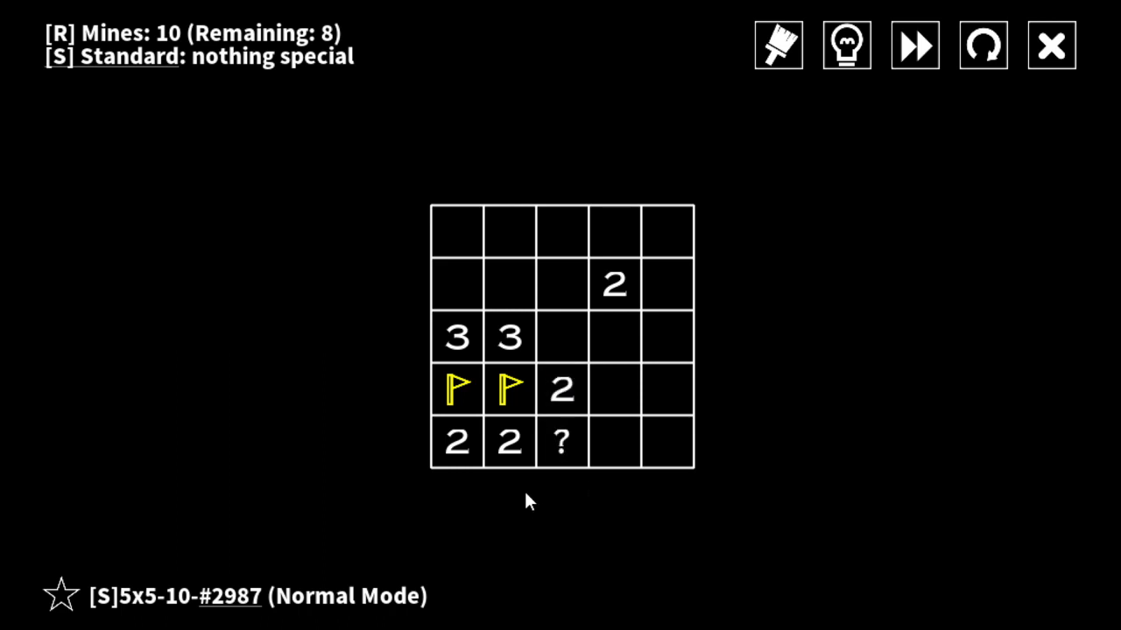
click(561, 337)
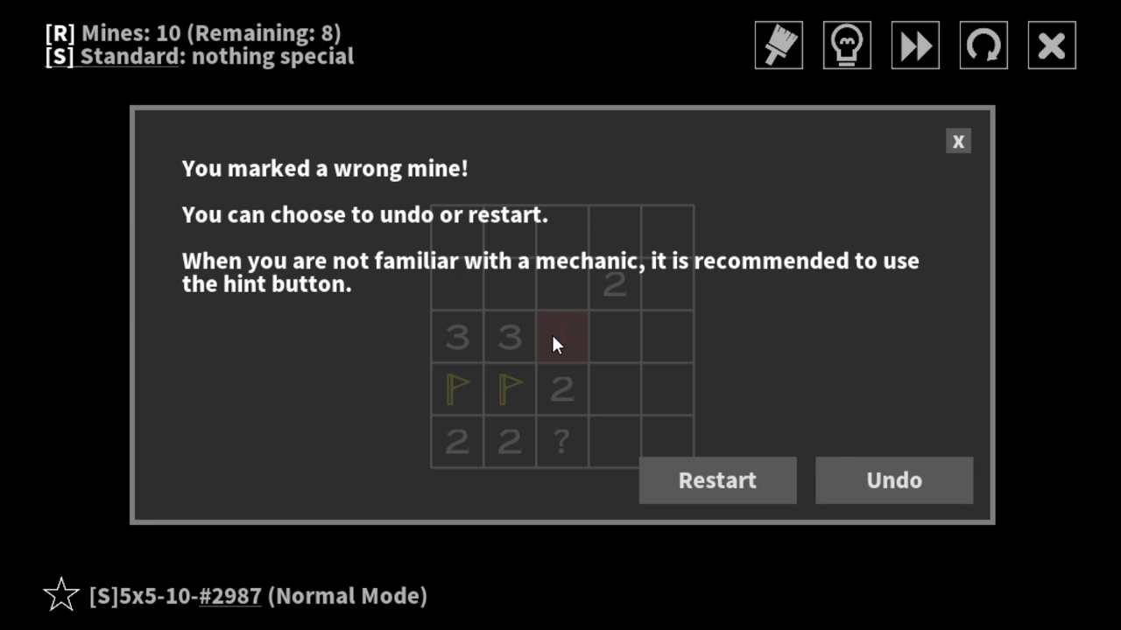
mouse_move(624, 458)
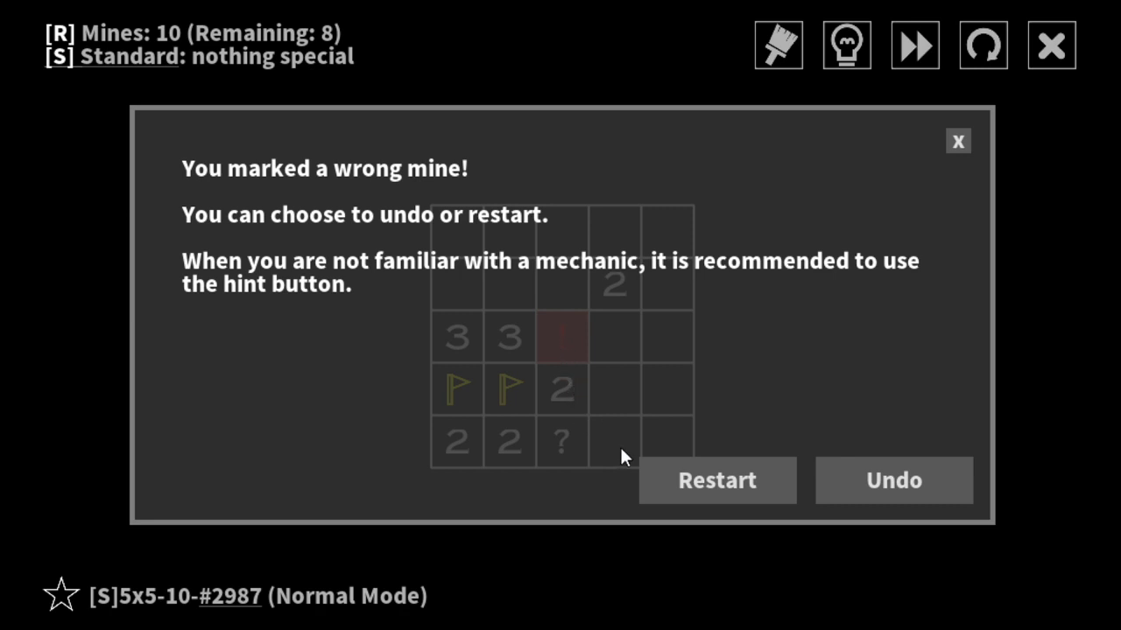
mouse_move(846, 7)
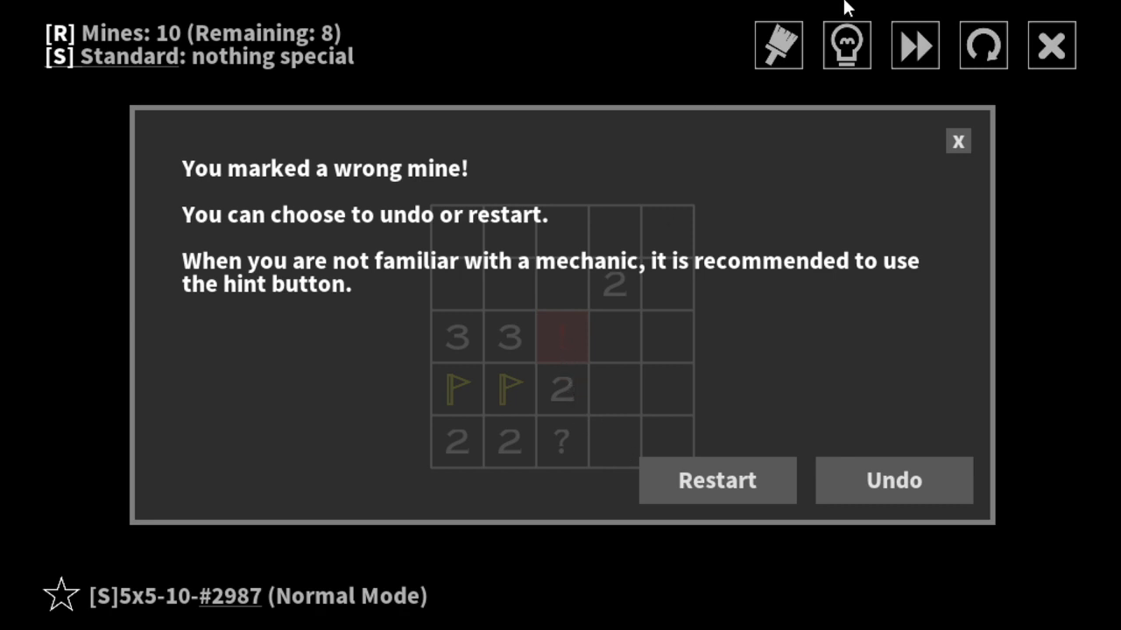
mouse_move(742, 479)
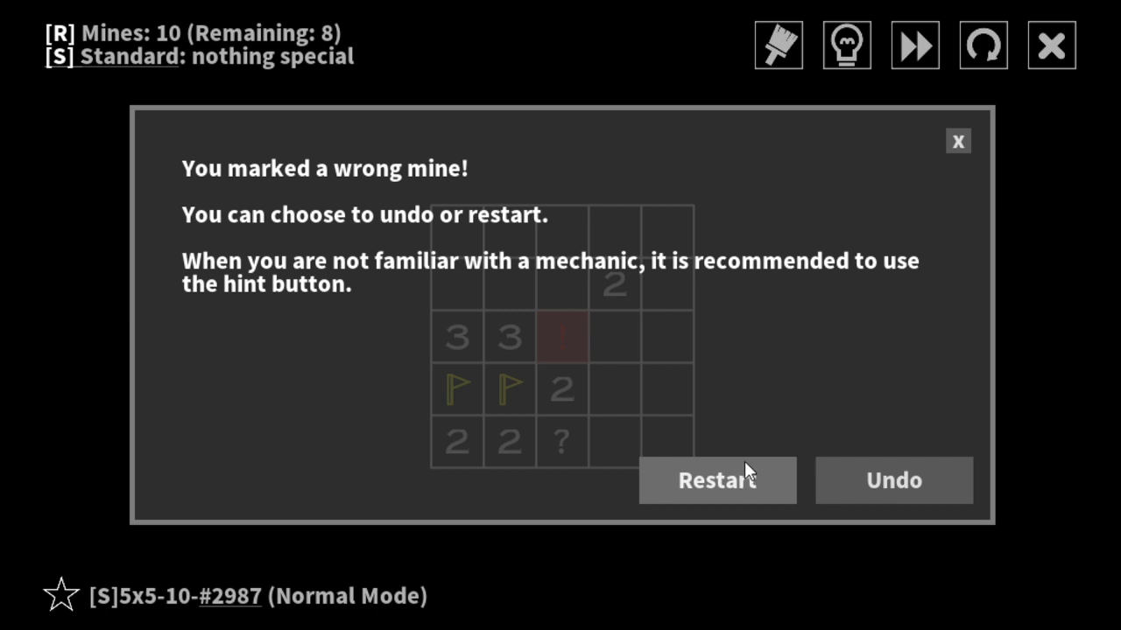
click(716, 480)
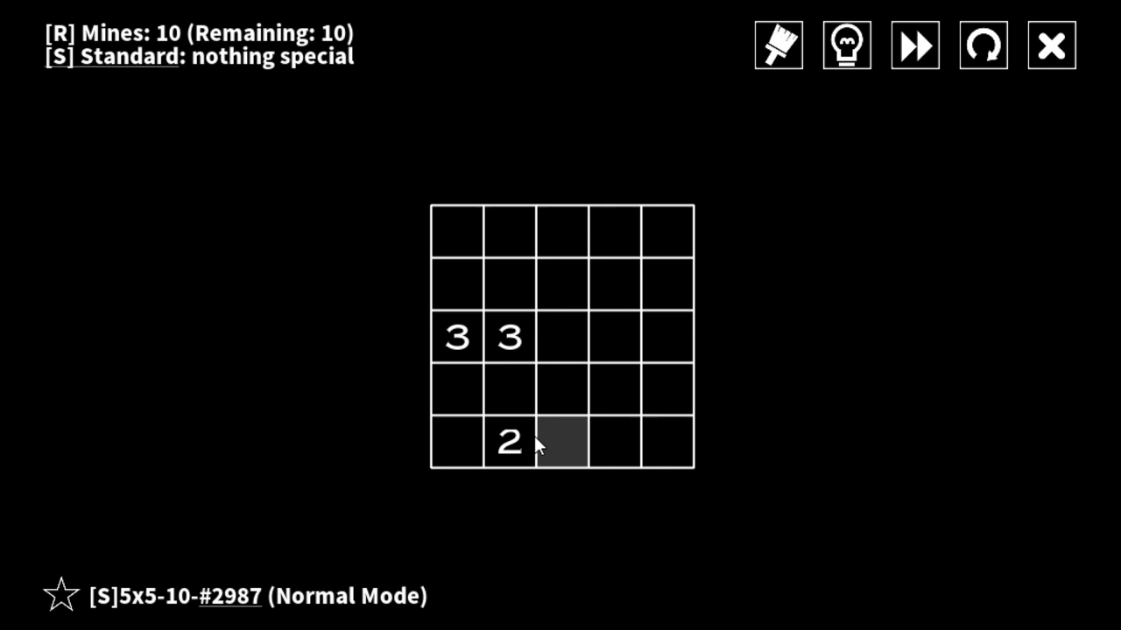
- Flag the cells above the left 3 and the 2, reveal cells, and undo the wrong mark
right_click(510, 389)
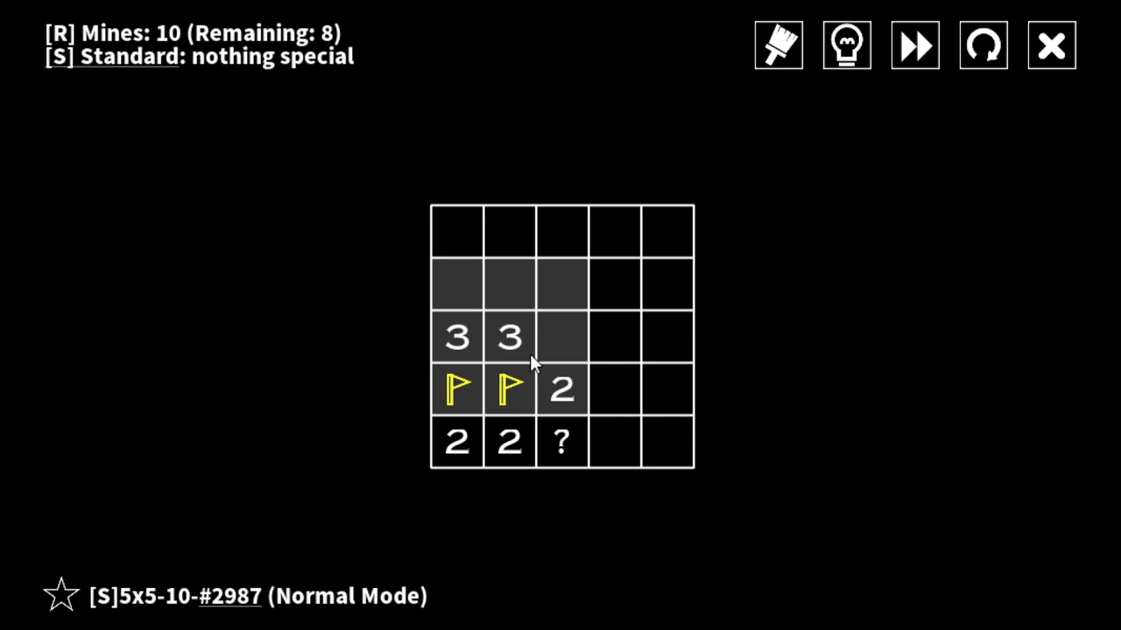
mouse_move(499, 342)
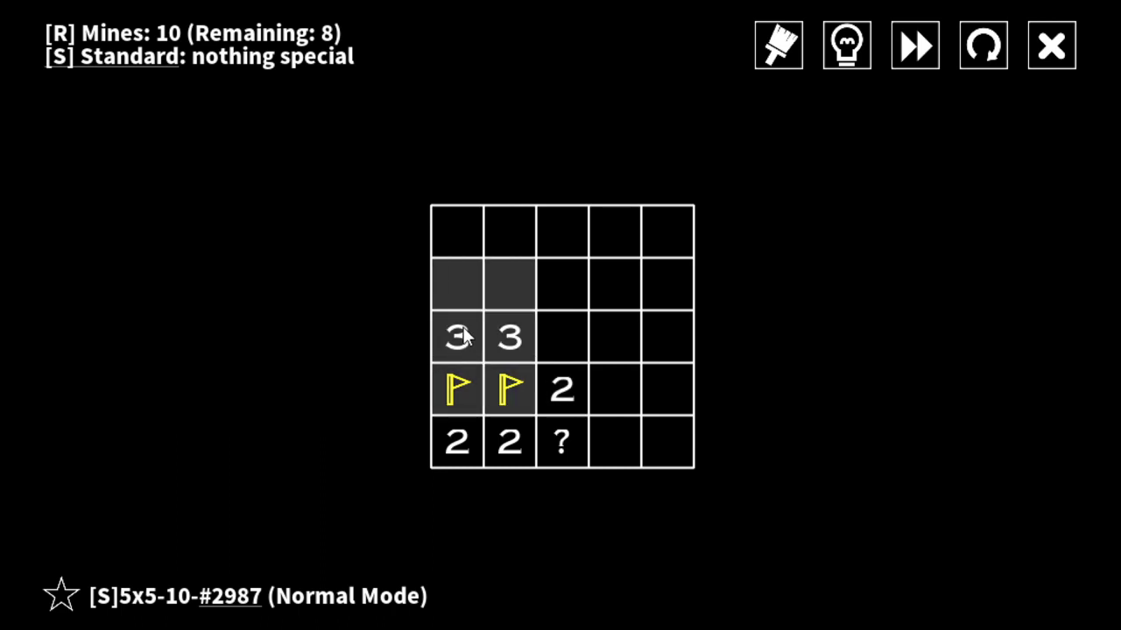
mouse_move(468, 341)
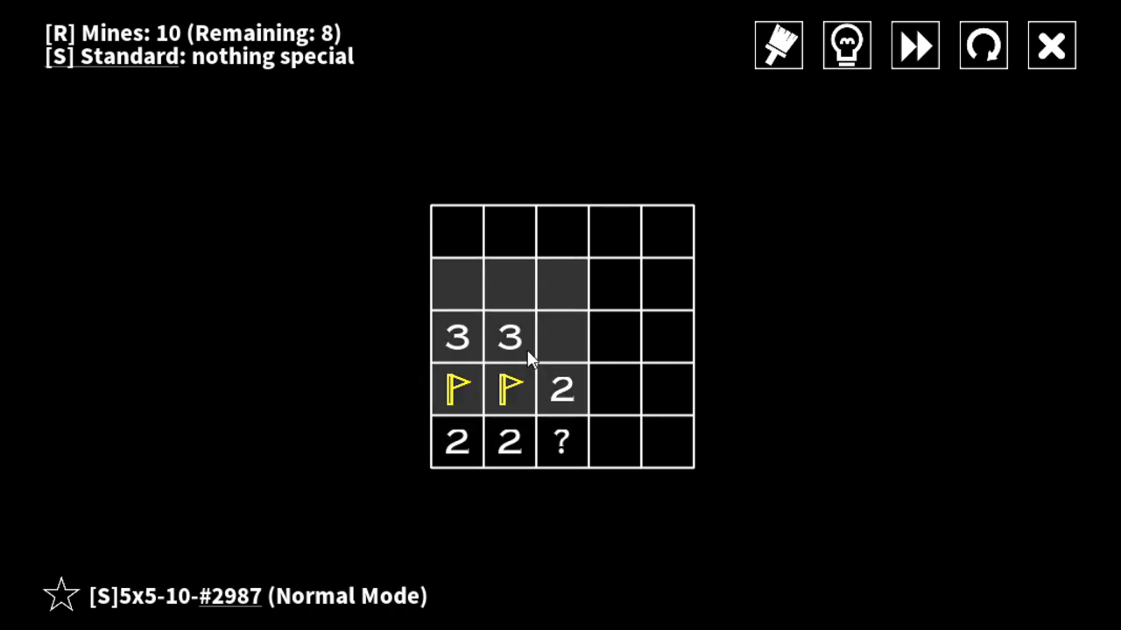
mouse_move(541, 353)
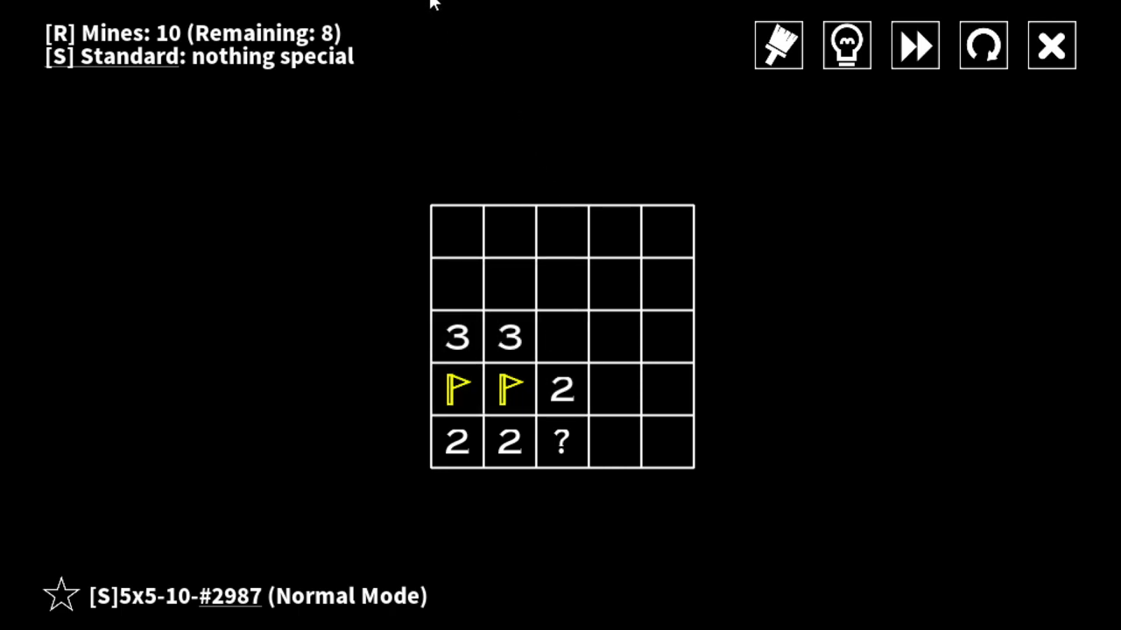
mouse_move(382, 17)
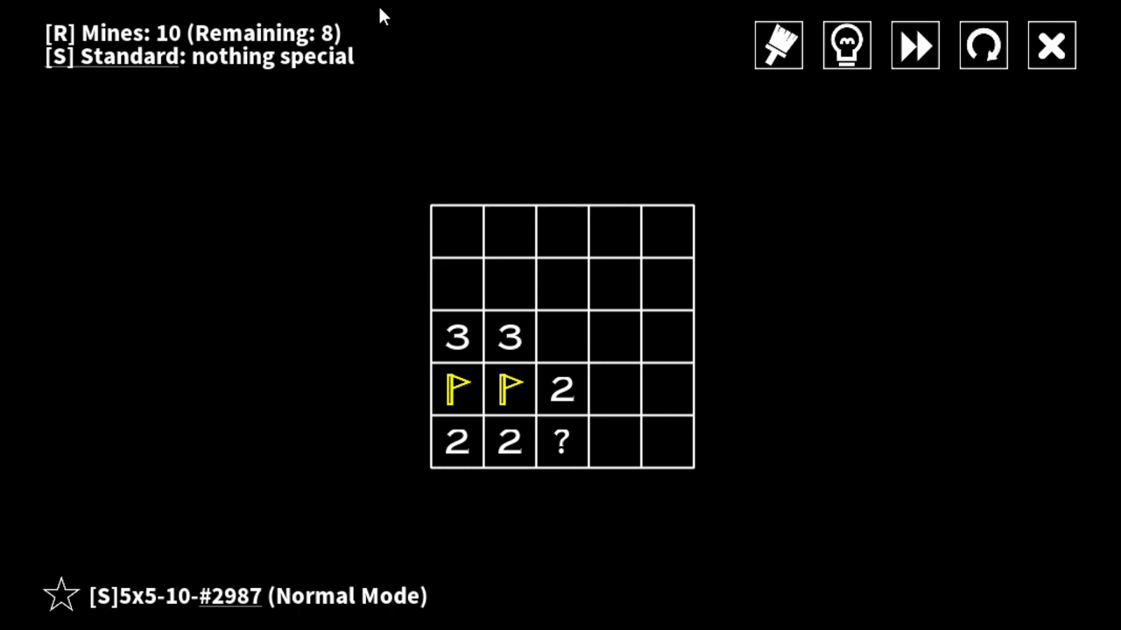
mouse_move(403, 10)
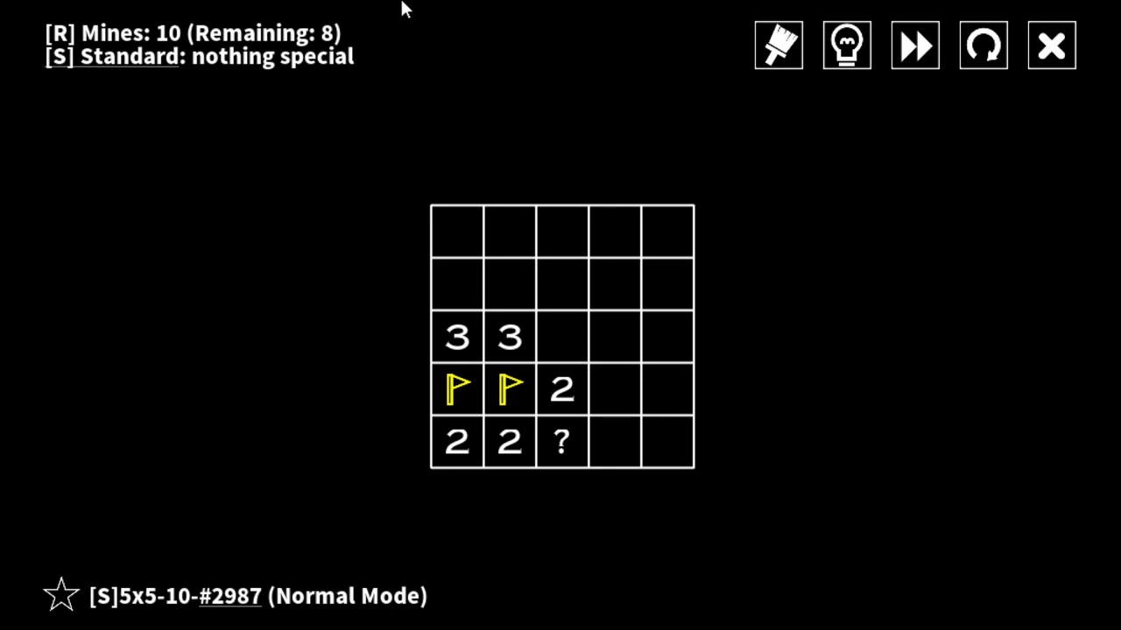
mouse_move(534, 161)
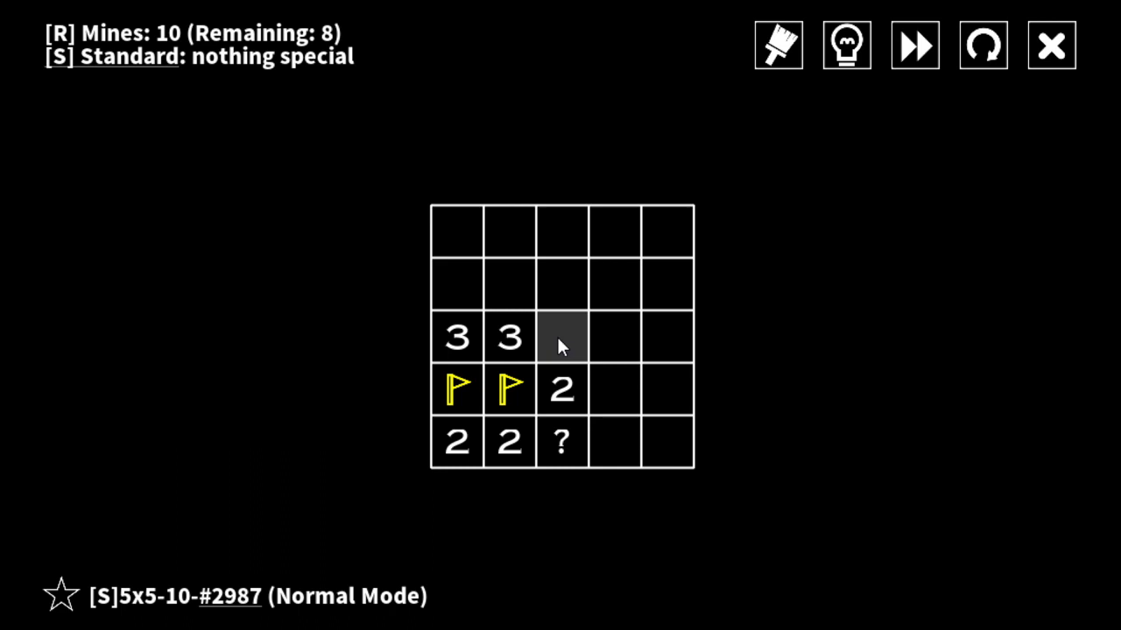
click(561, 337)
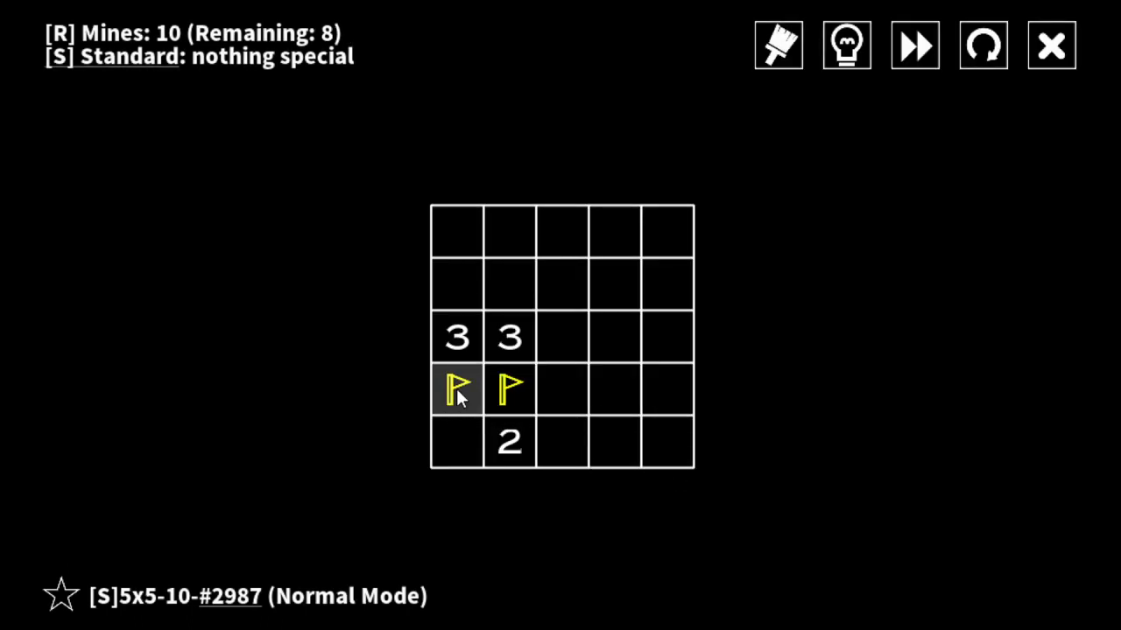
right_click(456, 283)
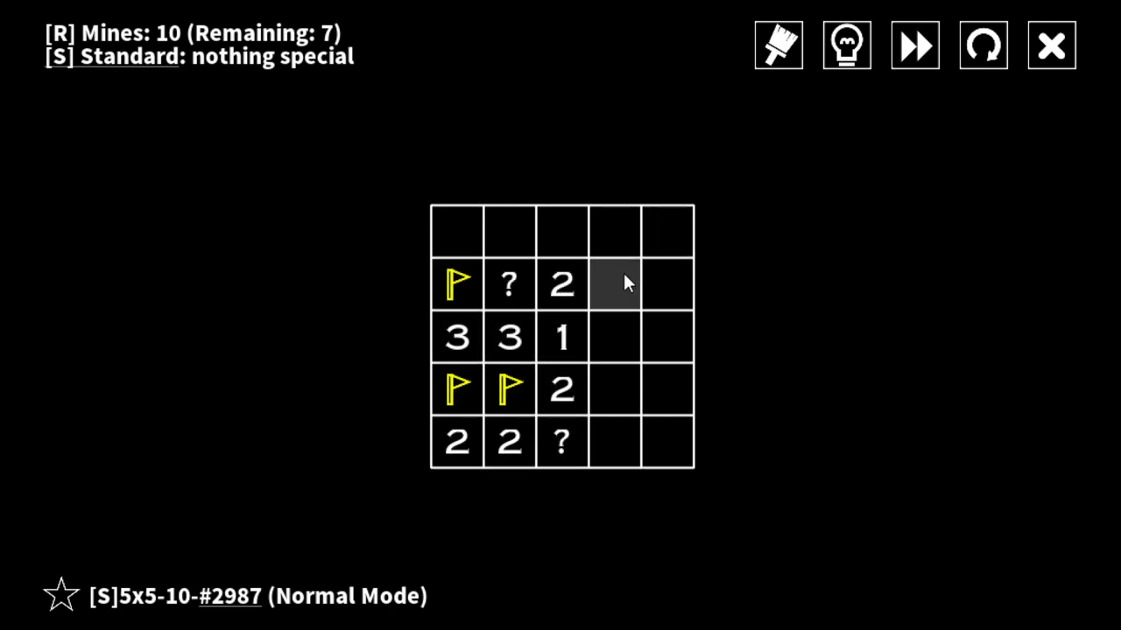
click(614, 285)
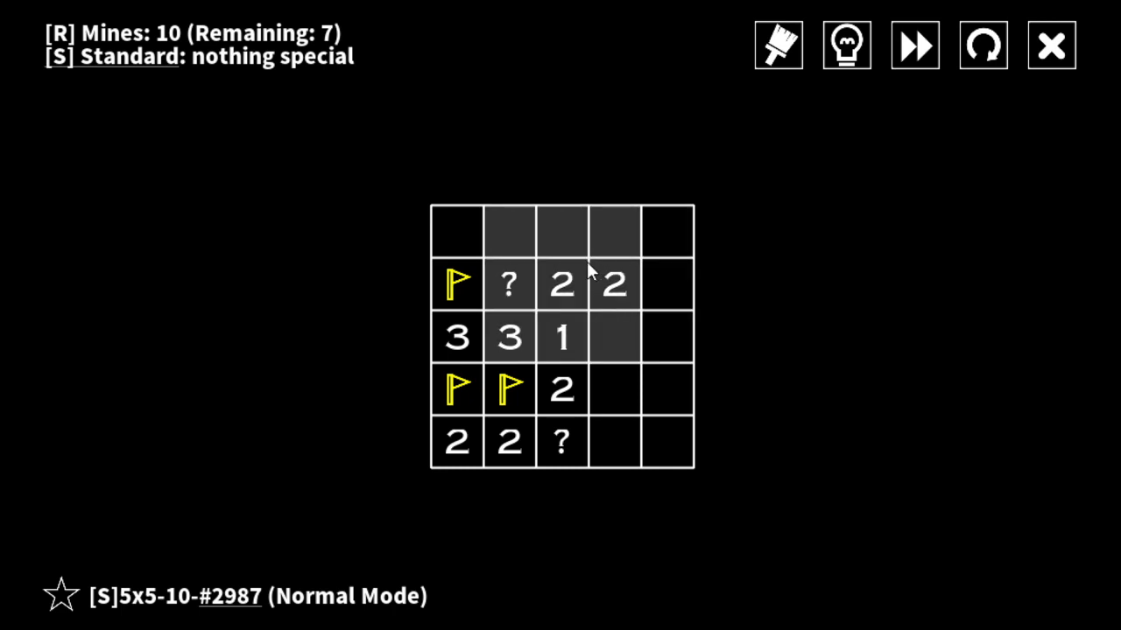
right_click(562, 230)
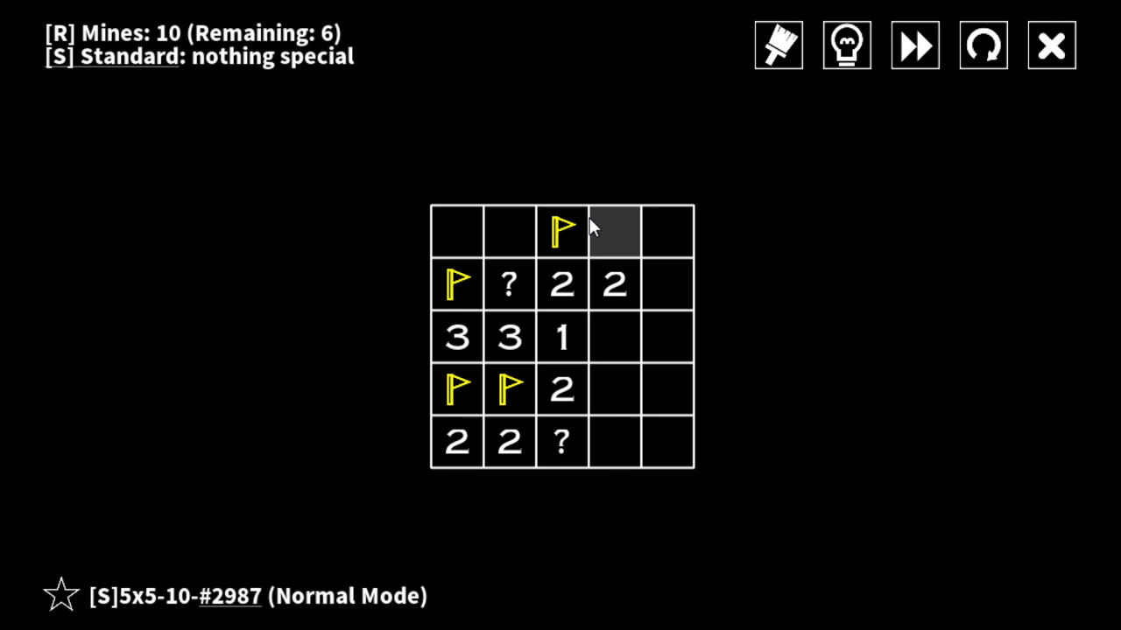
click(982, 45)
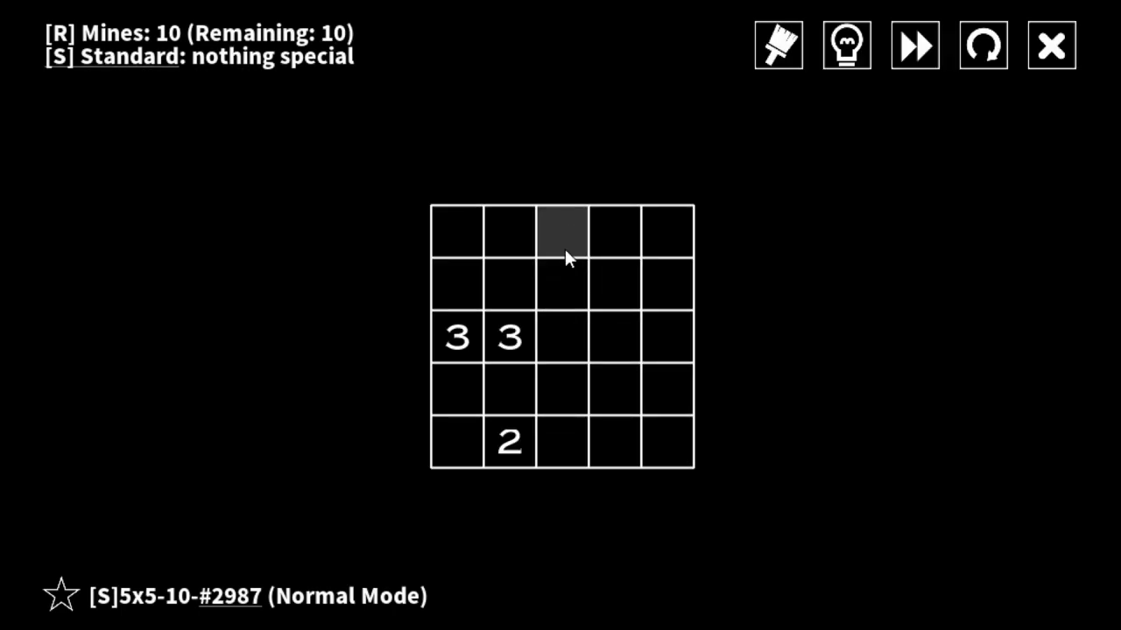
right_click(562, 230)
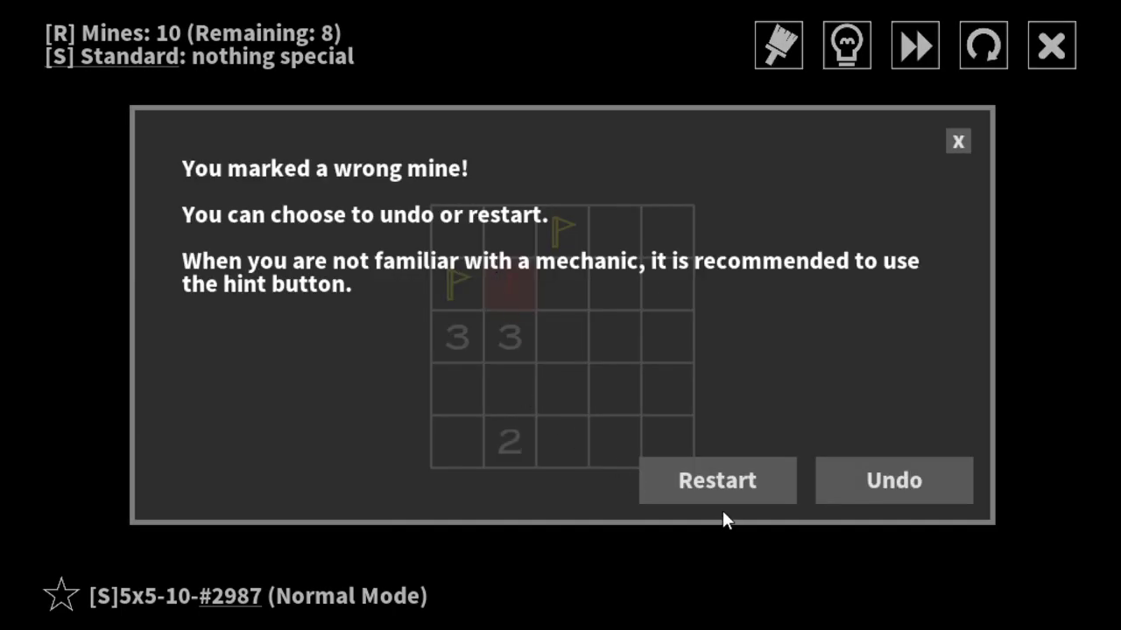
click(893, 479)
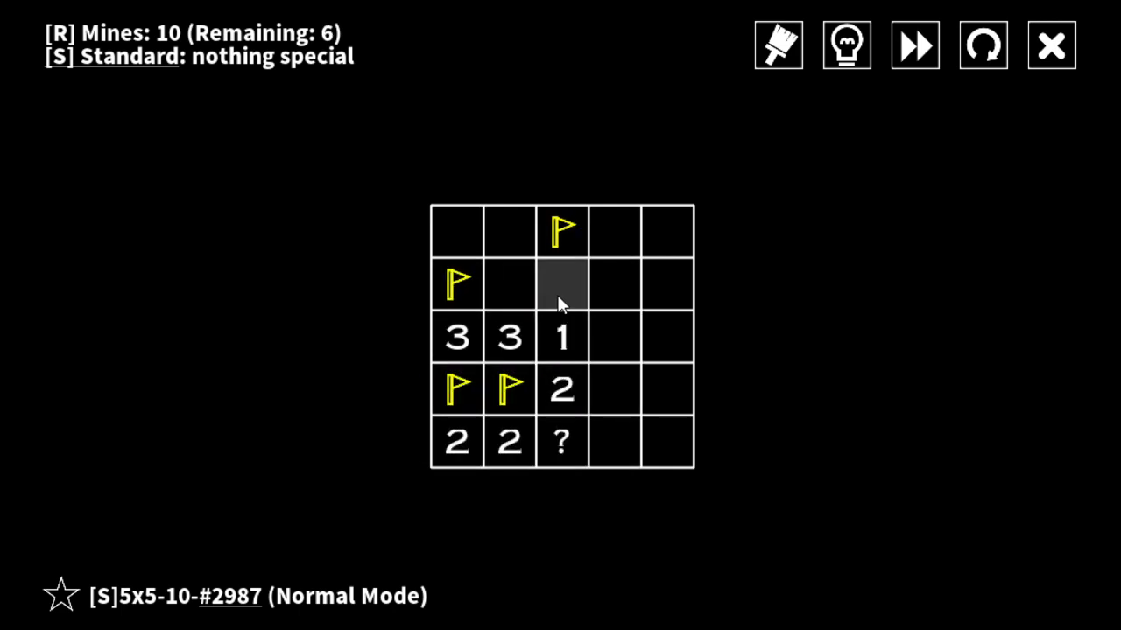
- Reveal cells right of the 1 and 2 clues, then wrongly mark the cell right of the lower 2
click(562, 283)
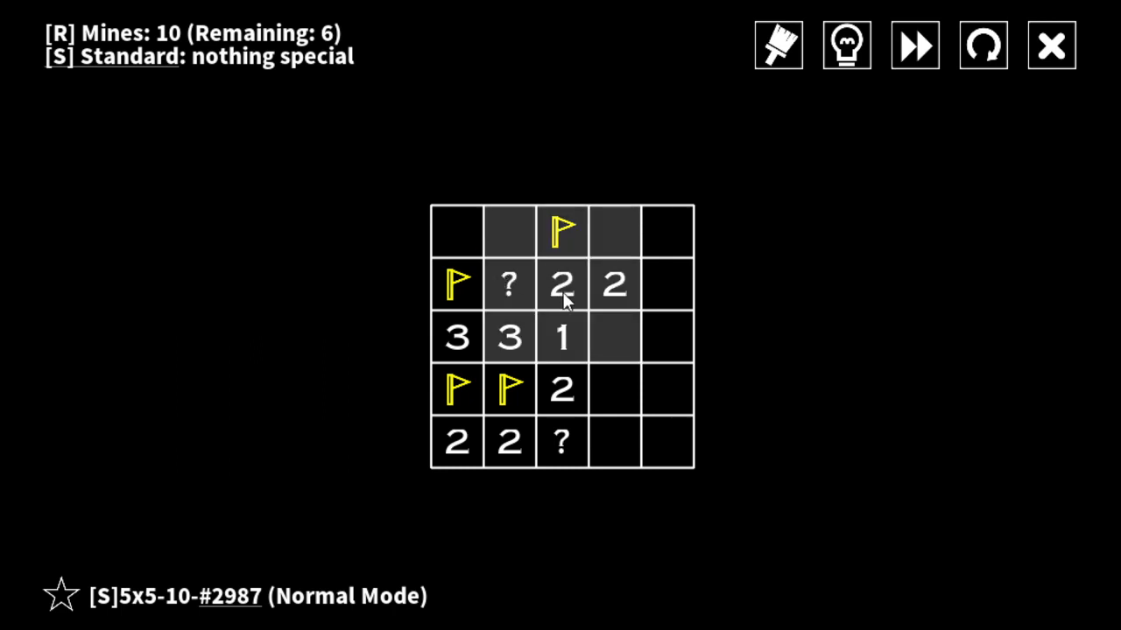
mouse_move(565, 328)
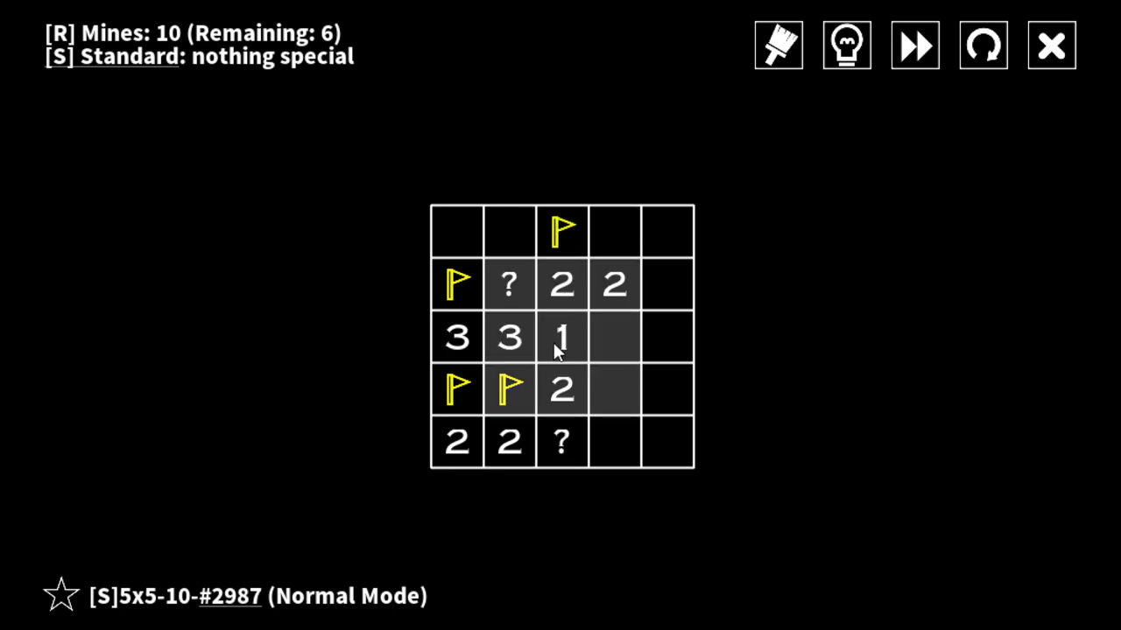
mouse_move(569, 350)
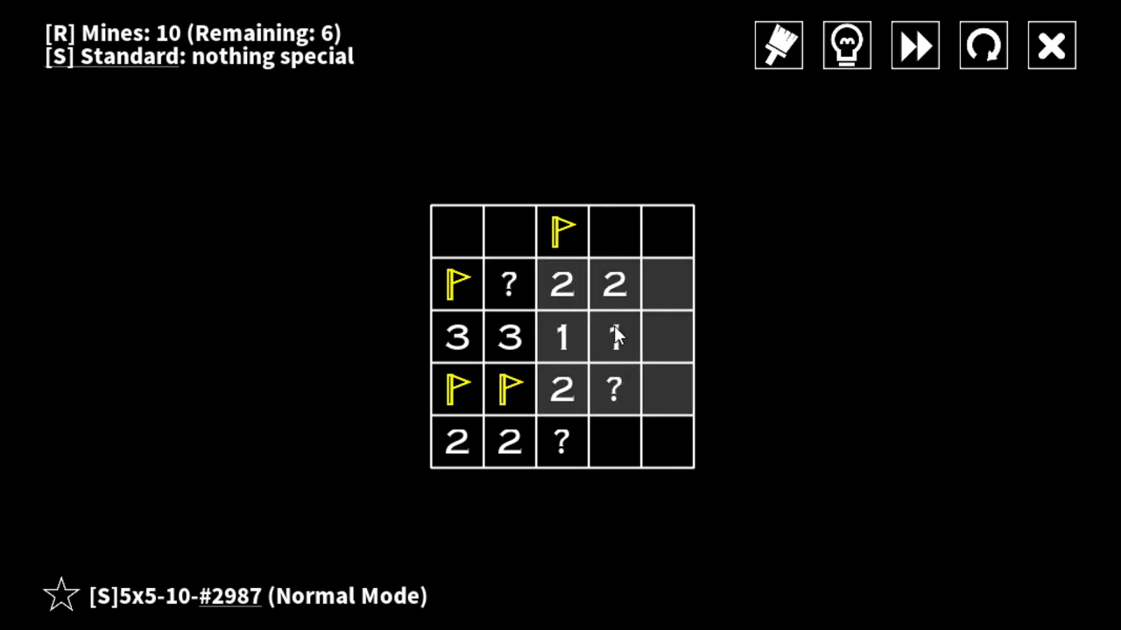
click(614, 337)
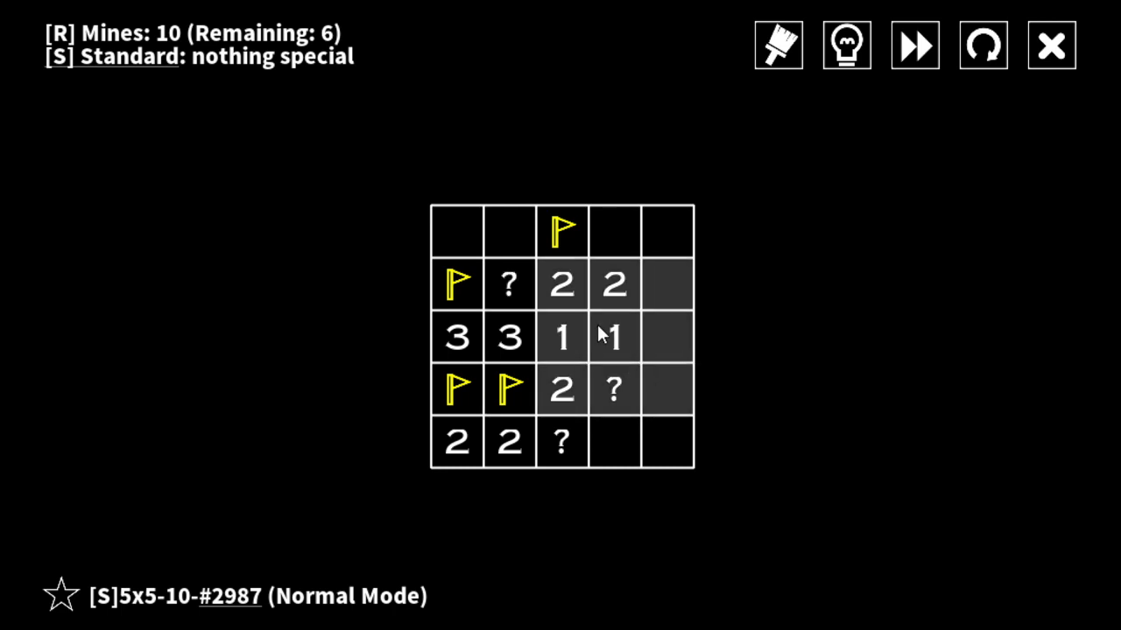
mouse_move(624, 290)
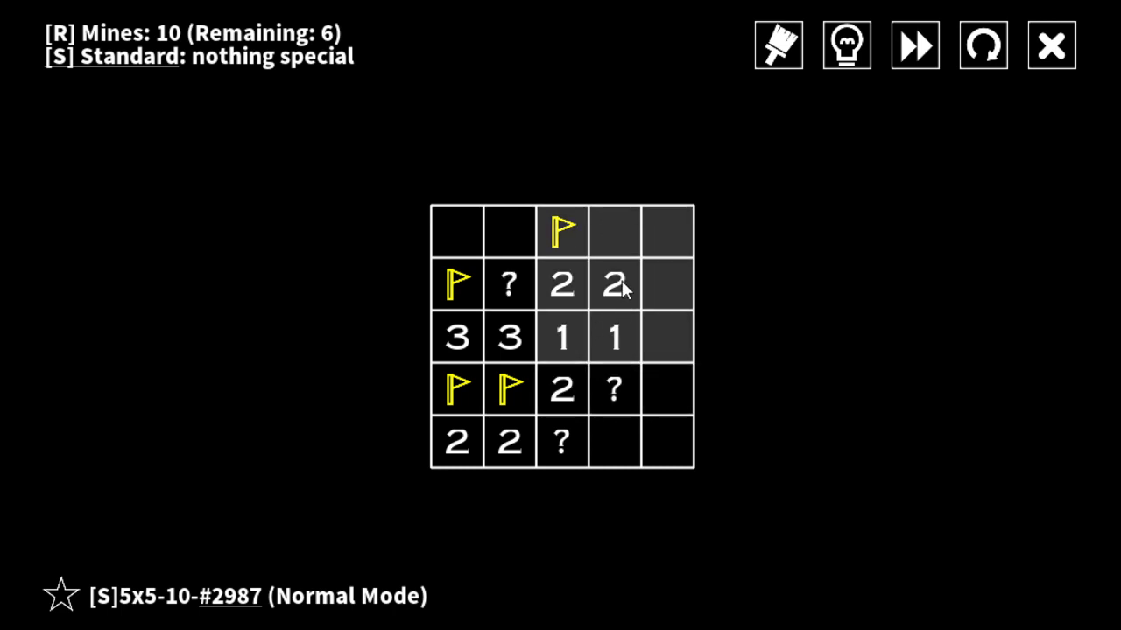
mouse_move(632, 295)
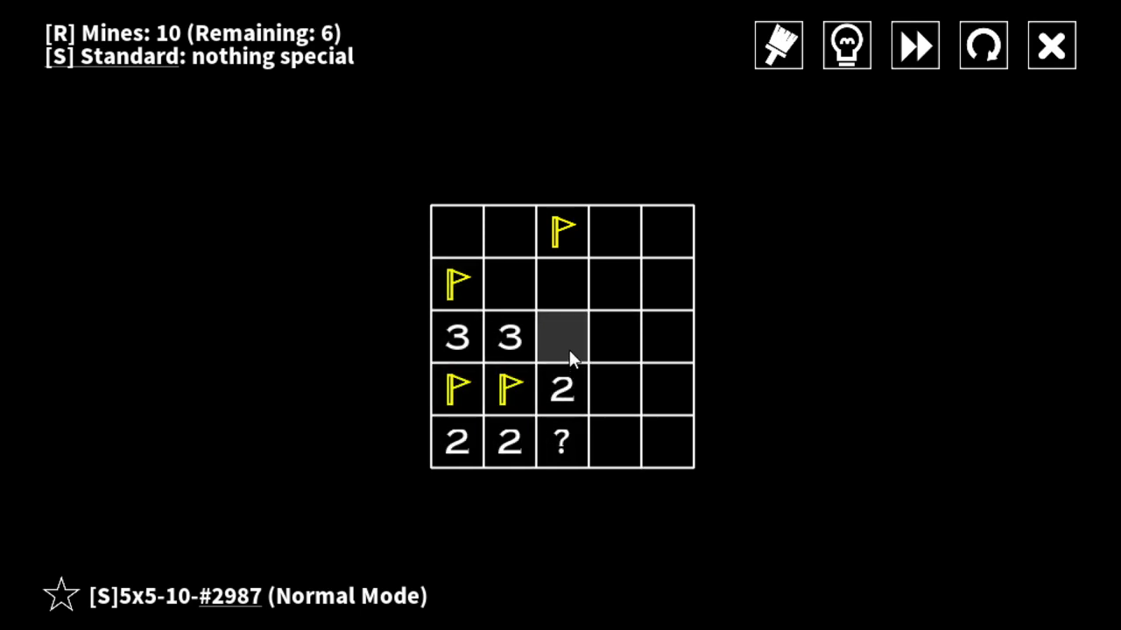
click(563, 337)
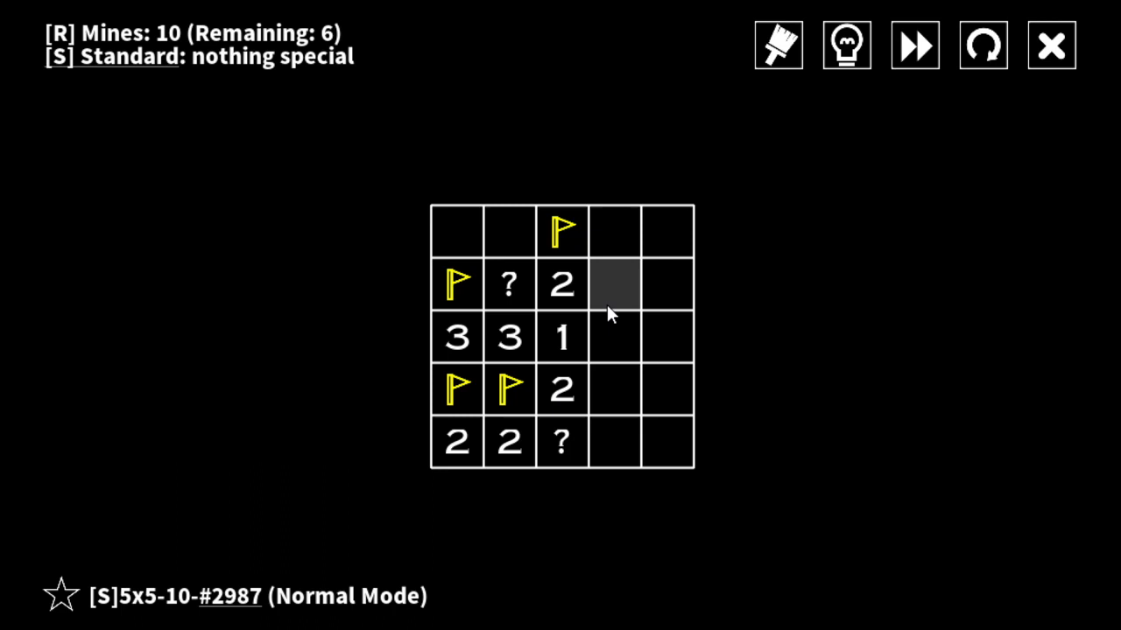
click(613, 337)
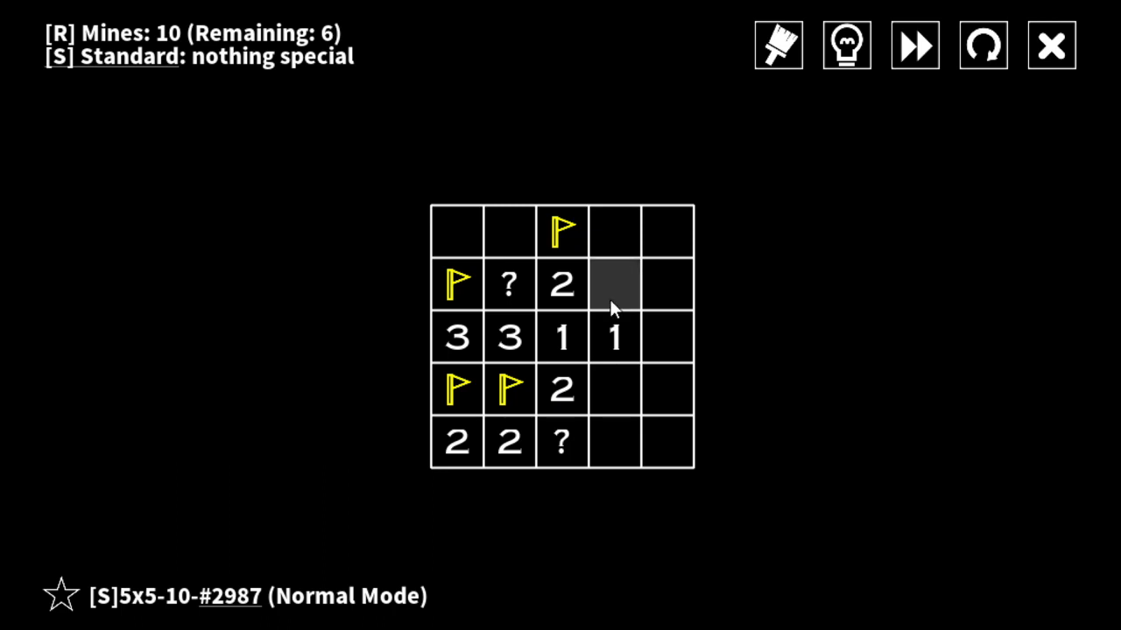
click(615, 284)
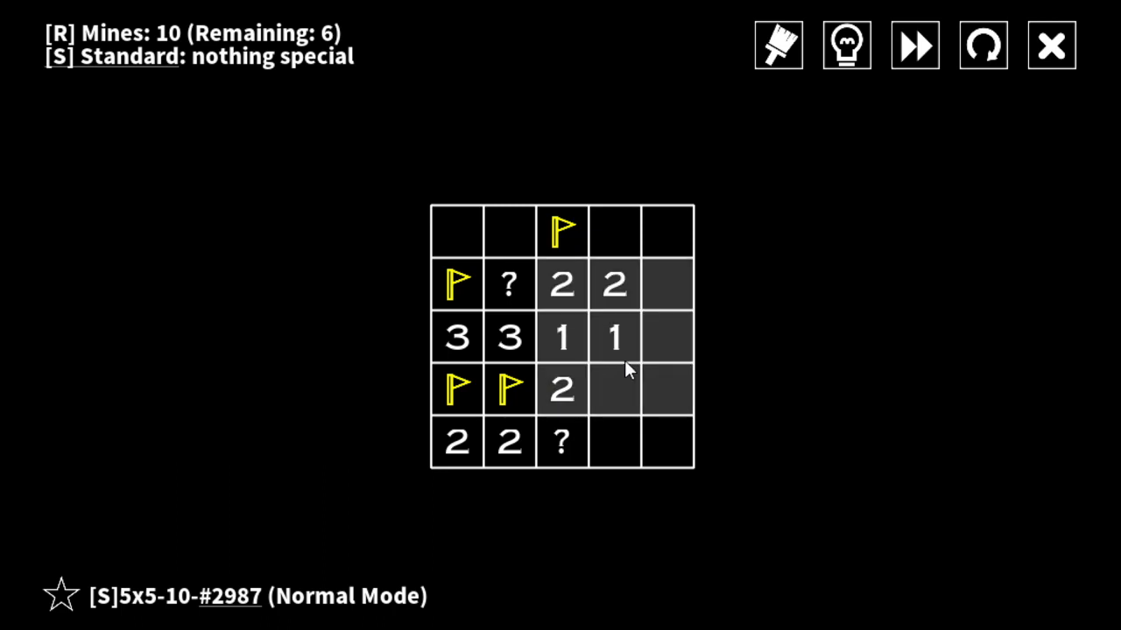
click(614, 390)
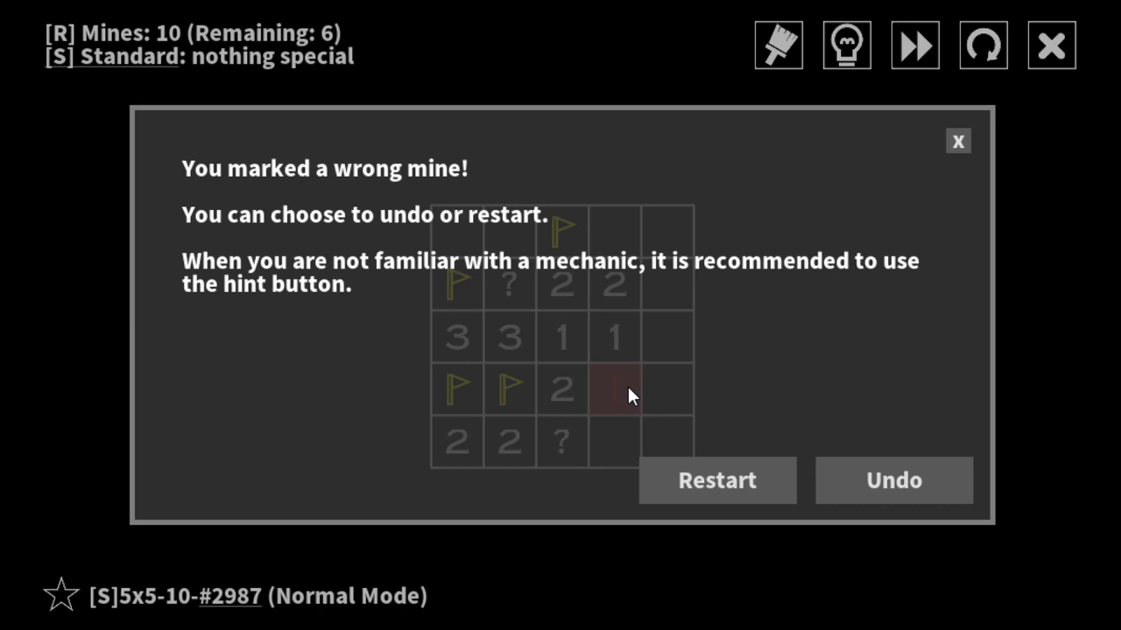
- Undo the wrong mark, flag above the left 3, and reveal second-row cells until another wrong mark
click(893, 480)
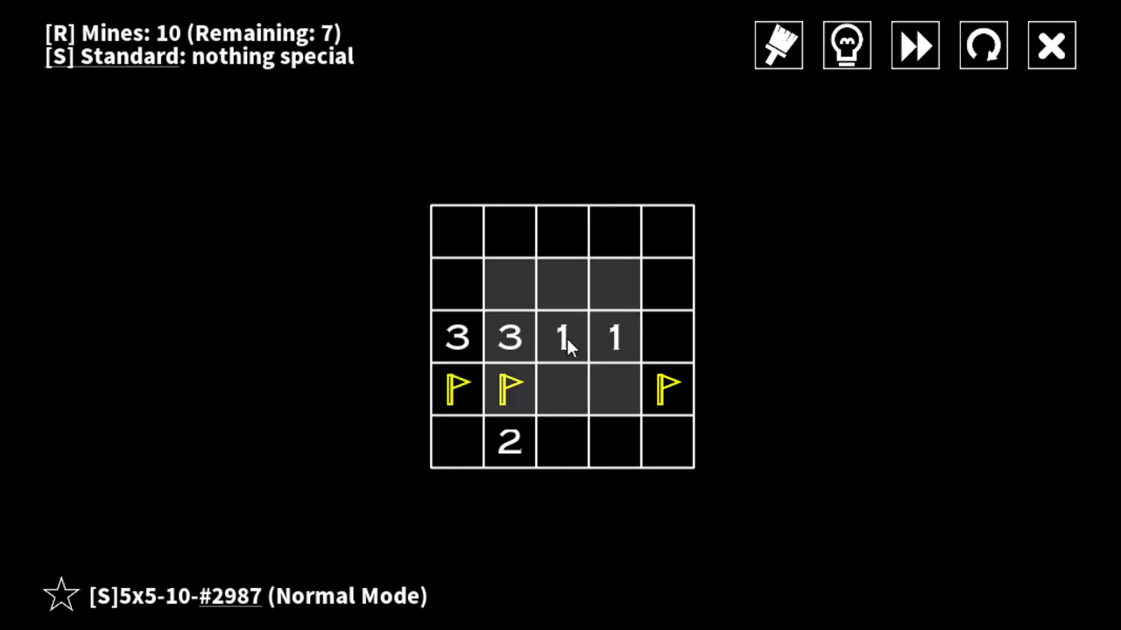
mouse_move(578, 325)
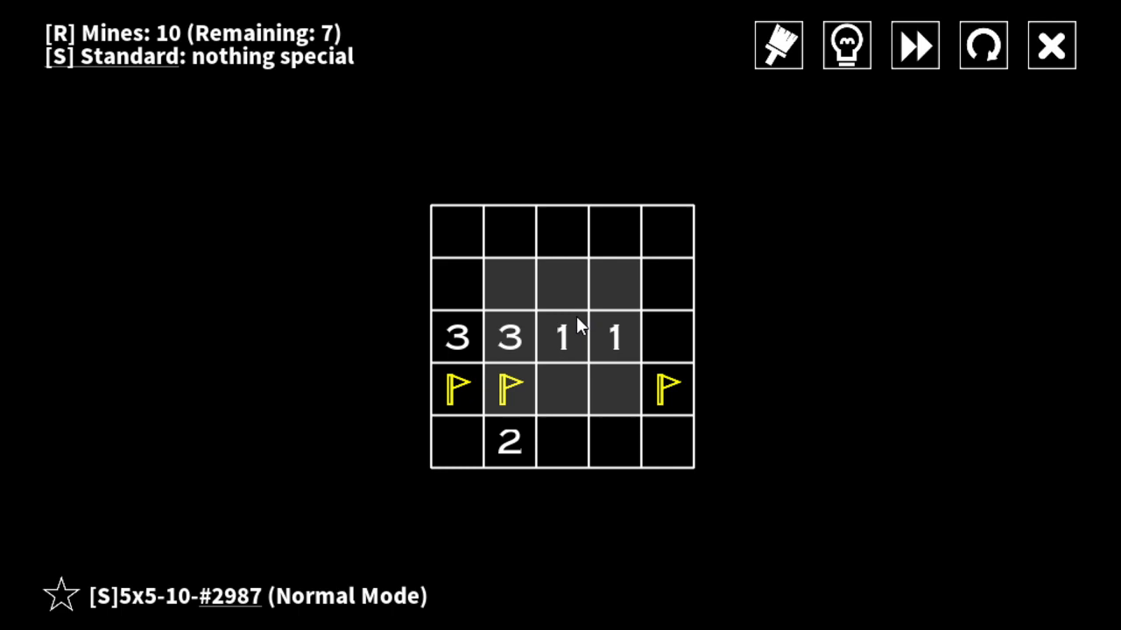
click(983, 46)
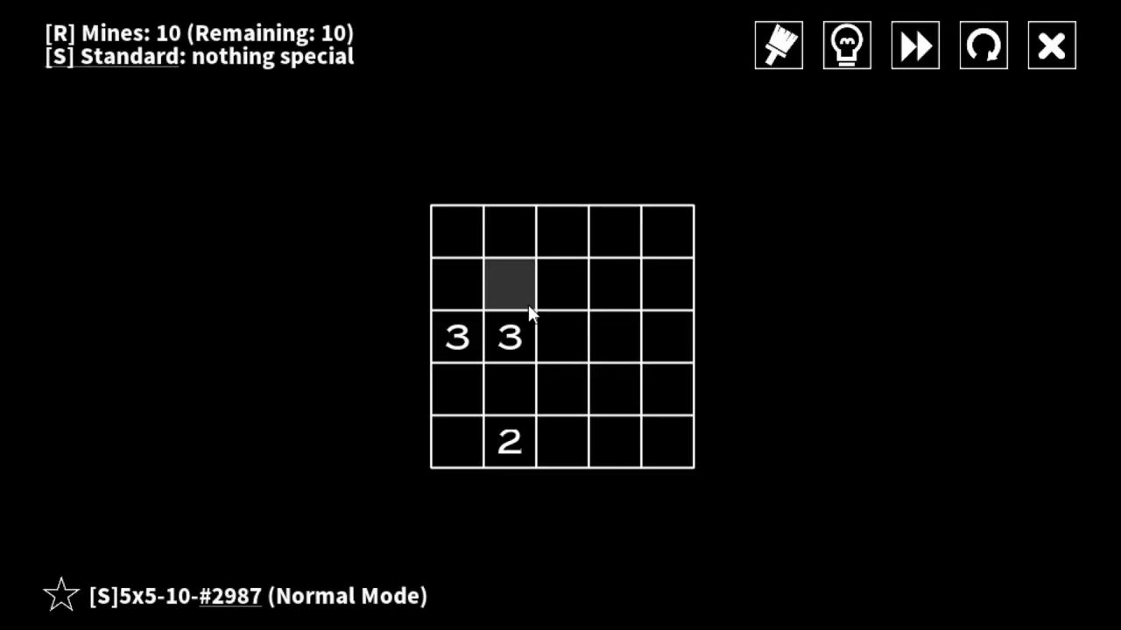
mouse_move(490, 302)
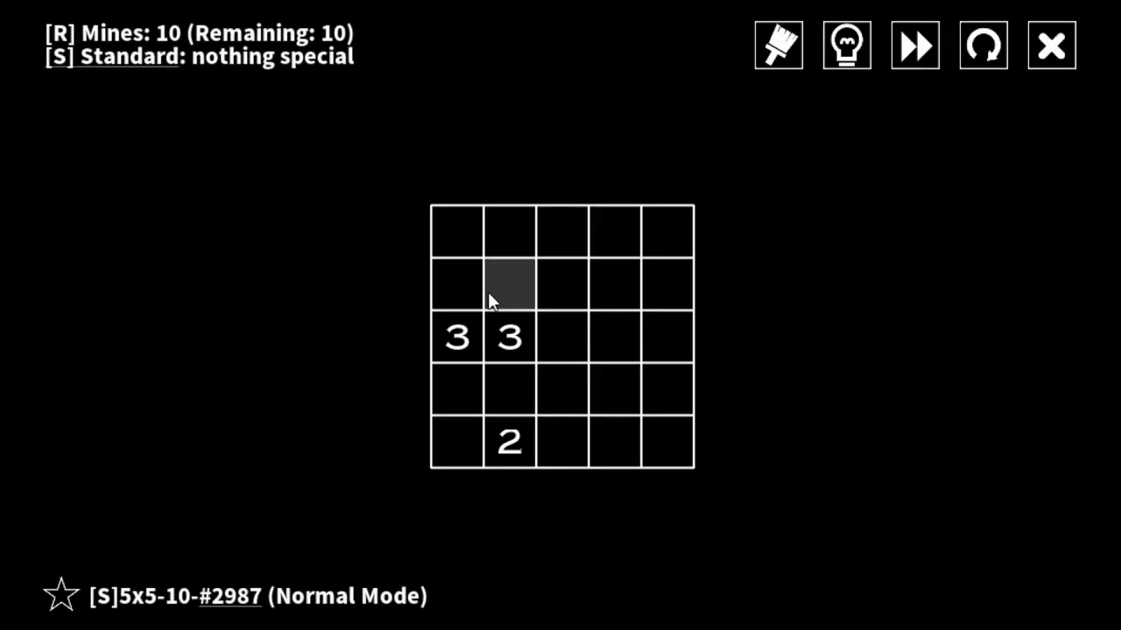
right_click(456, 284)
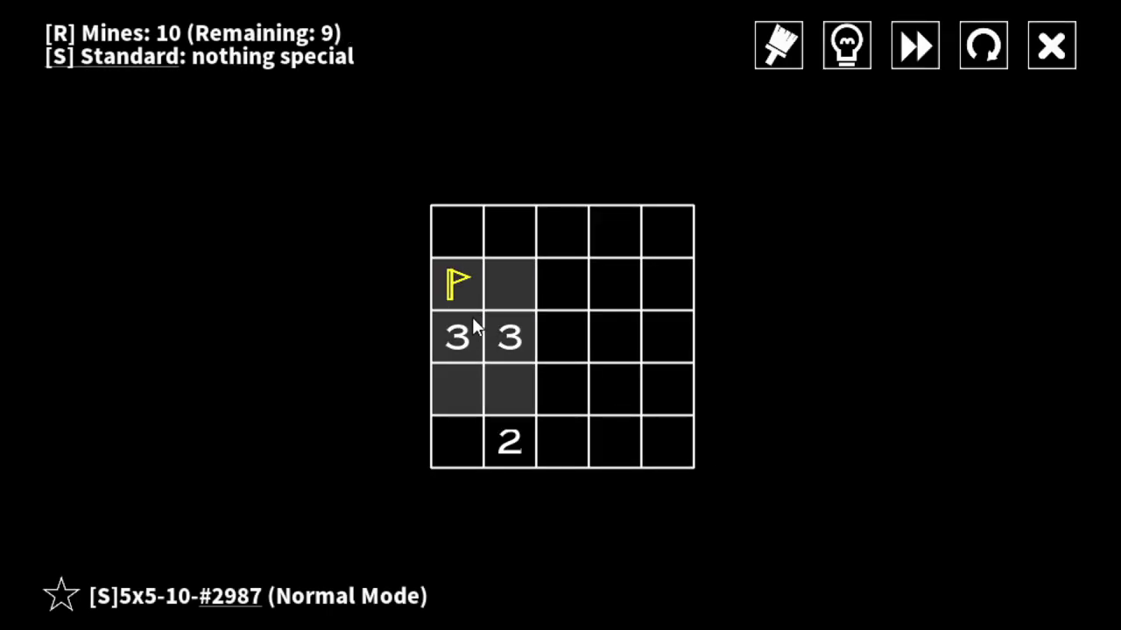
click(562, 282)
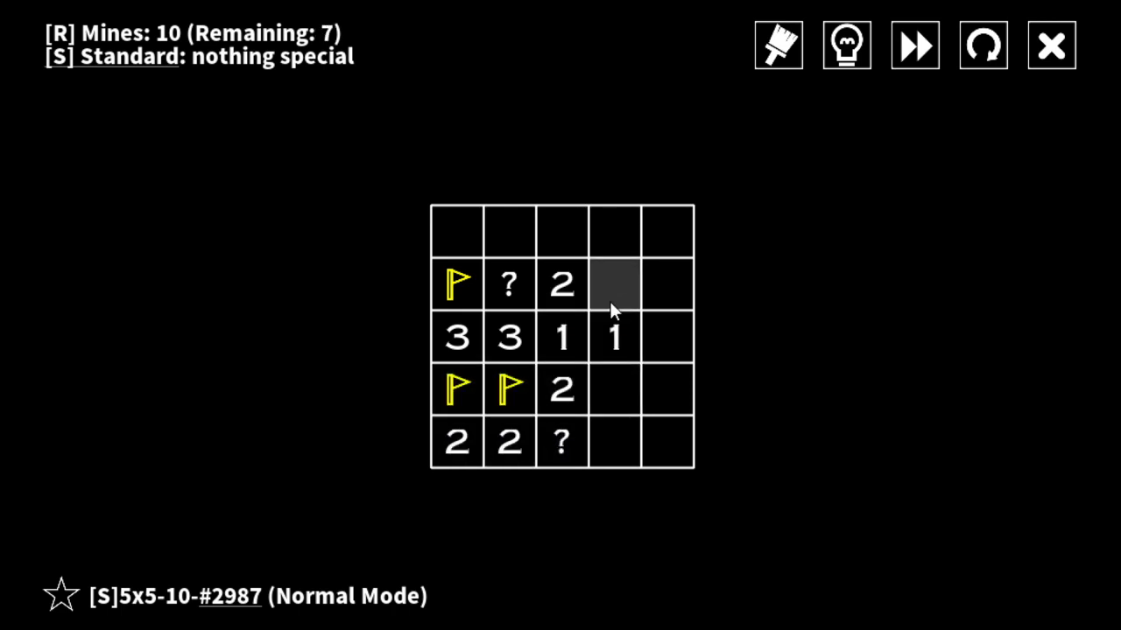
click(614, 284)
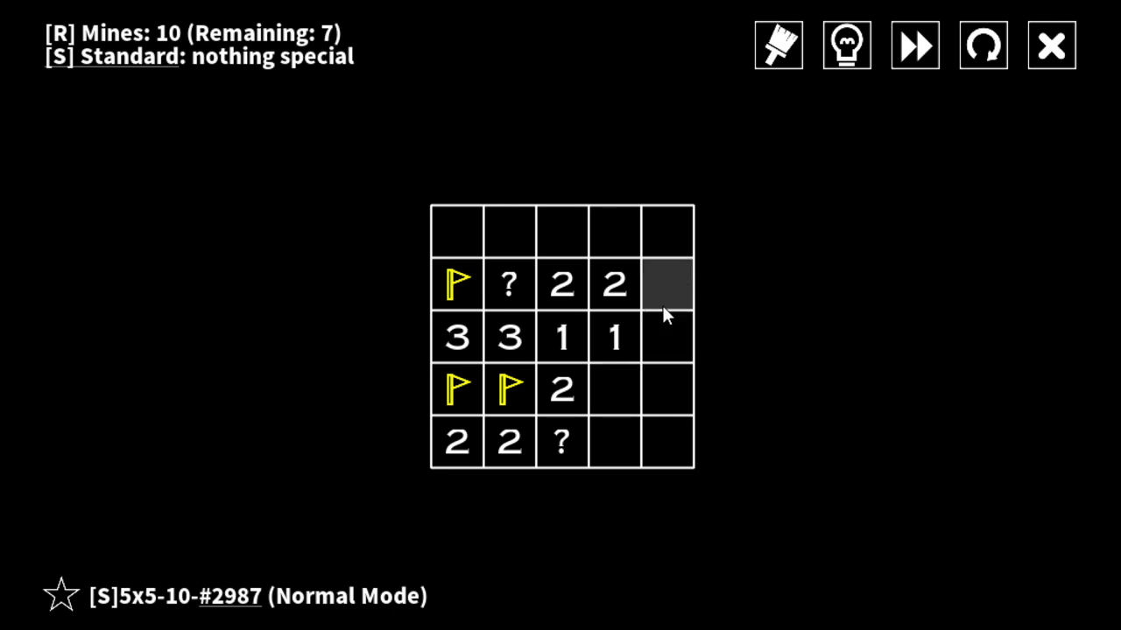
click(982, 45)
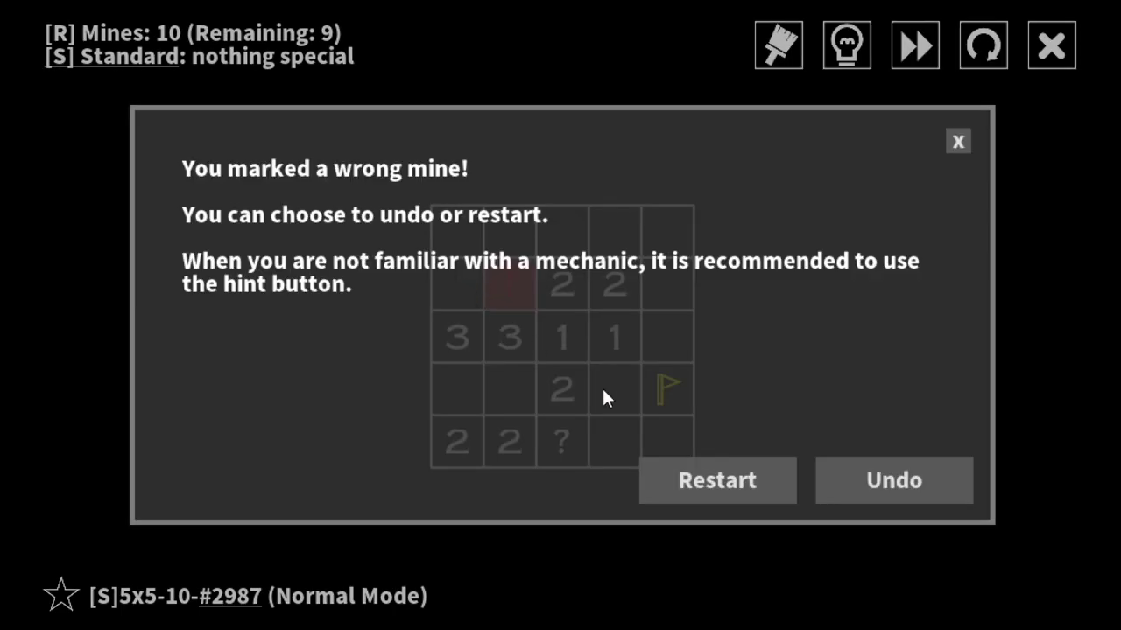
- Undo both mistakes, then flag the cell above the left 3 and the row-four right-edge cell
click(894, 480)
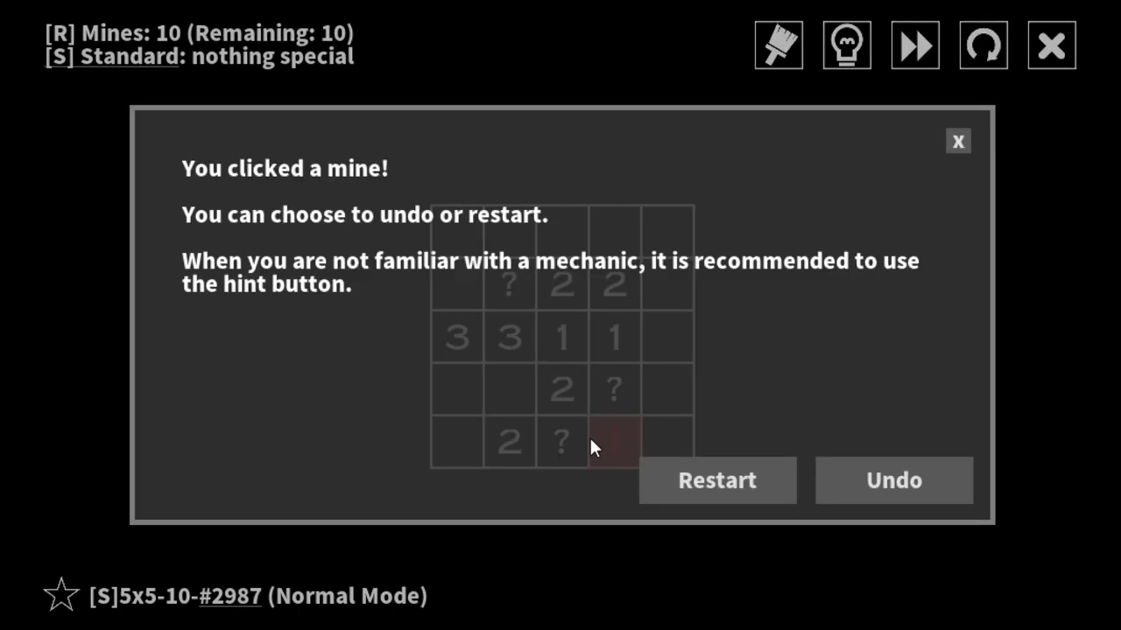
click(893, 479)
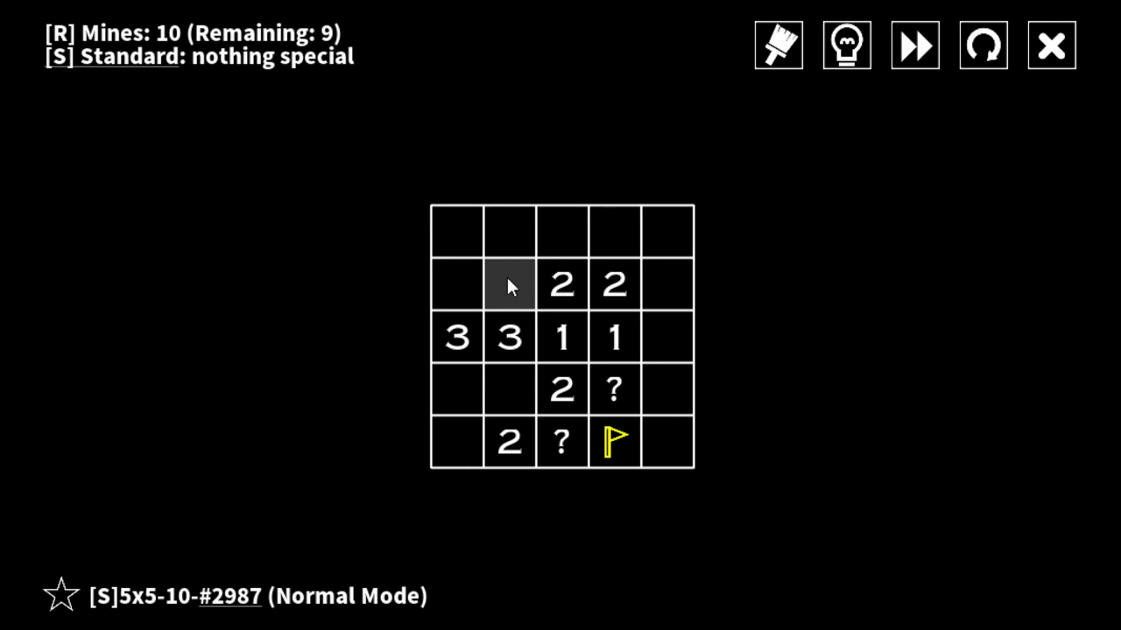
right_click(456, 283)
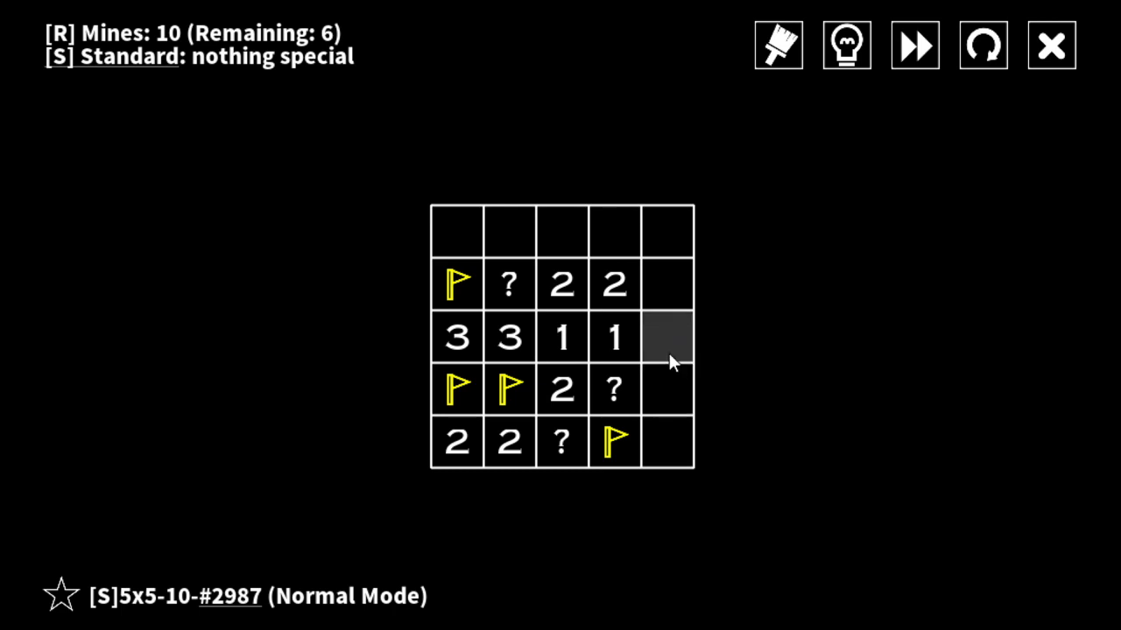
mouse_move(666, 354)
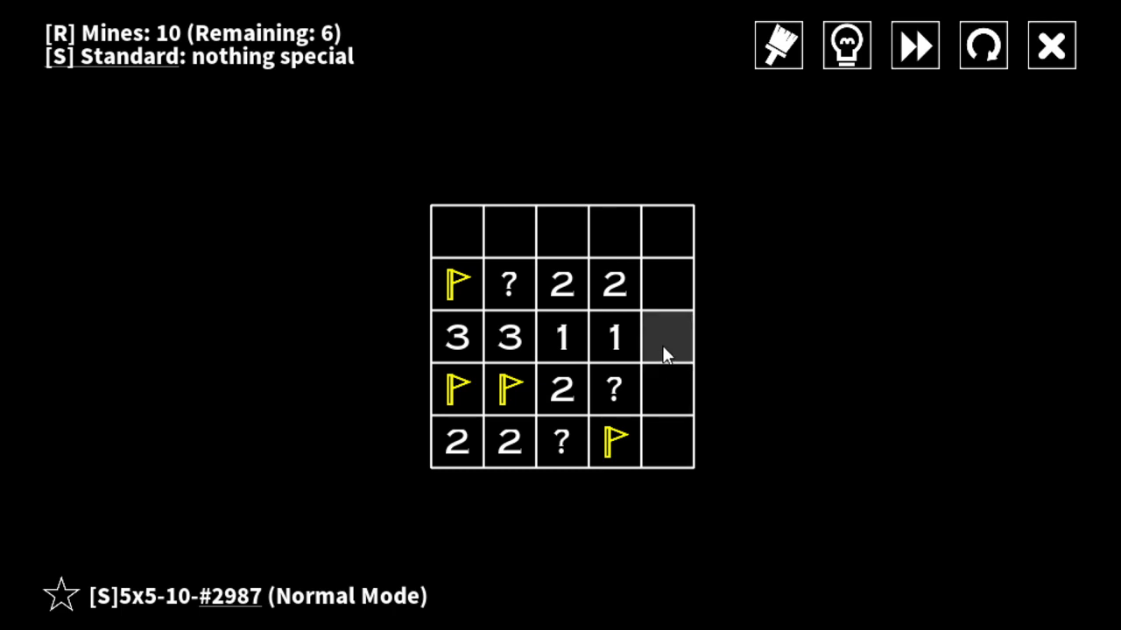
mouse_move(667, 389)
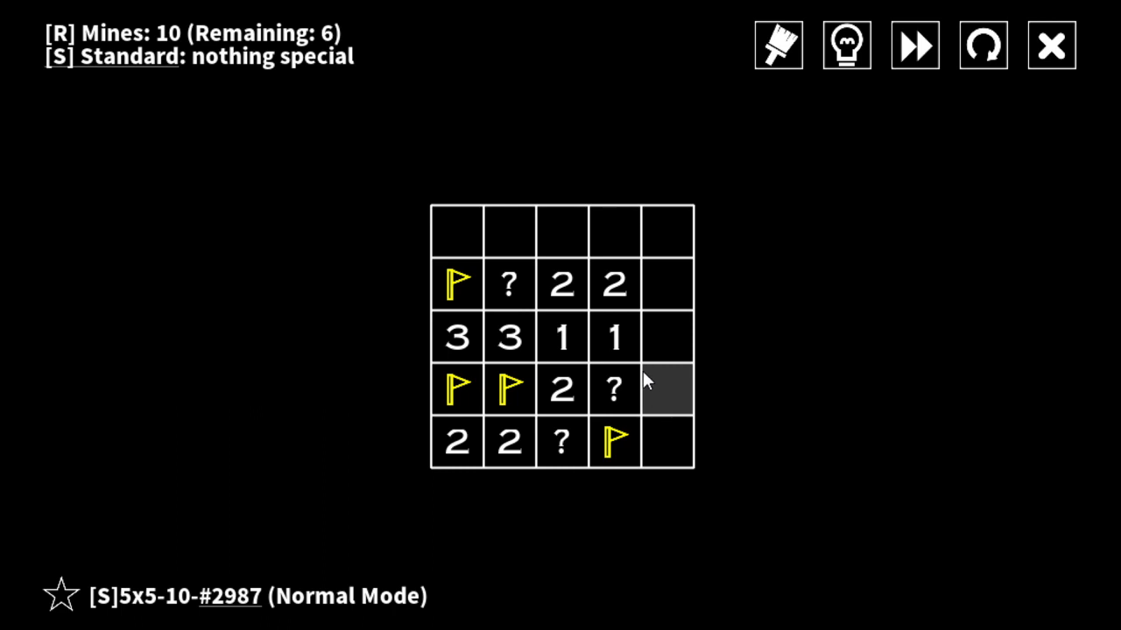
right_click(666, 390)
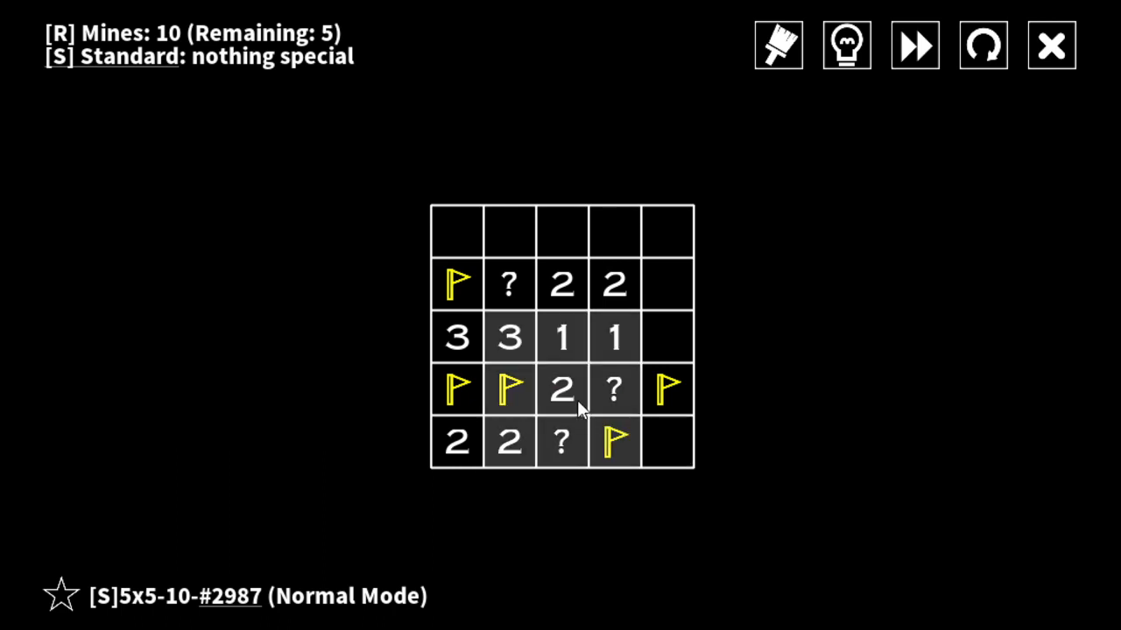
click(668, 442)
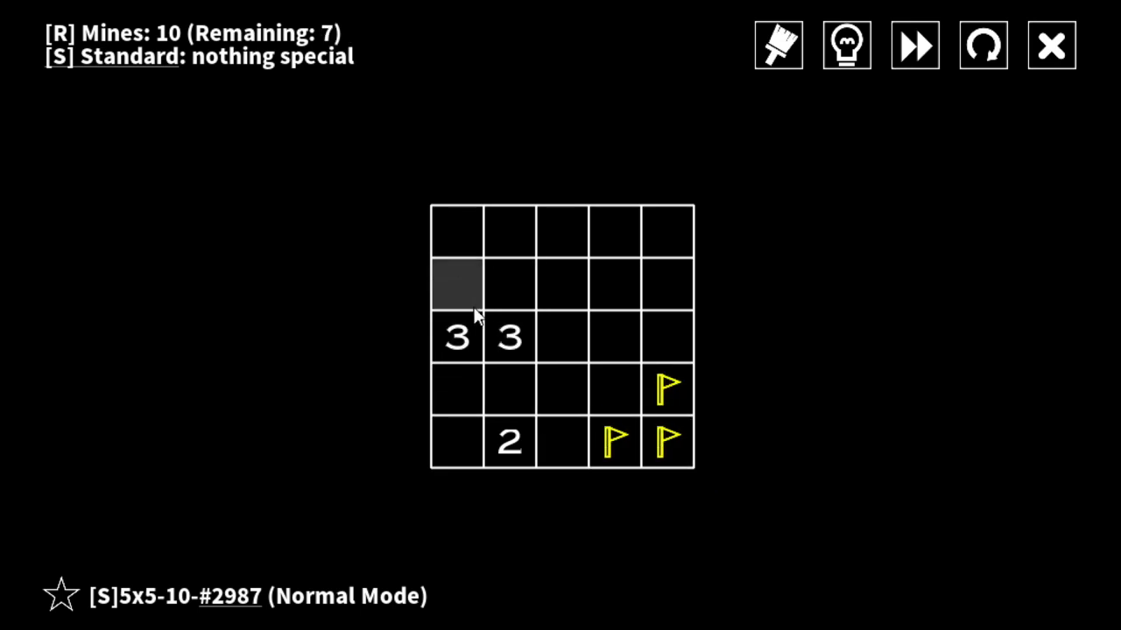
mouse_move(915, 43)
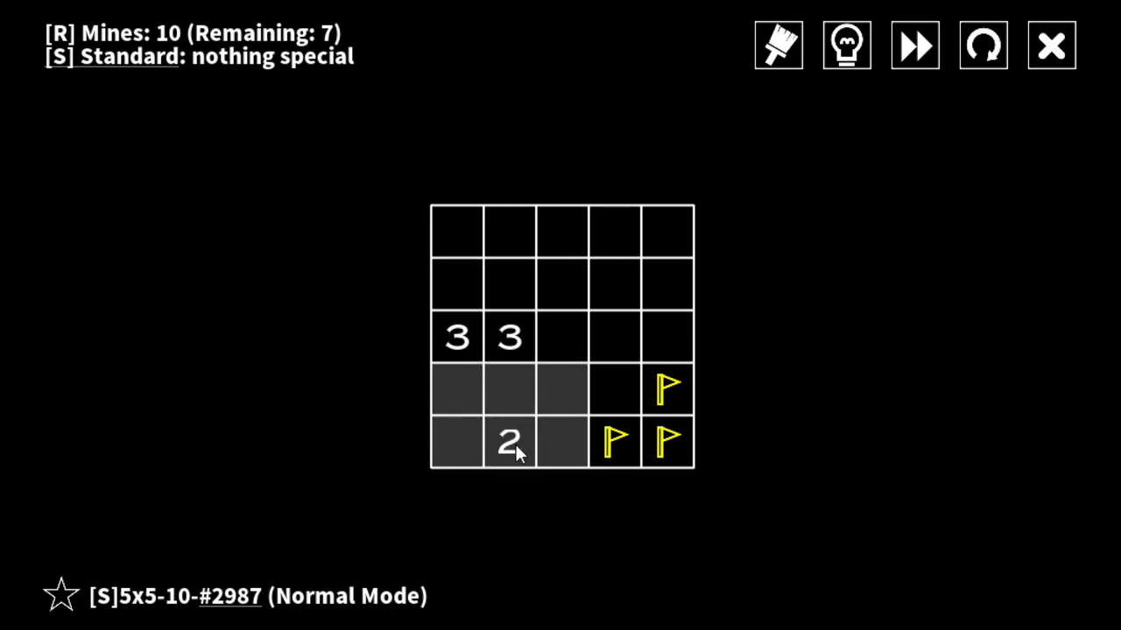
mouse_move(457, 390)
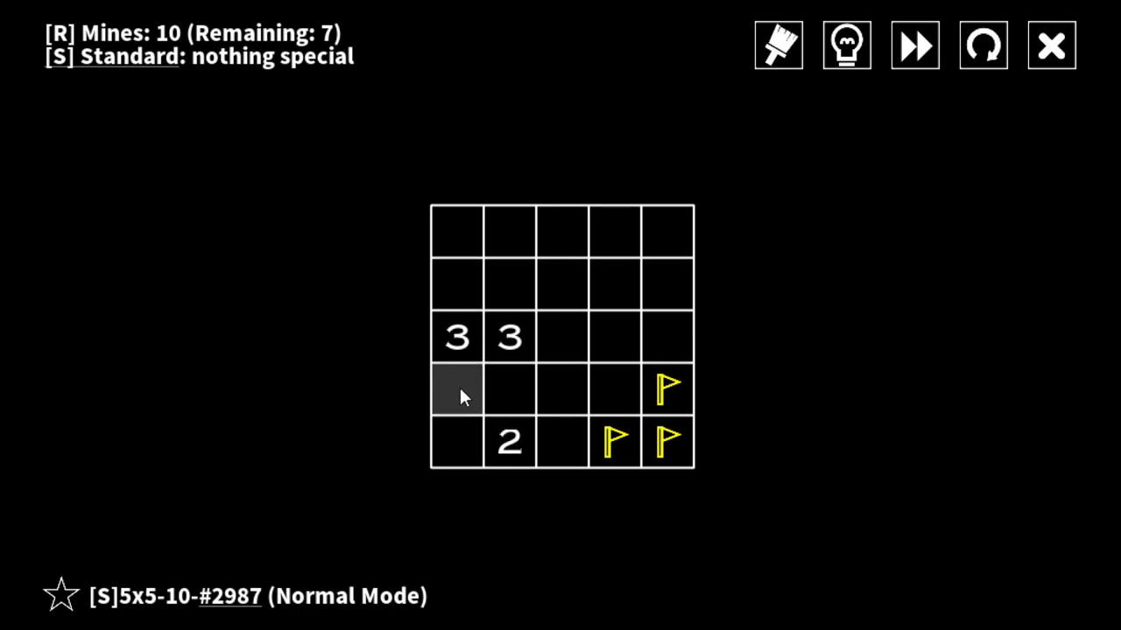
mouse_move(471, 395)
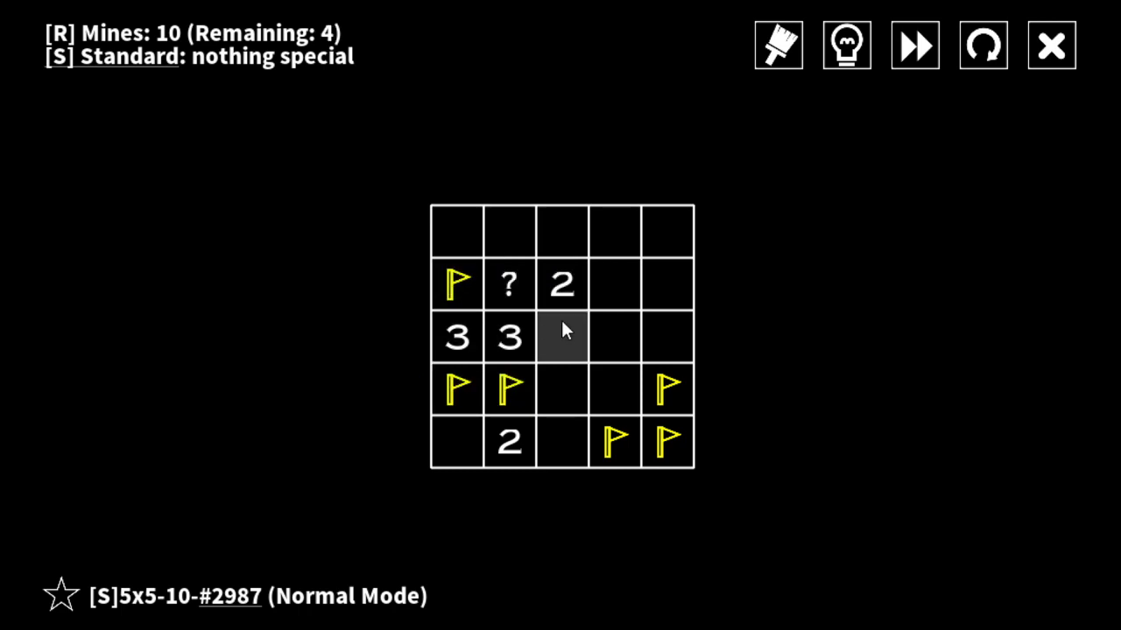
- Reveal the middle-row safe cells and flag the bottom-row and top-row mines to clear #2987
click(561, 337)
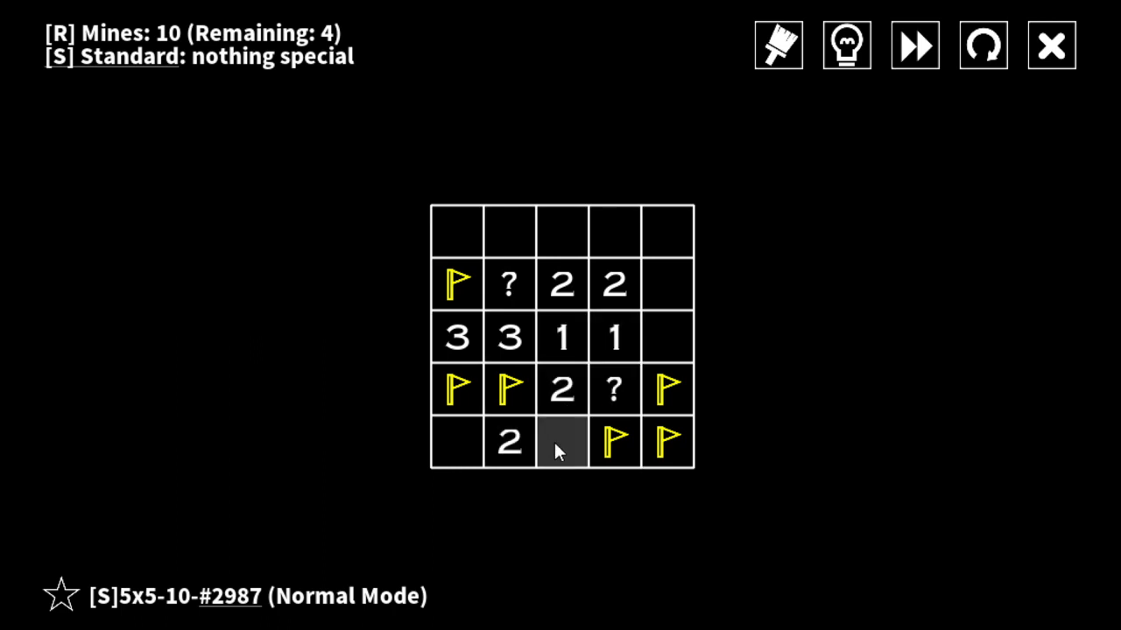
right_click(561, 442)
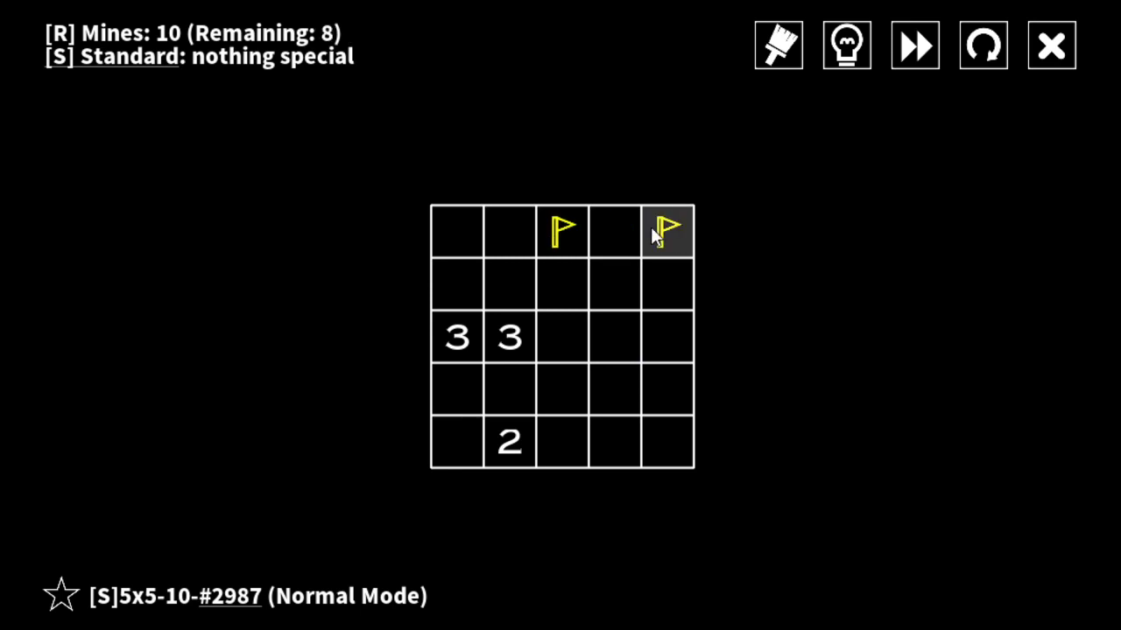
right_click(508, 230)
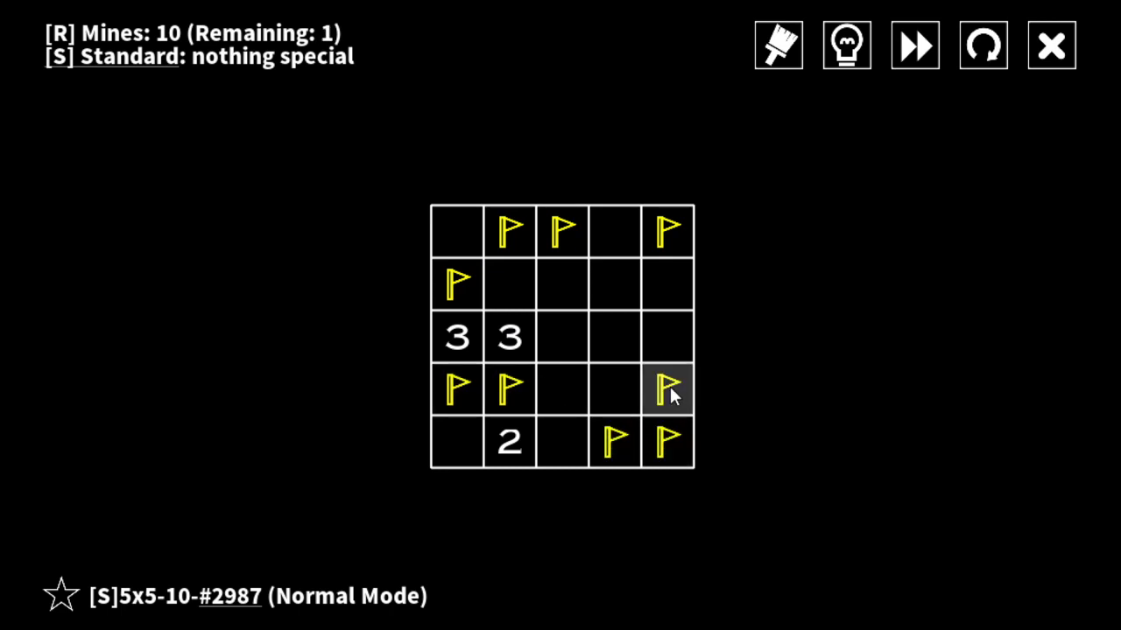
mouse_move(455, 230)
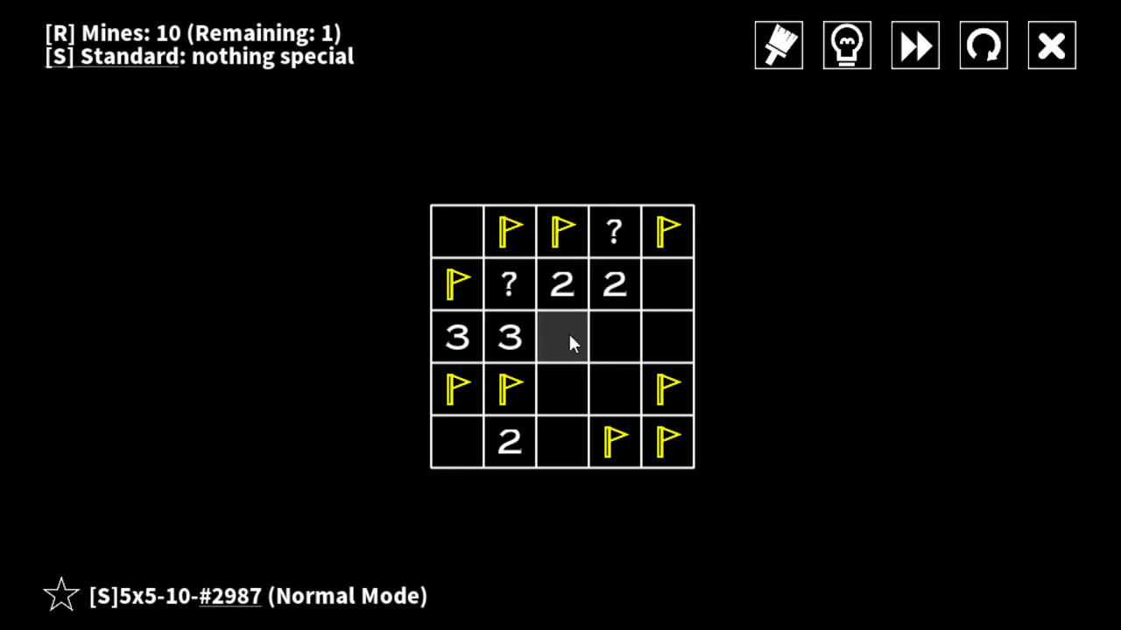
click(562, 337)
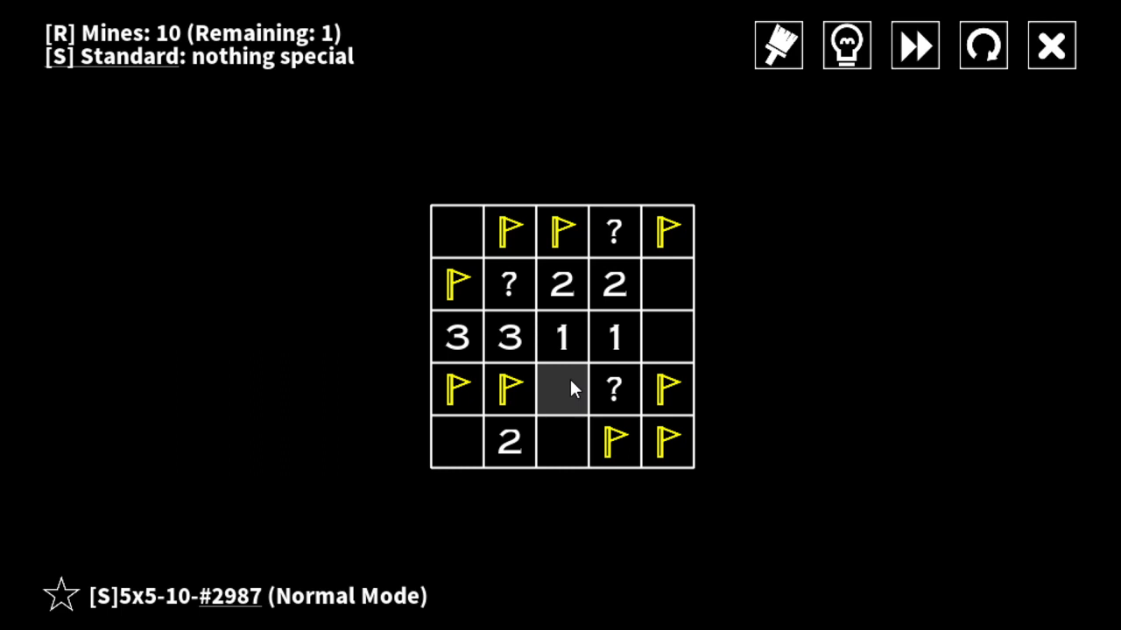
click(562, 389)
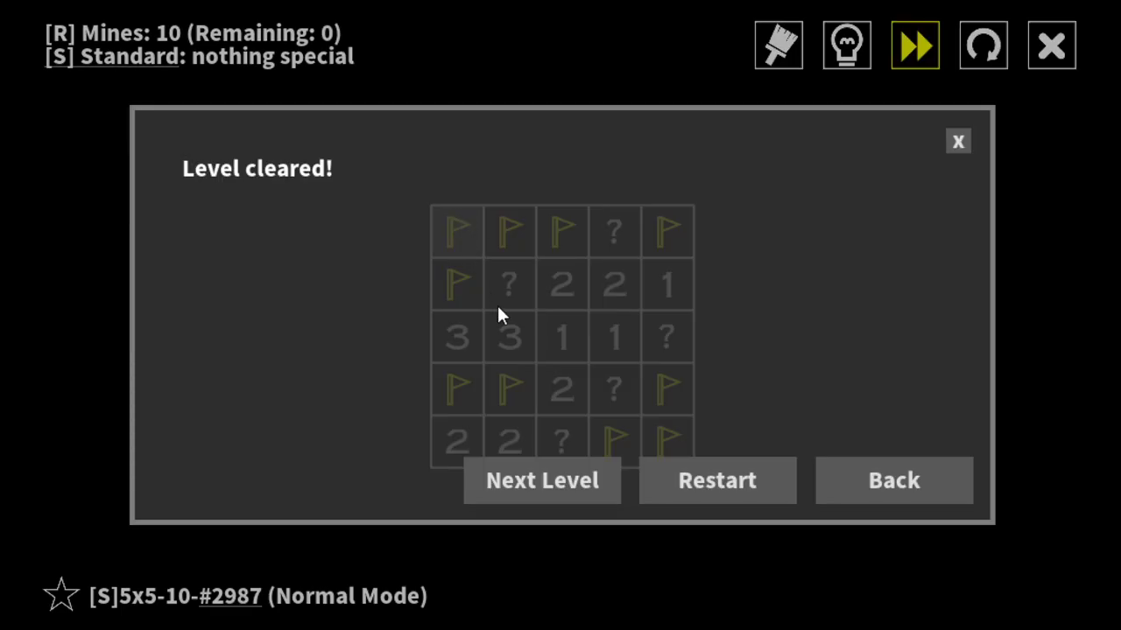
mouse_move(515, 308)
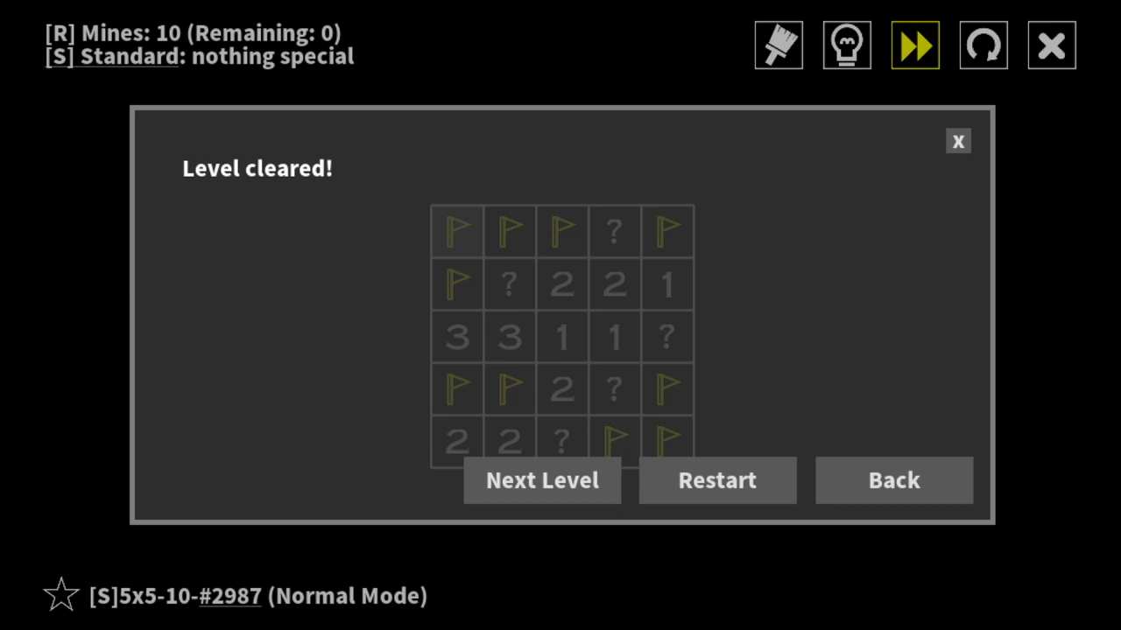
mouse_move(525, 309)
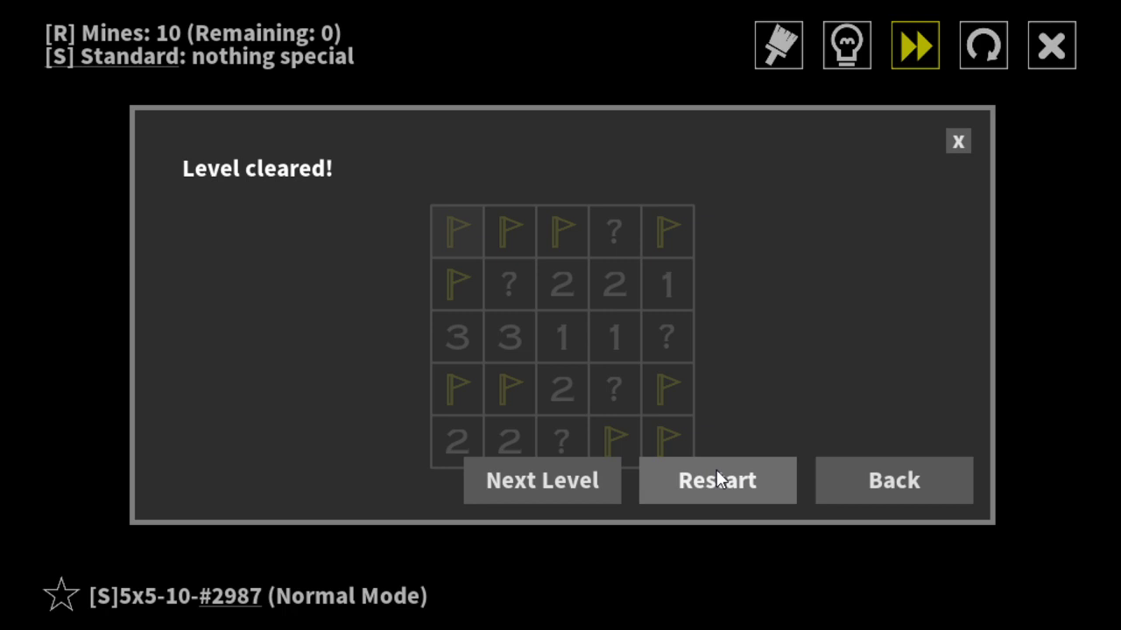
mouse_move(827, 395)
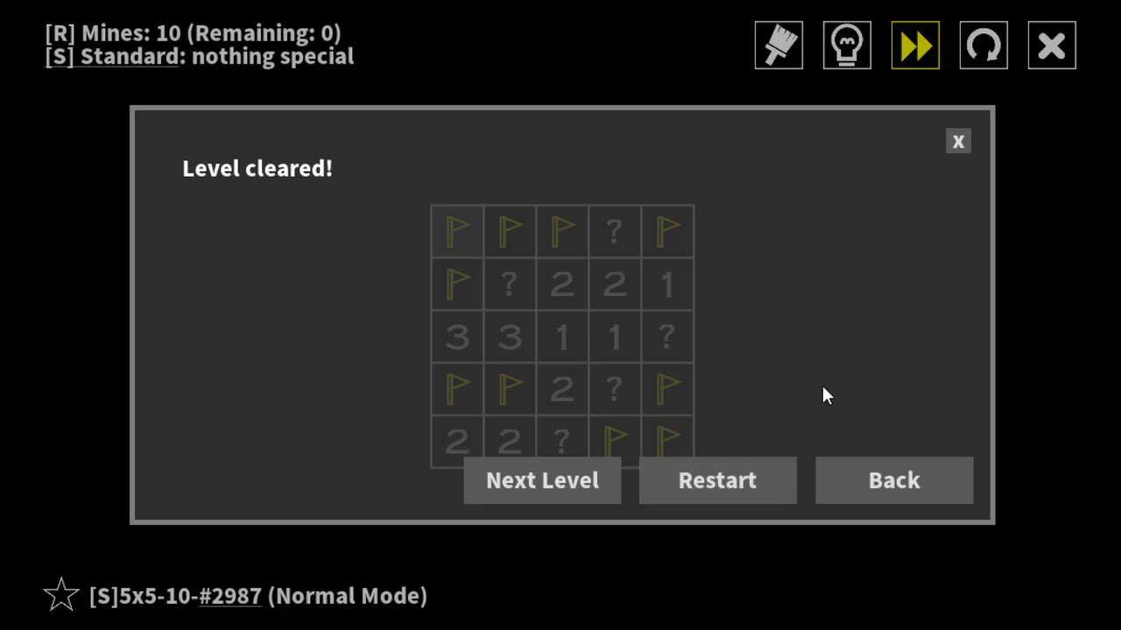
- Go back from the cleared level and open the Multiple with Chessboard coloring set details
click(893, 480)
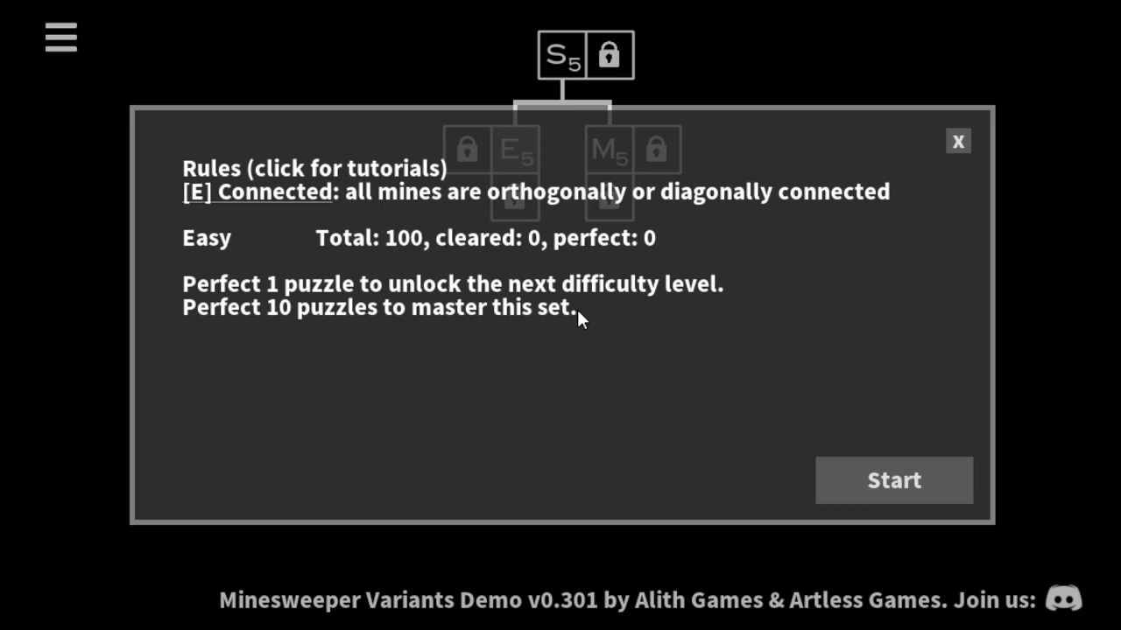
mouse_move(1030, 169)
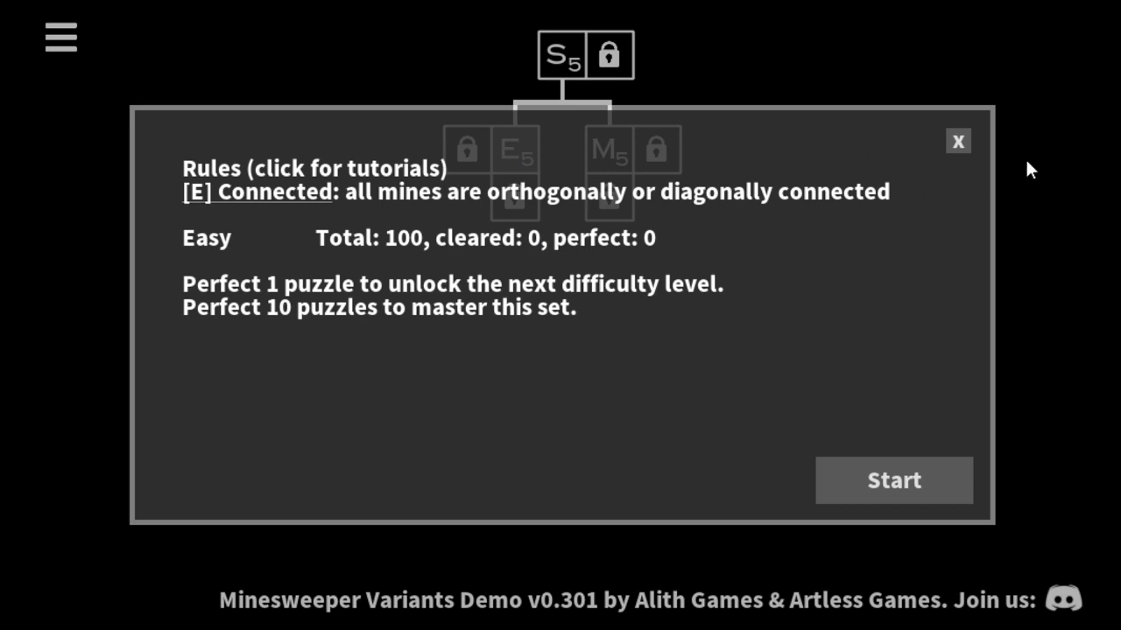
click(608, 149)
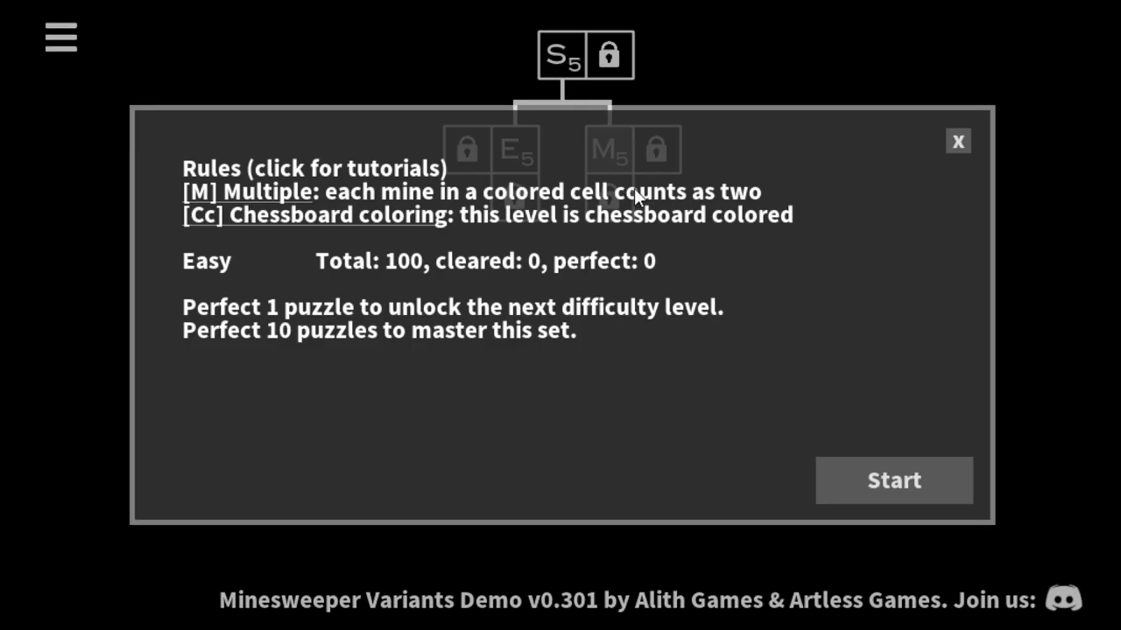
mouse_move(661, 87)
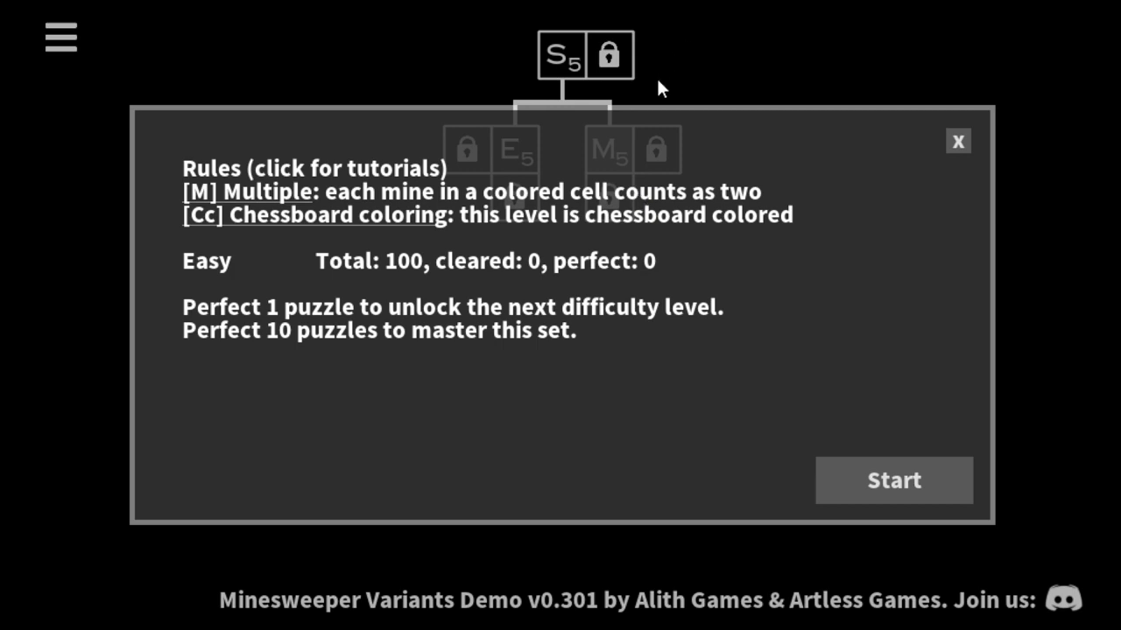
mouse_move(893, 486)
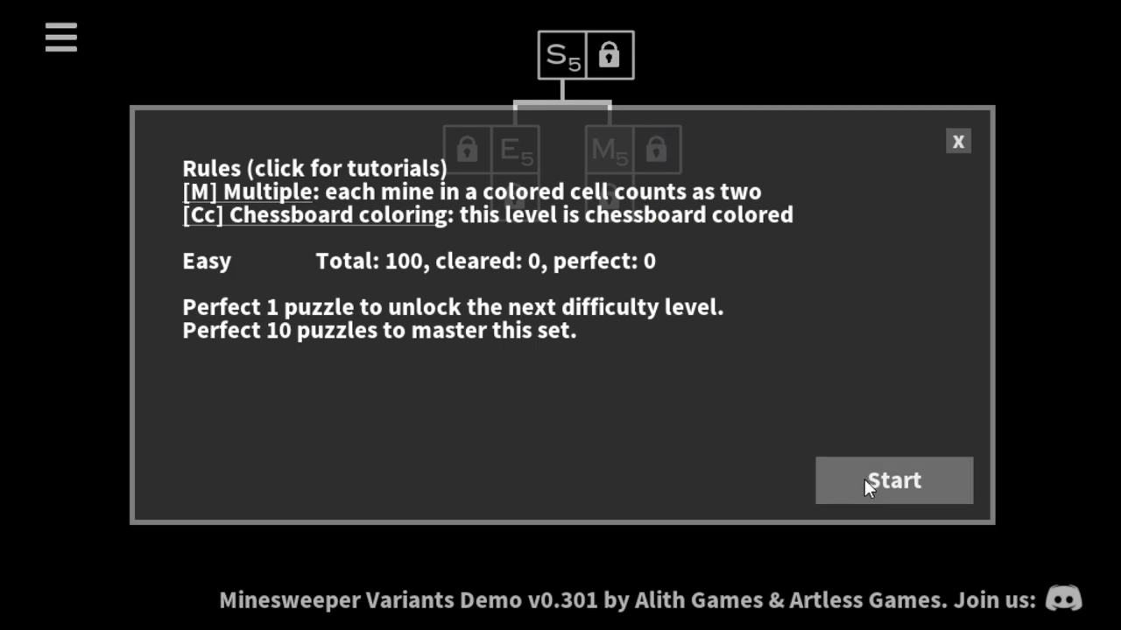
- Start puzzle #1132 from the Multiple with Chessboard coloring Easy set
click(893, 479)
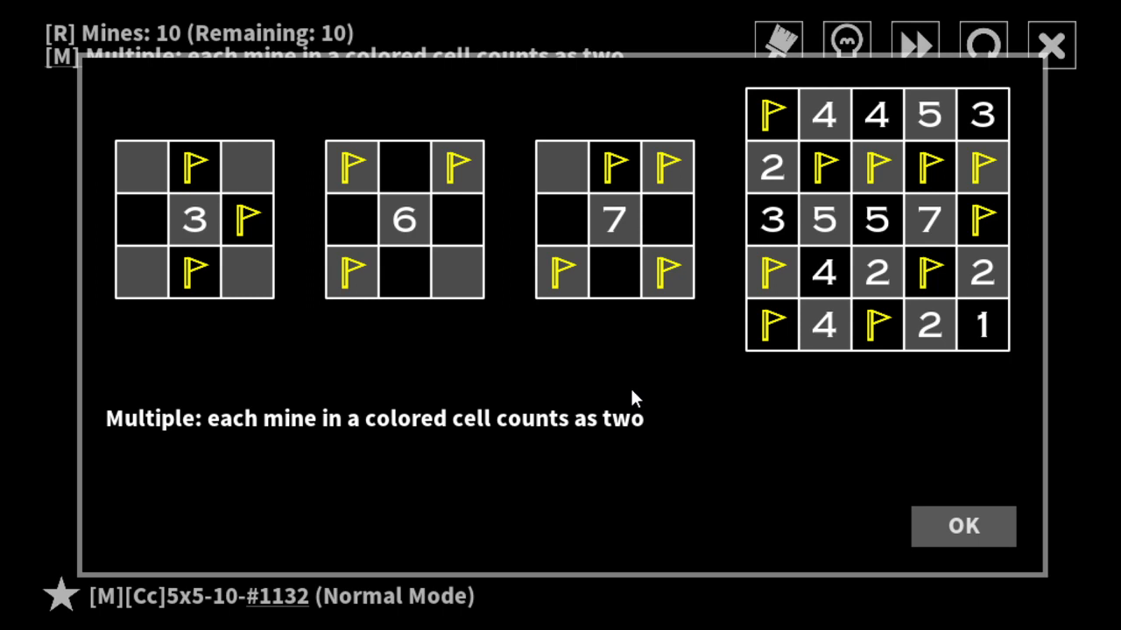
mouse_move(248, 217)
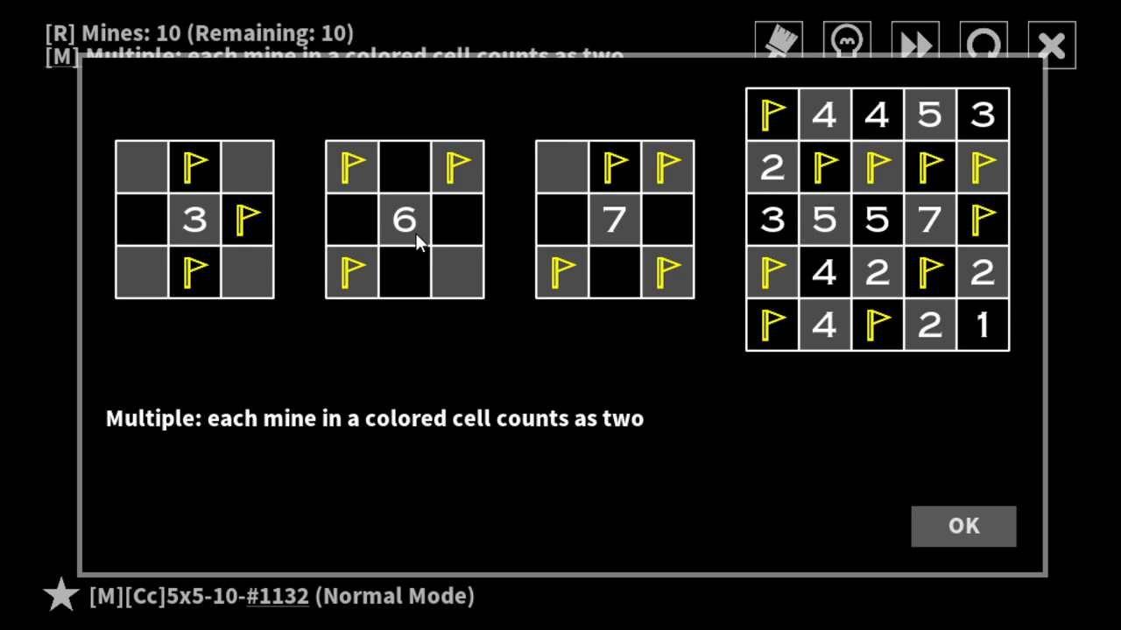
mouse_move(416, 82)
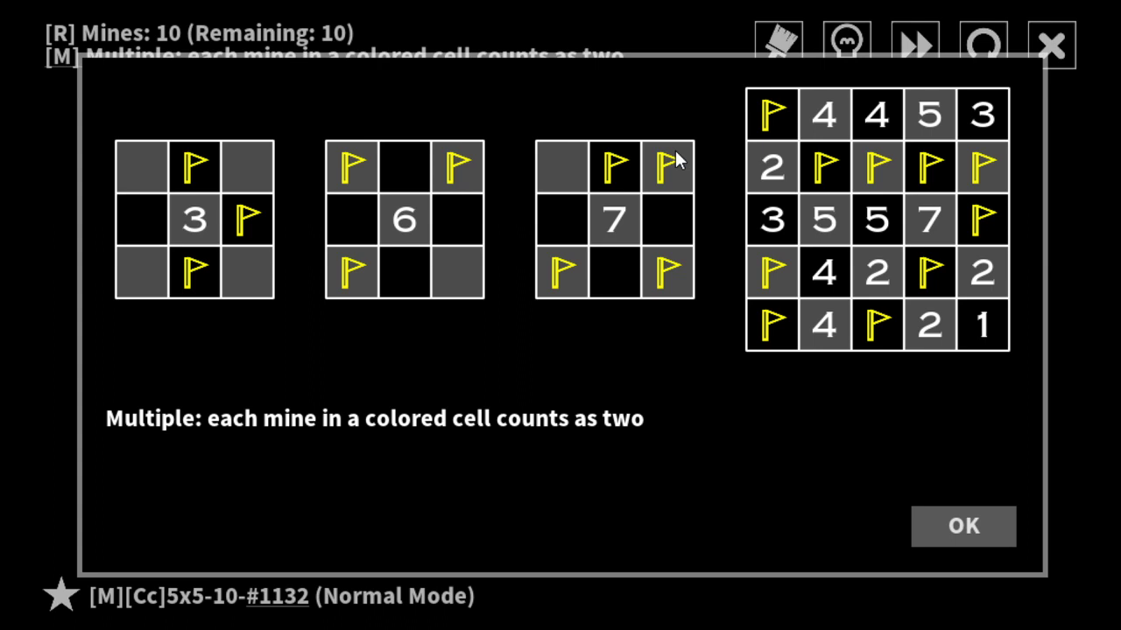
mouse_move(806, 326)
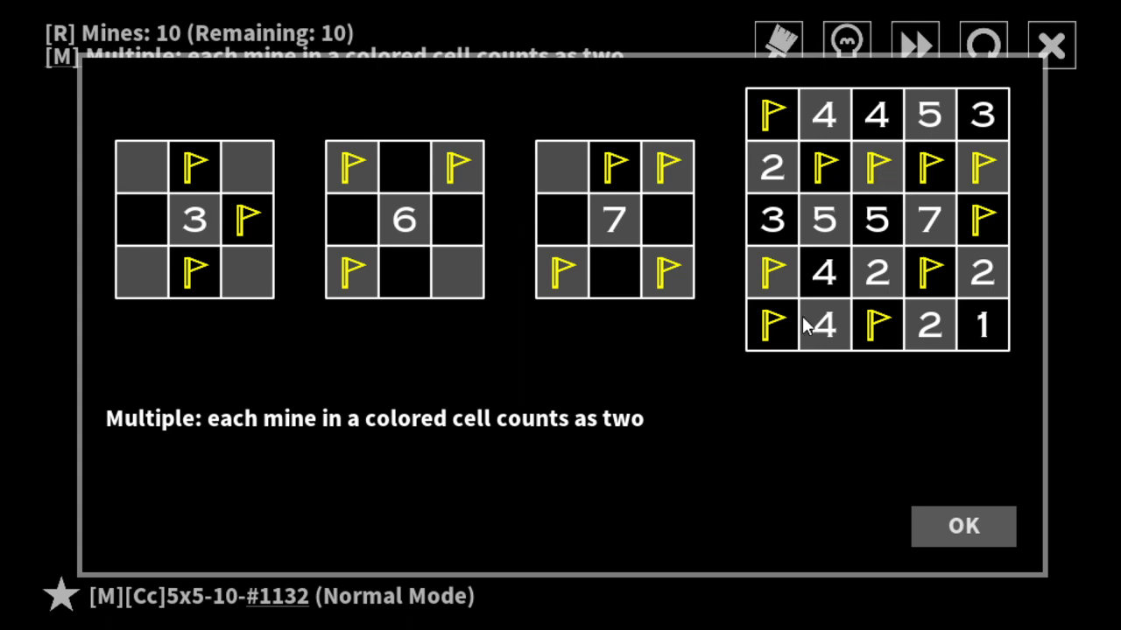
mouse_move(873, 339)
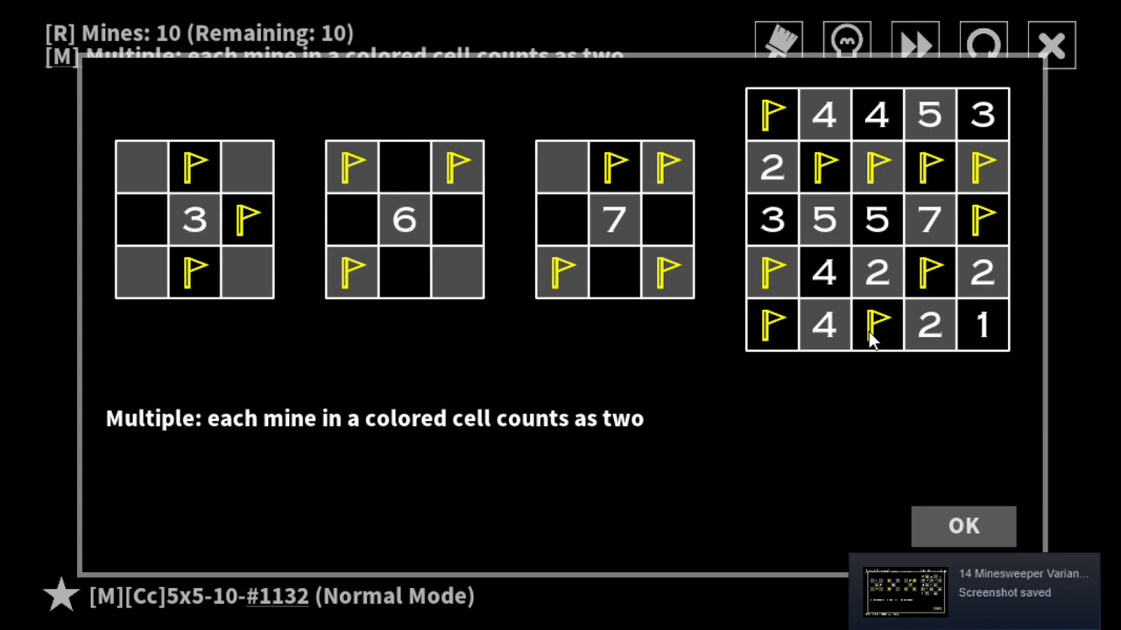
- Dismiss the rule tutorial, flag the top-left mine, reveal a top-row cell, then hit a second-row mine
click(962, 526)
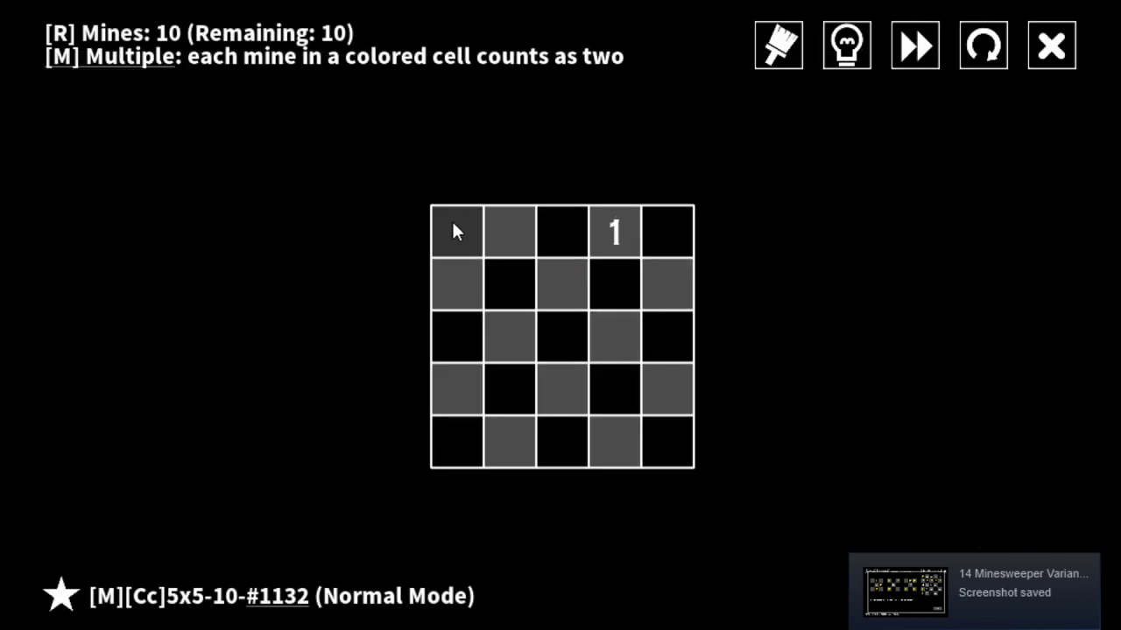
right_click(455, 232)
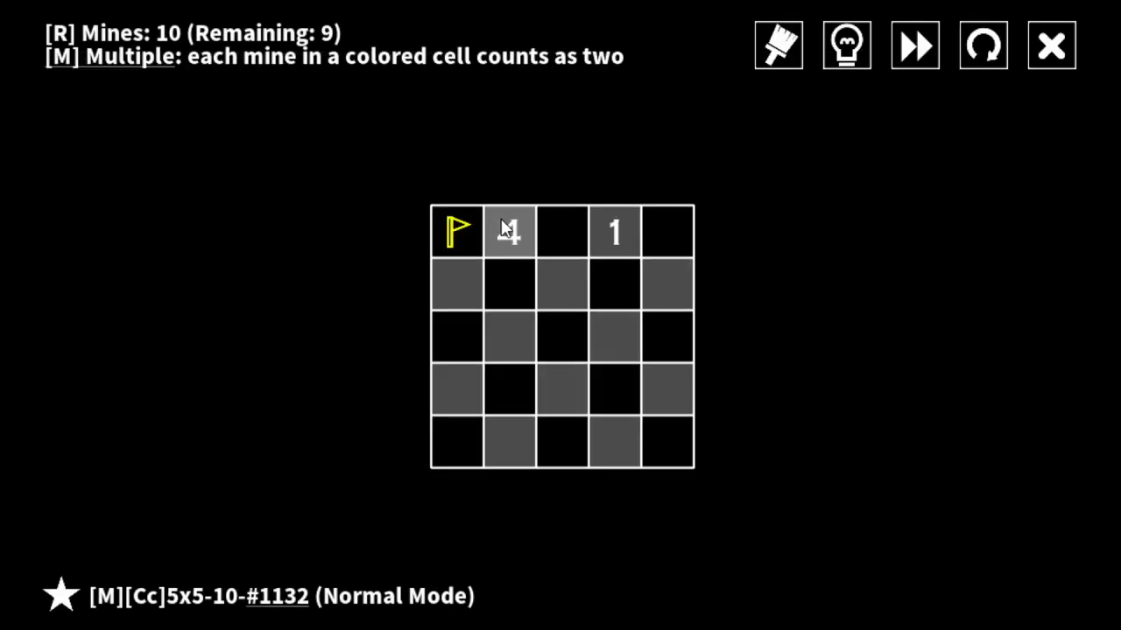
click(667, 231)
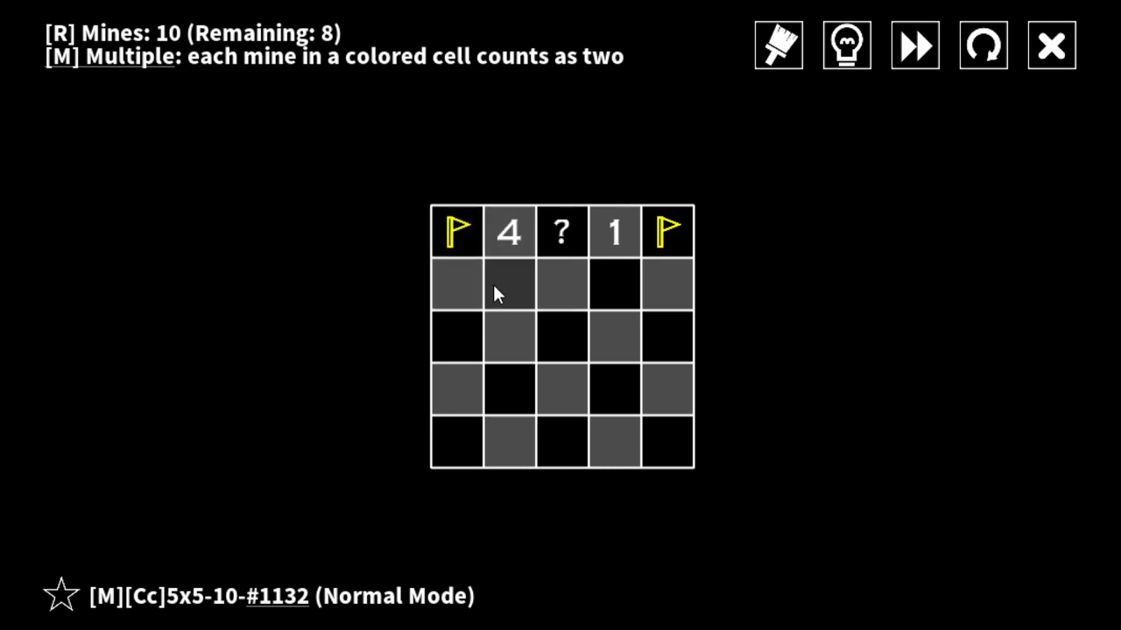
mouse_move(456, 283)
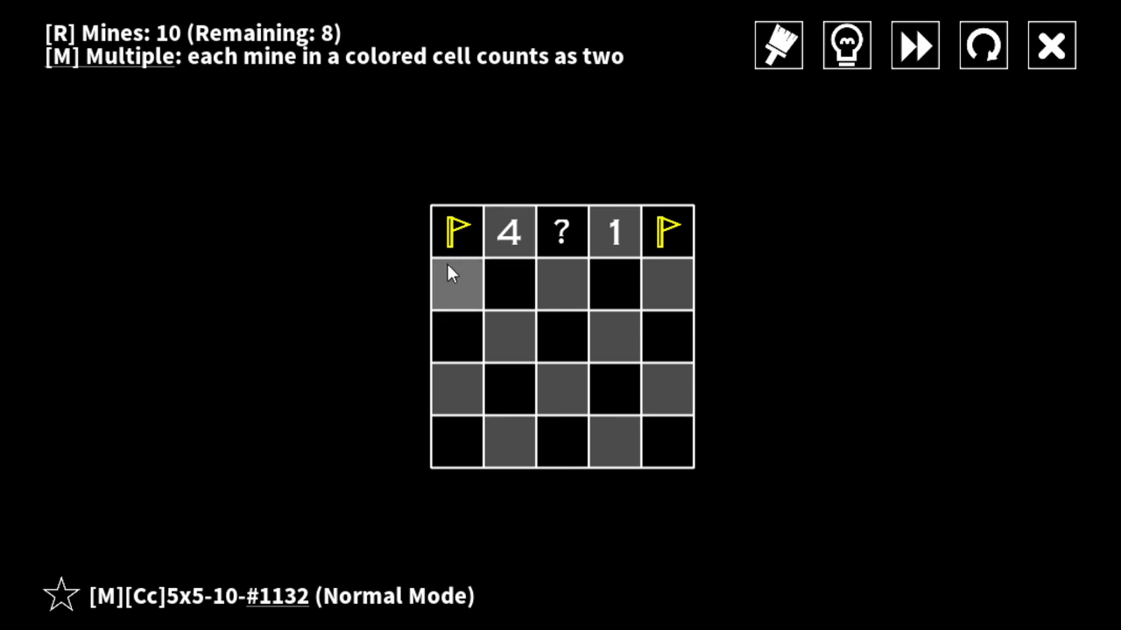
mouse_move(563, 283)
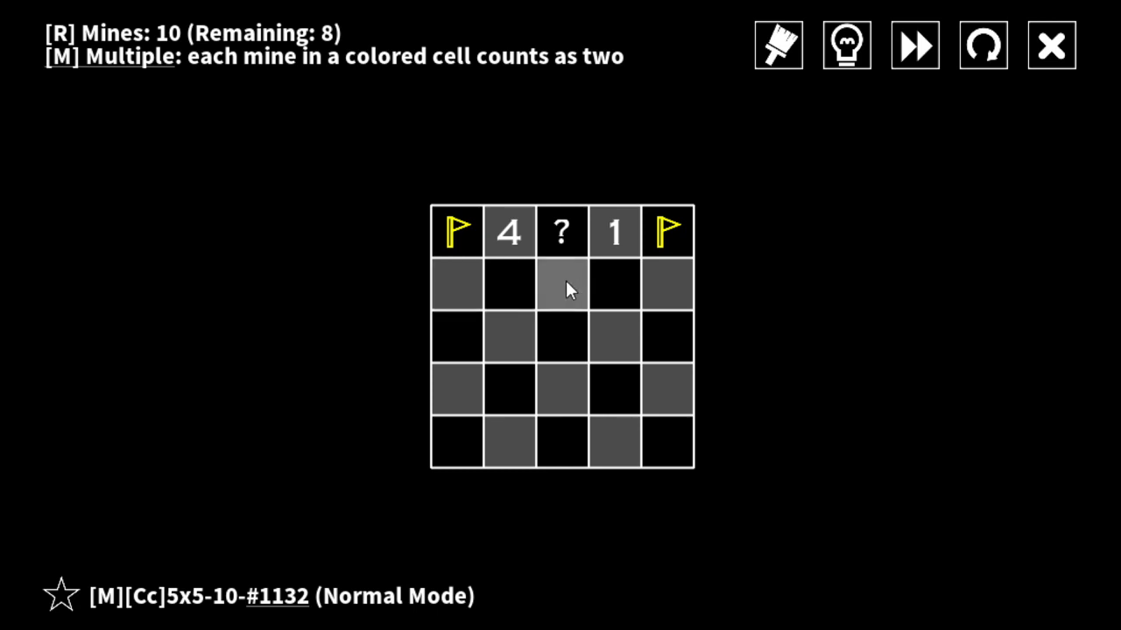
mouse_move(559, 274)
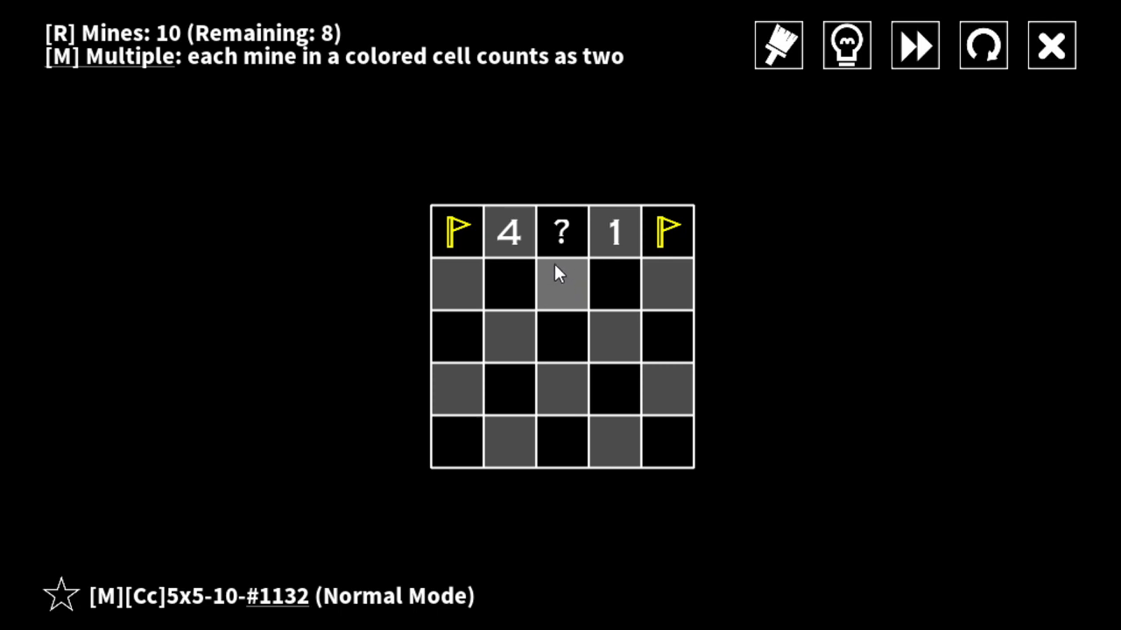
mouse_move(508, 289)
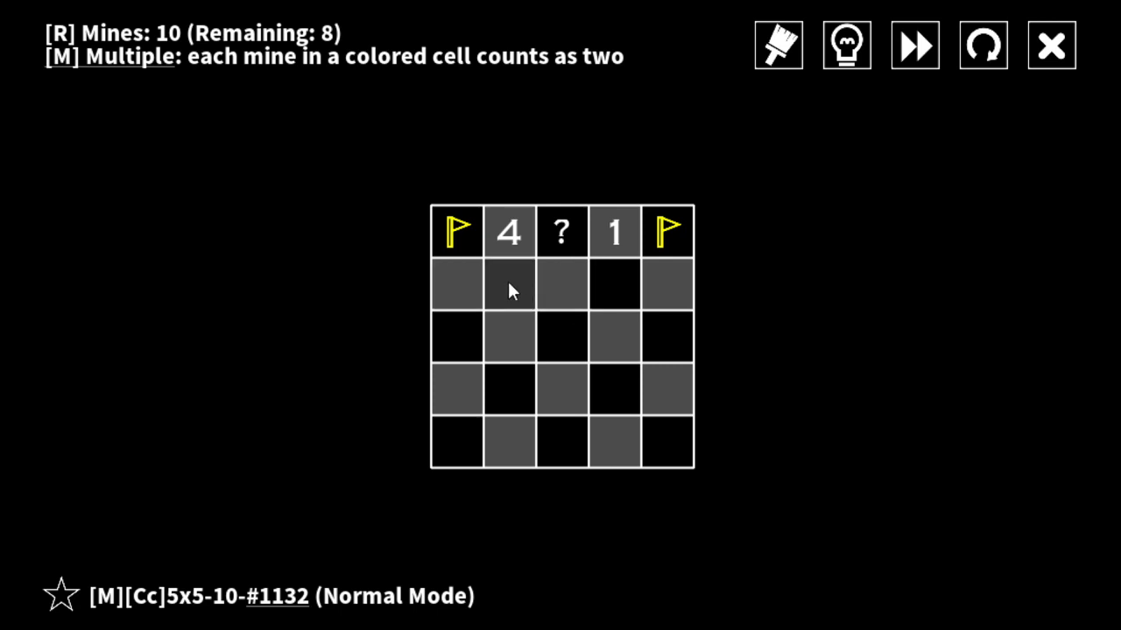
click(510, 289)
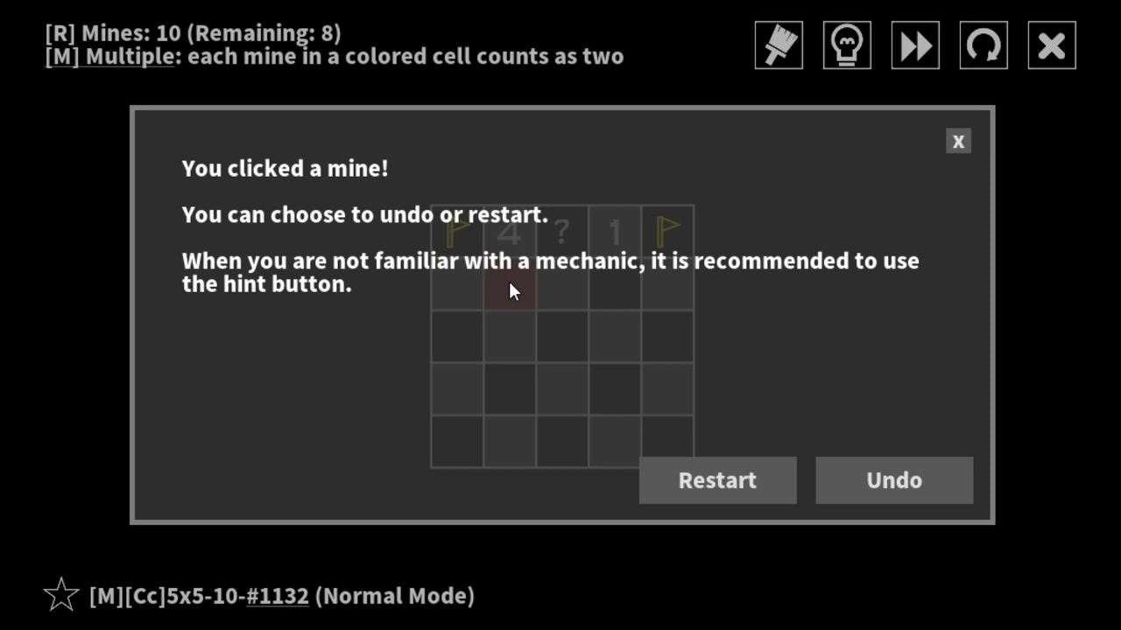
mouse_move(520, 296)
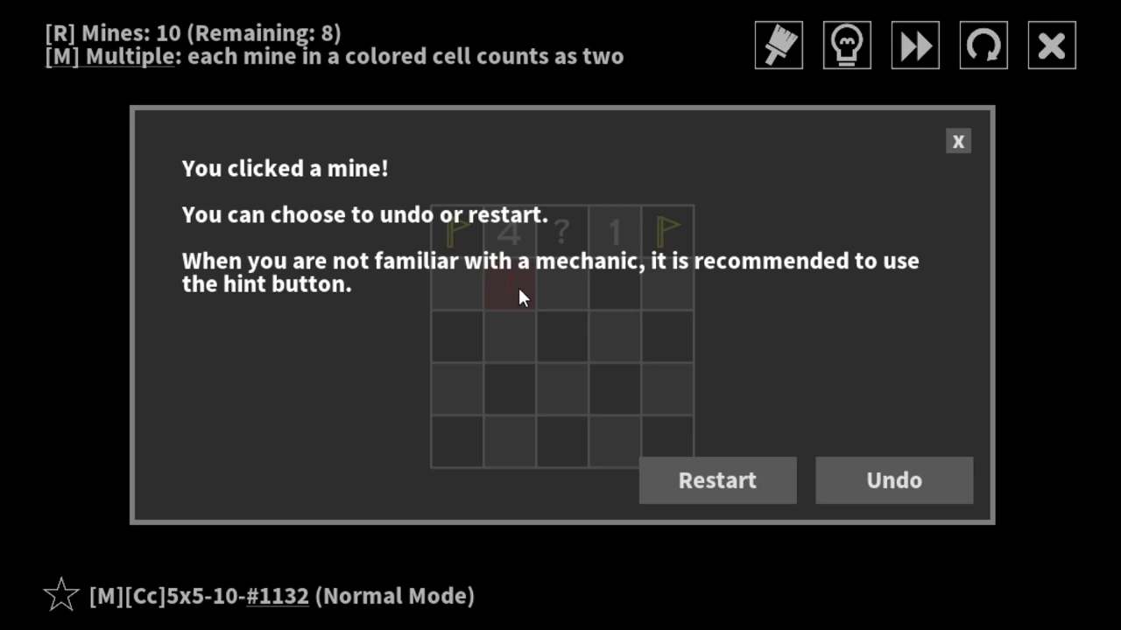
- Restart puzzle #1132 after hitting a mine, then mark the top-row corners and bottom-right corner
click(716, 479)
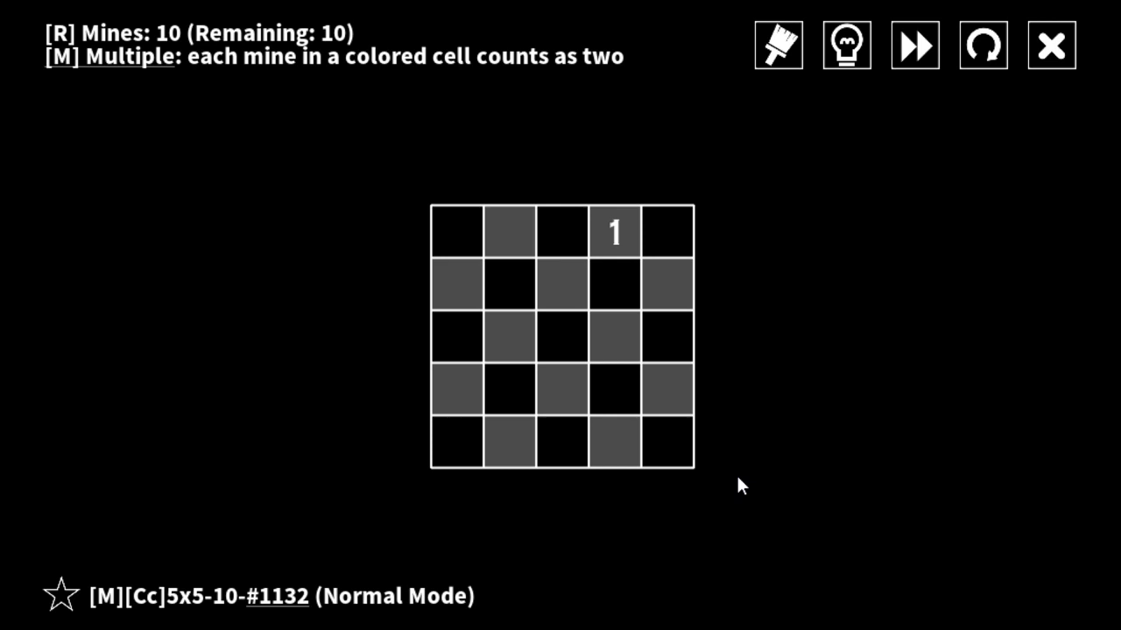
right_click(456, 230)
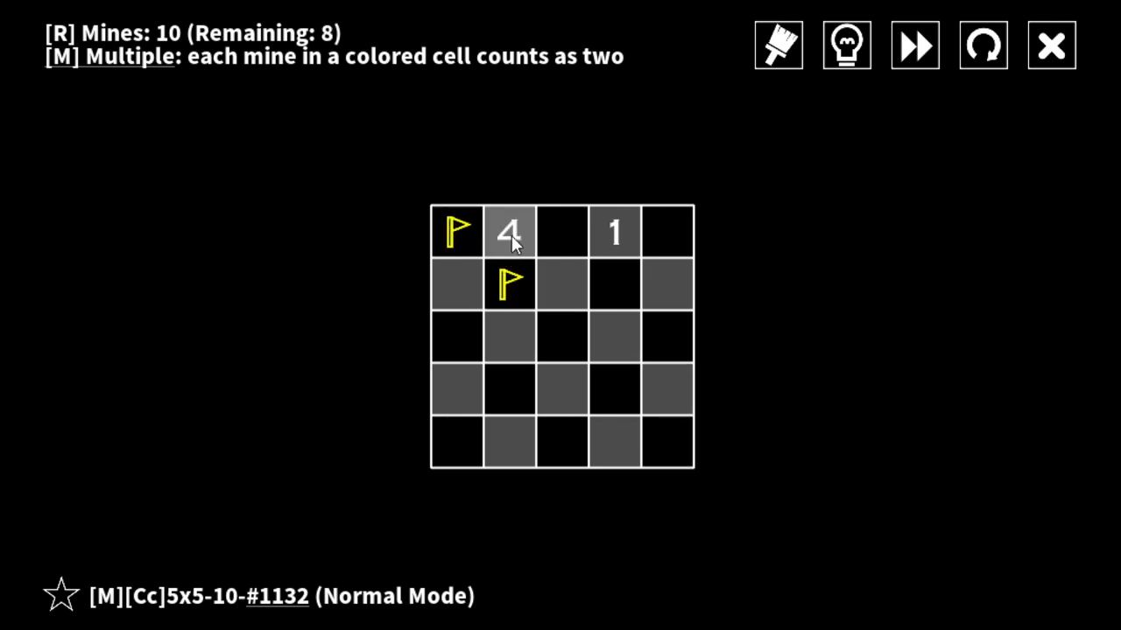
right_click(562, 232)
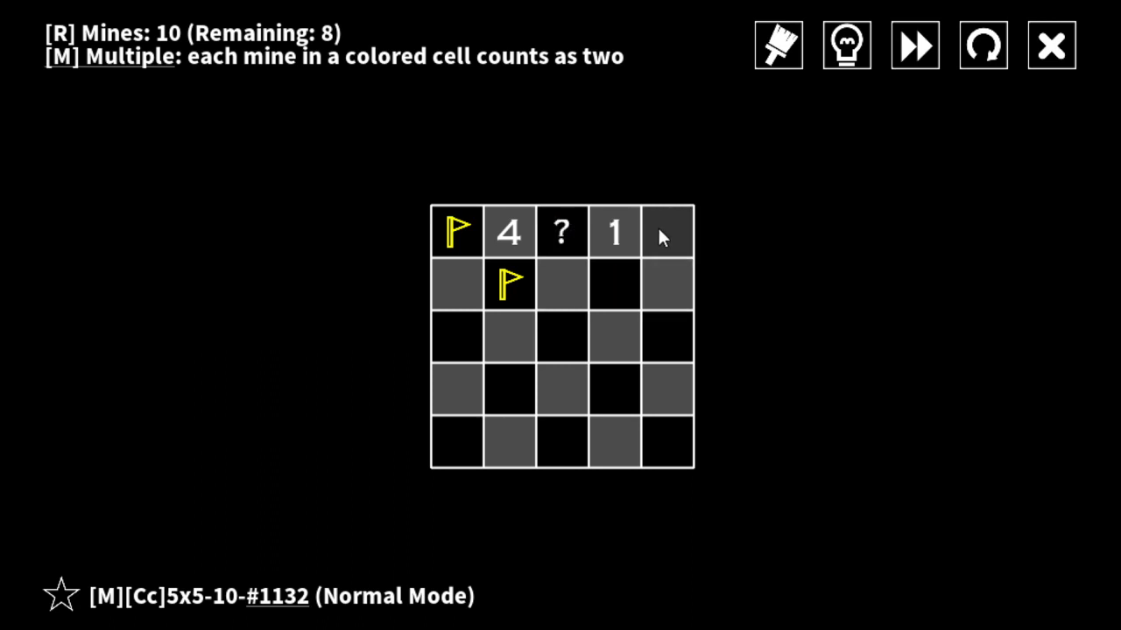
right_click(668, 232)
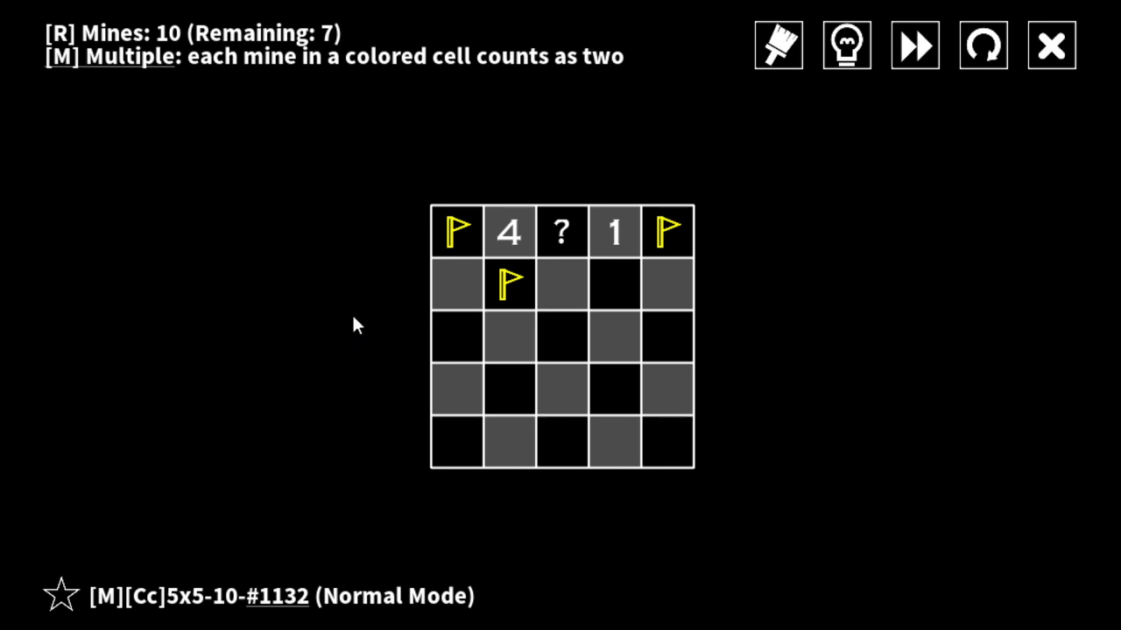
mouse_move(563, 390)
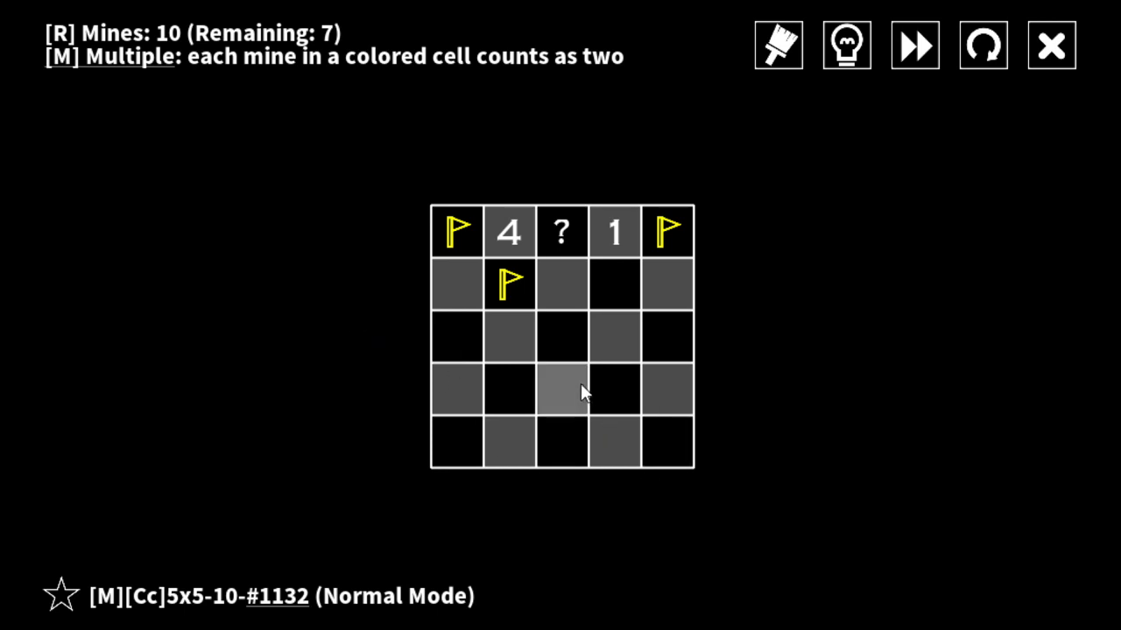
right_click(666, 442)
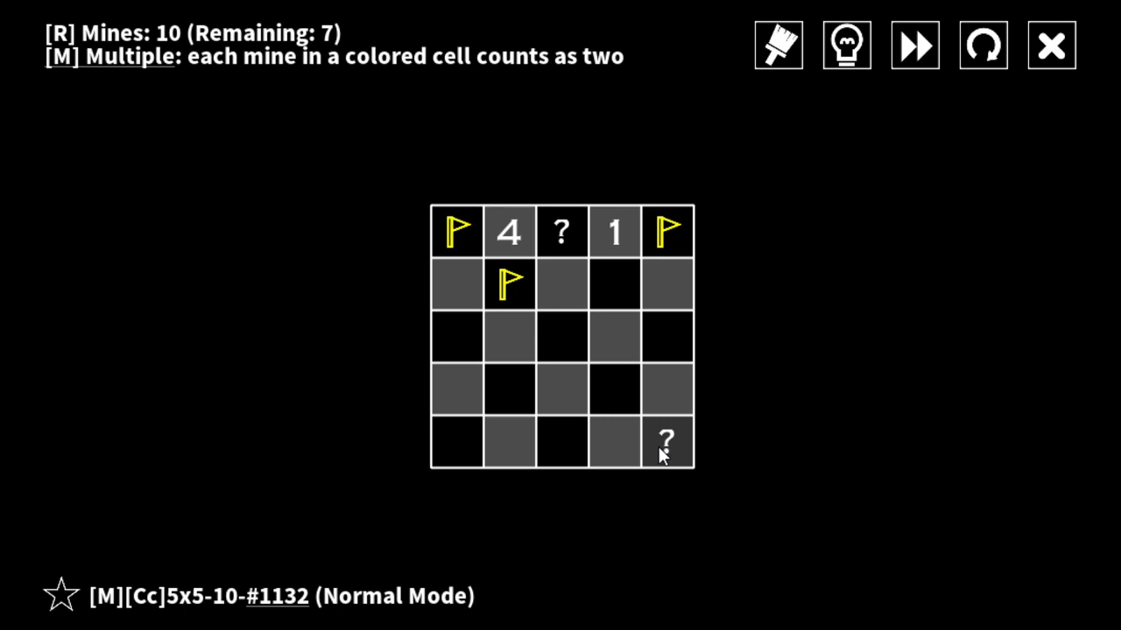
- Start over again, remove the fourth-row flag, and reveal the two 3 clues in row two
click(561, 336)
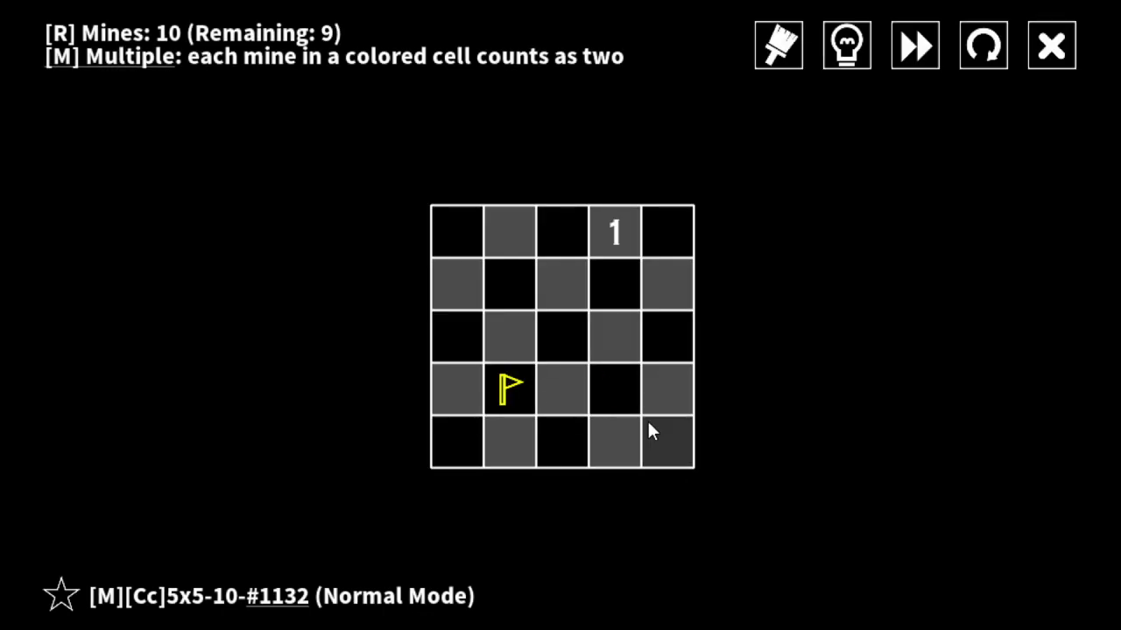
right_click(509, 389)
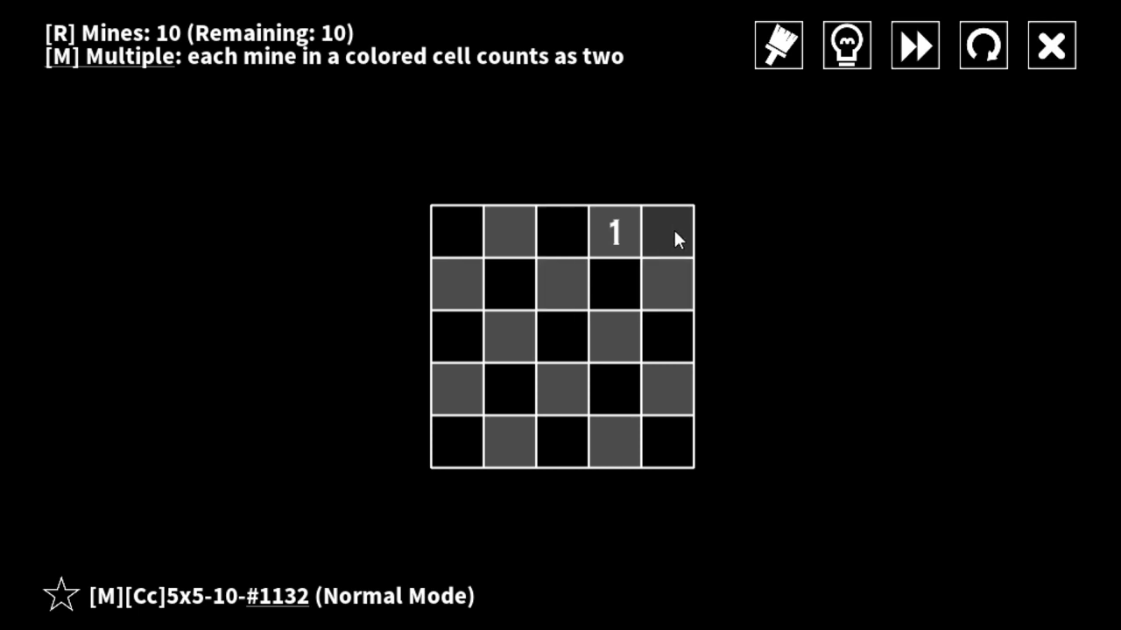
click(846, 45)
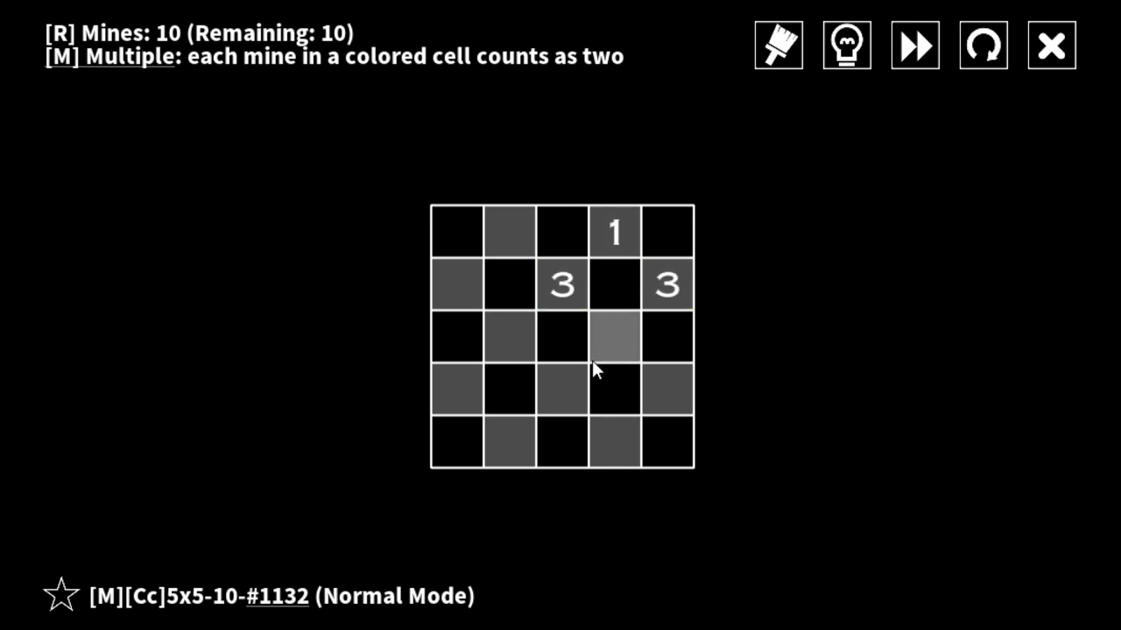
mouse_move(582, 390)
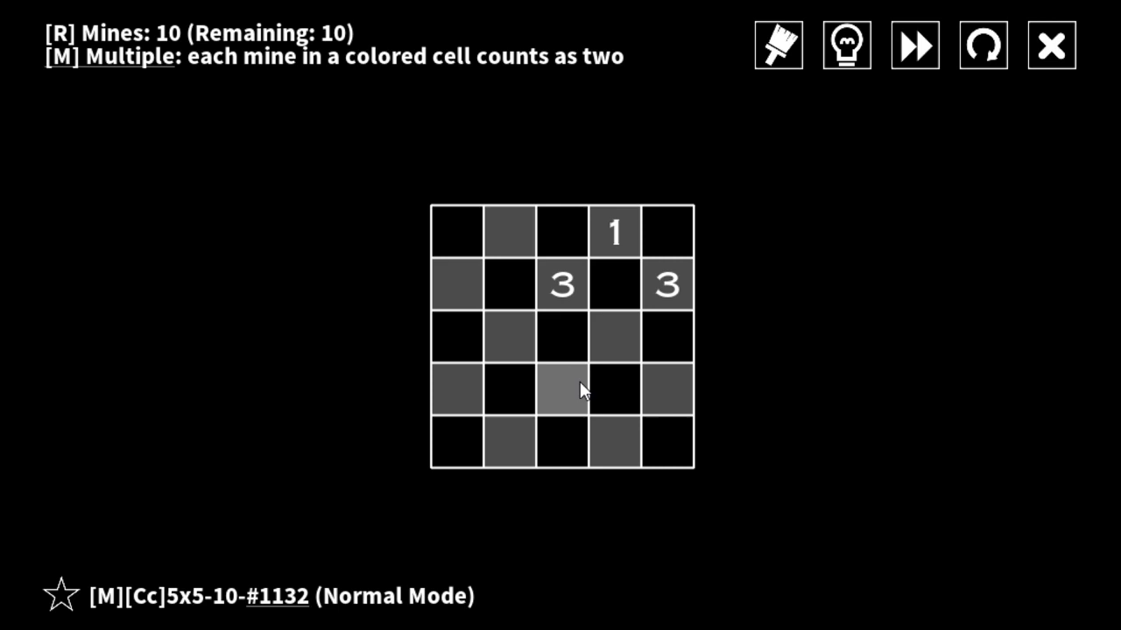
mouse_move(1051, 45)
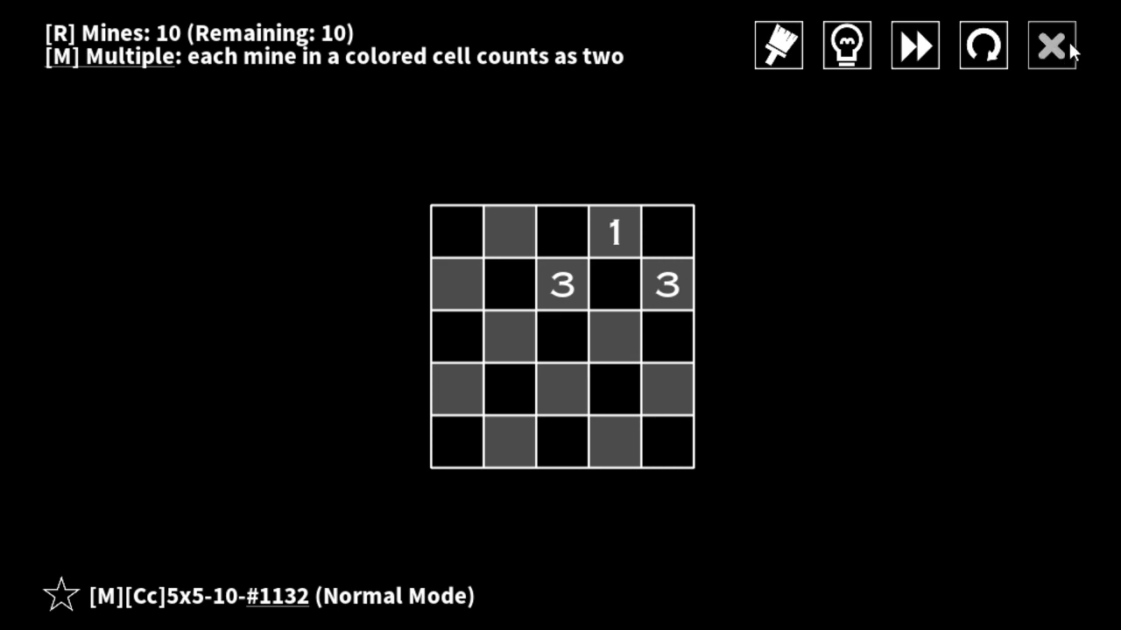
- Exit puzzle #1132 and confirm leaving to return to the Standard 5x5 Easy set overview
click(1051, 45)
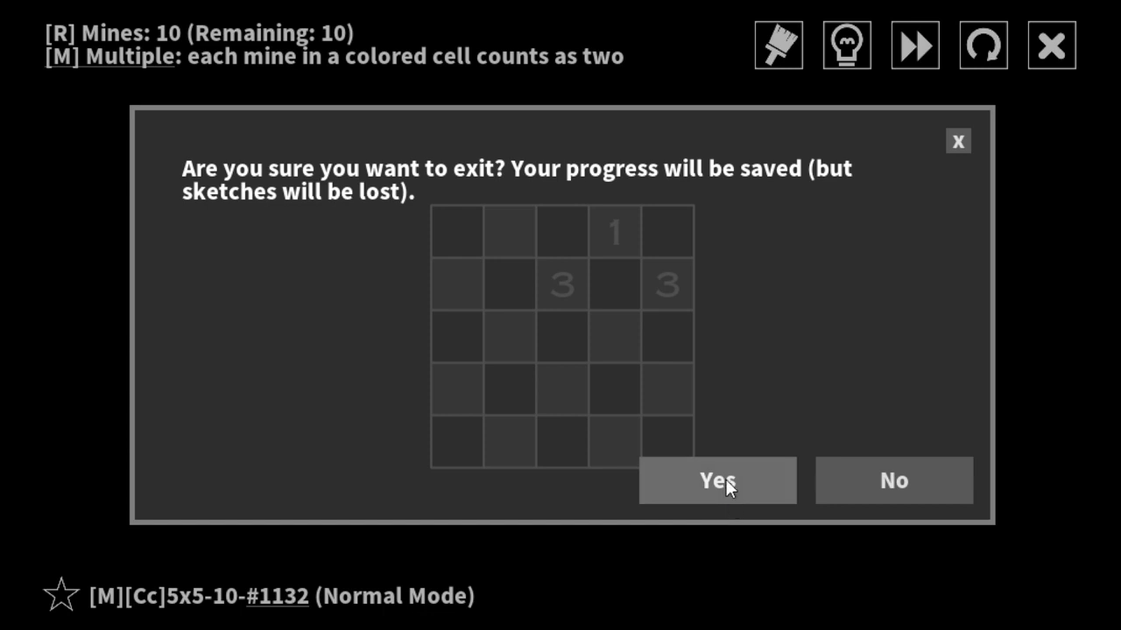
click(717, 480)
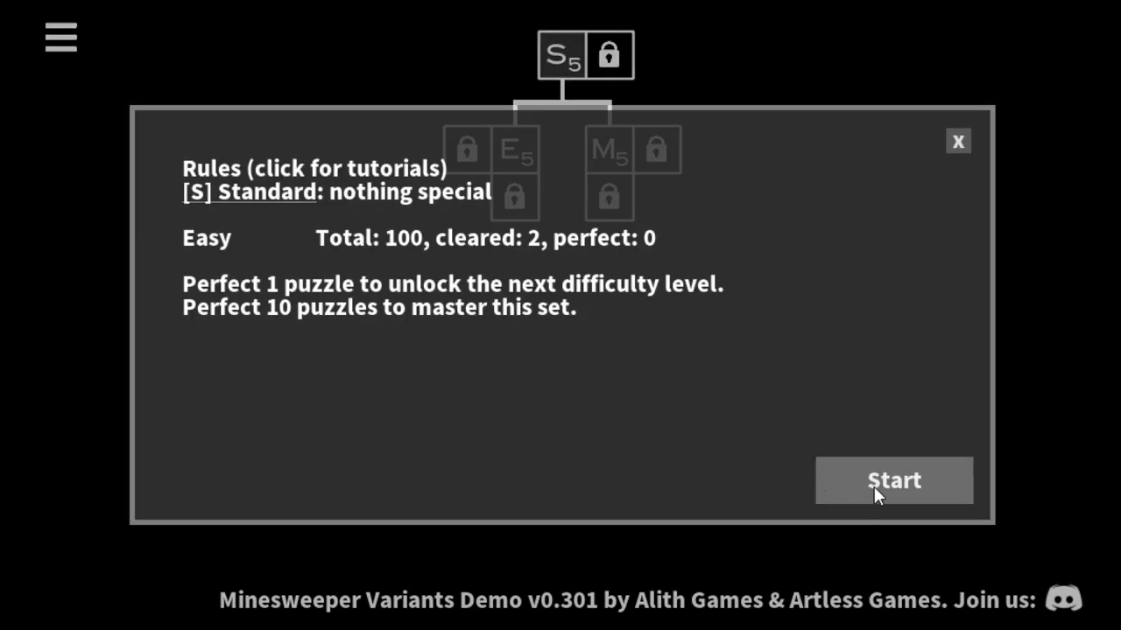
- Start the Standard 5x5 set and confirm restarting puzzle #2987
click(893, 480)
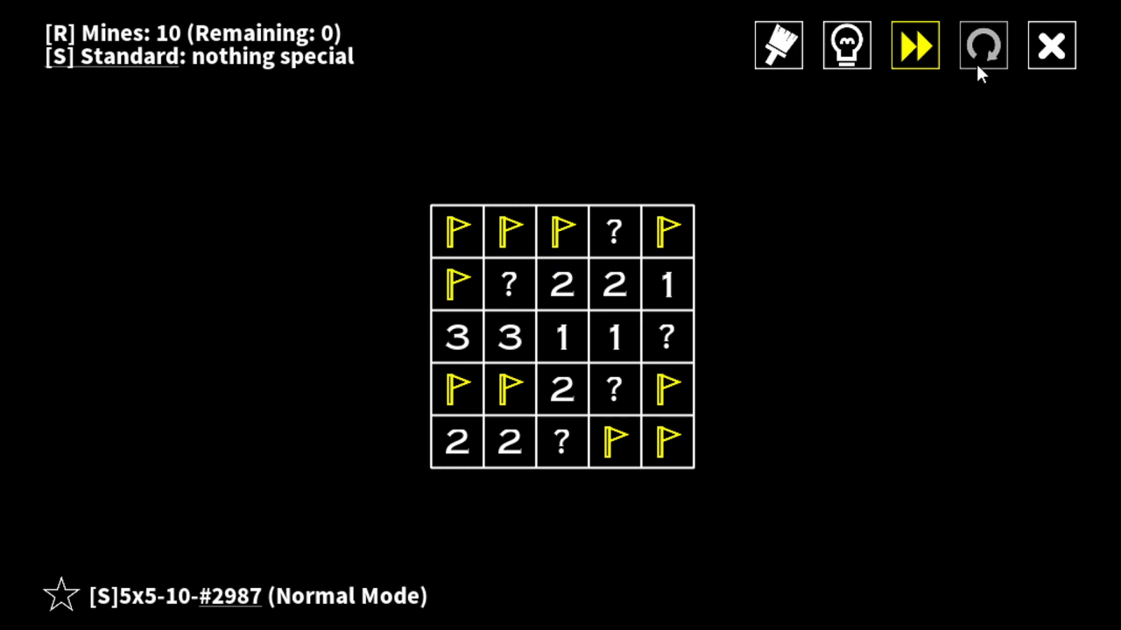
click(982, 46)
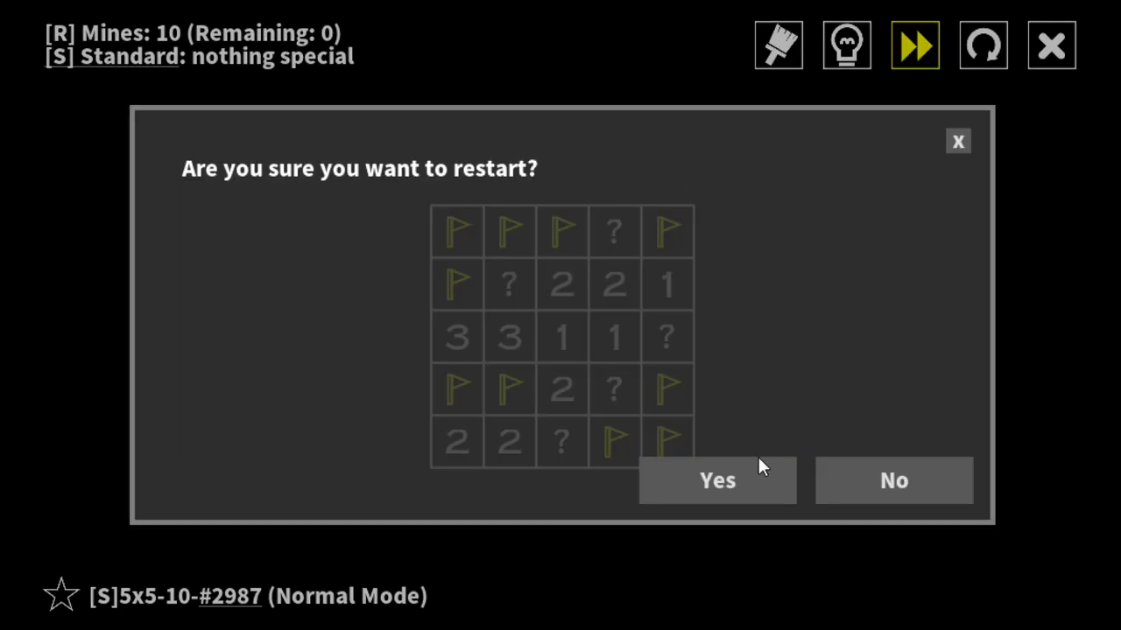
click(717, 480)
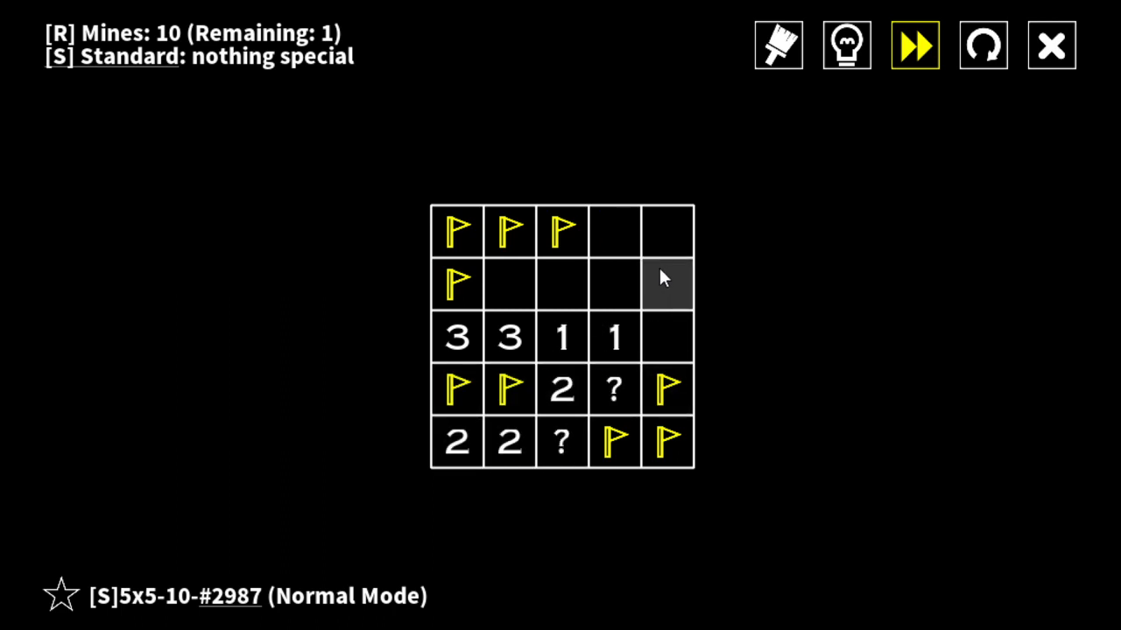
- Flag the last mine, reveal the final cell to clear #2987, and continue to puzzle #3849
click(667, 284)
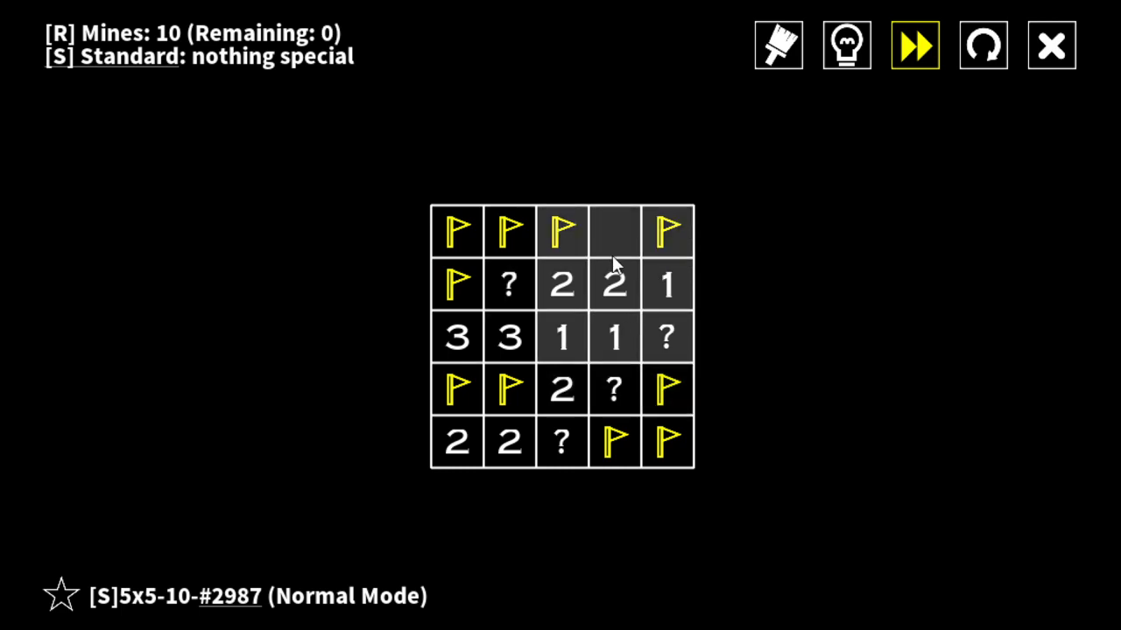
click(614, 231)
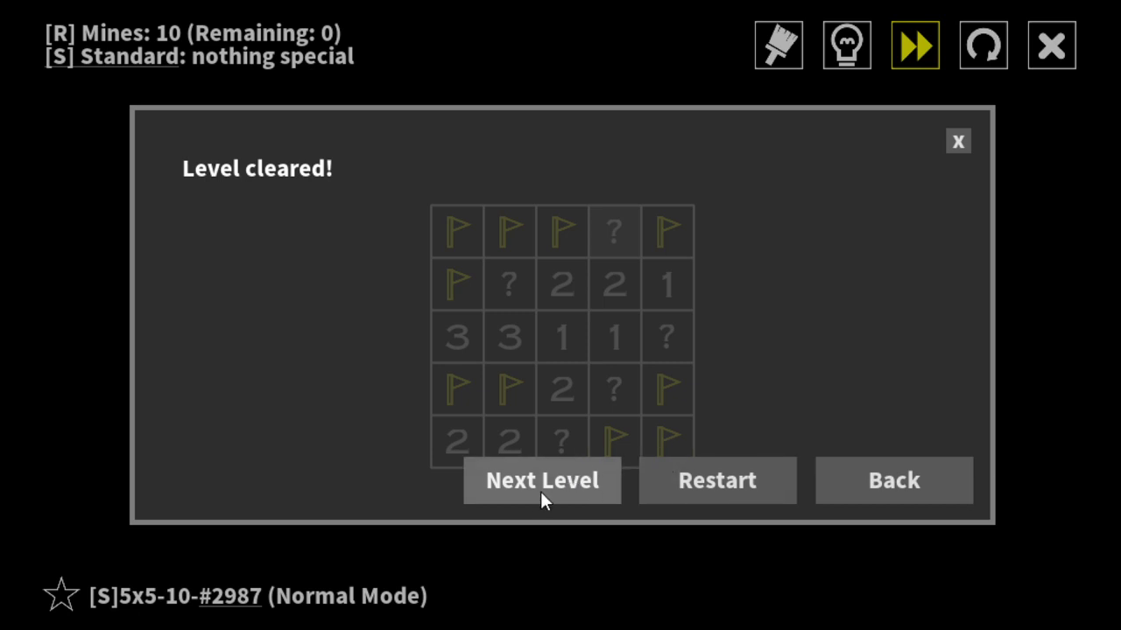
click(541, 480)
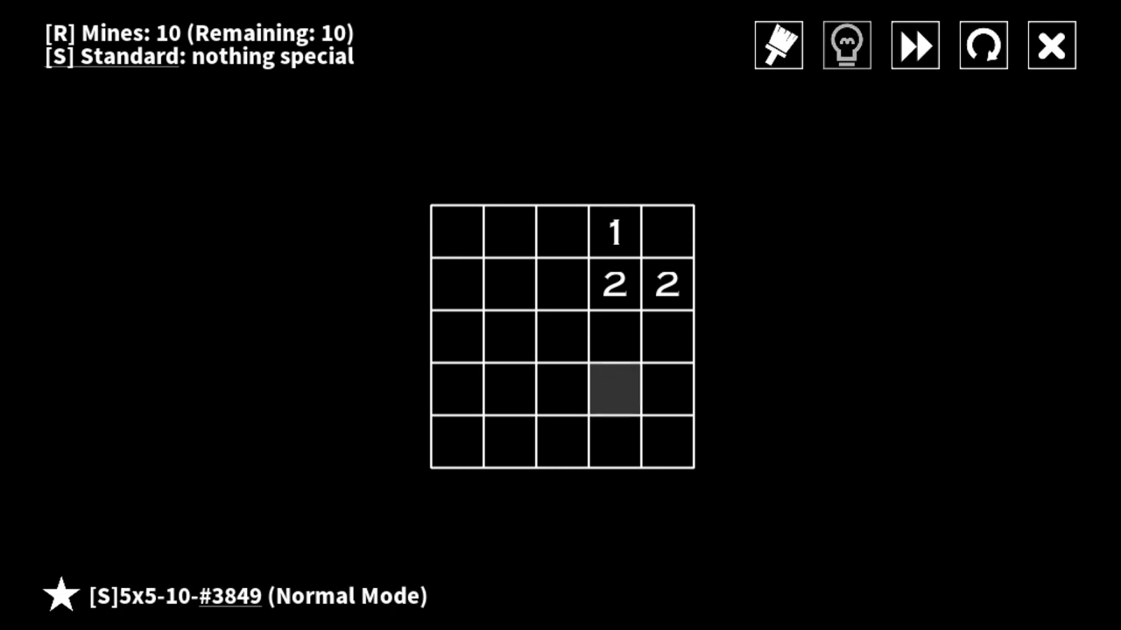
mouse_move(516, 7)
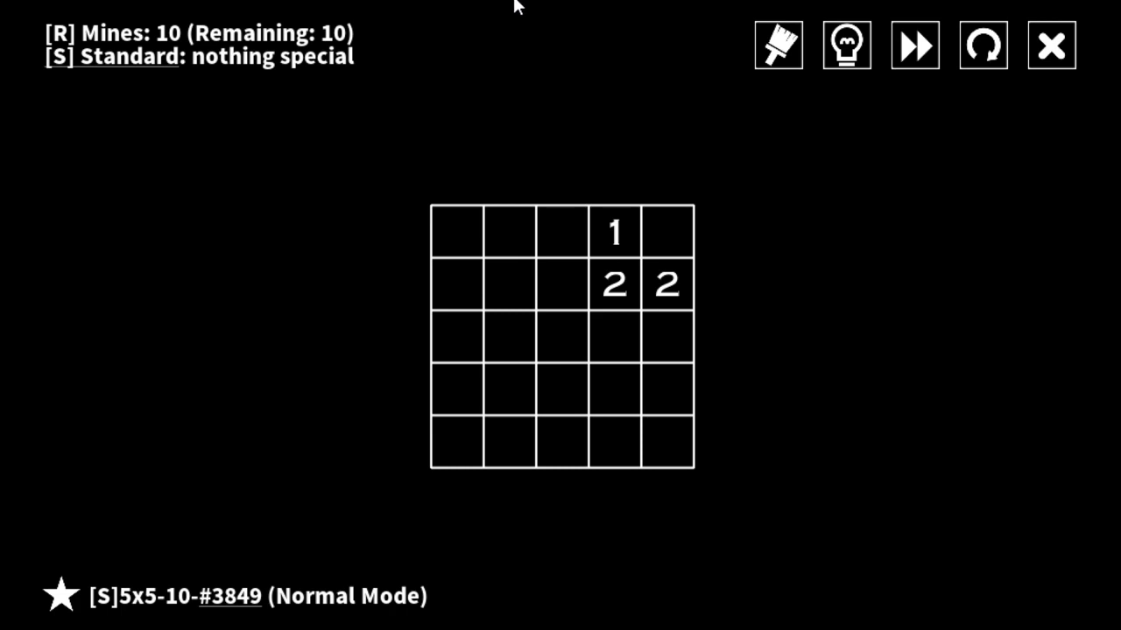